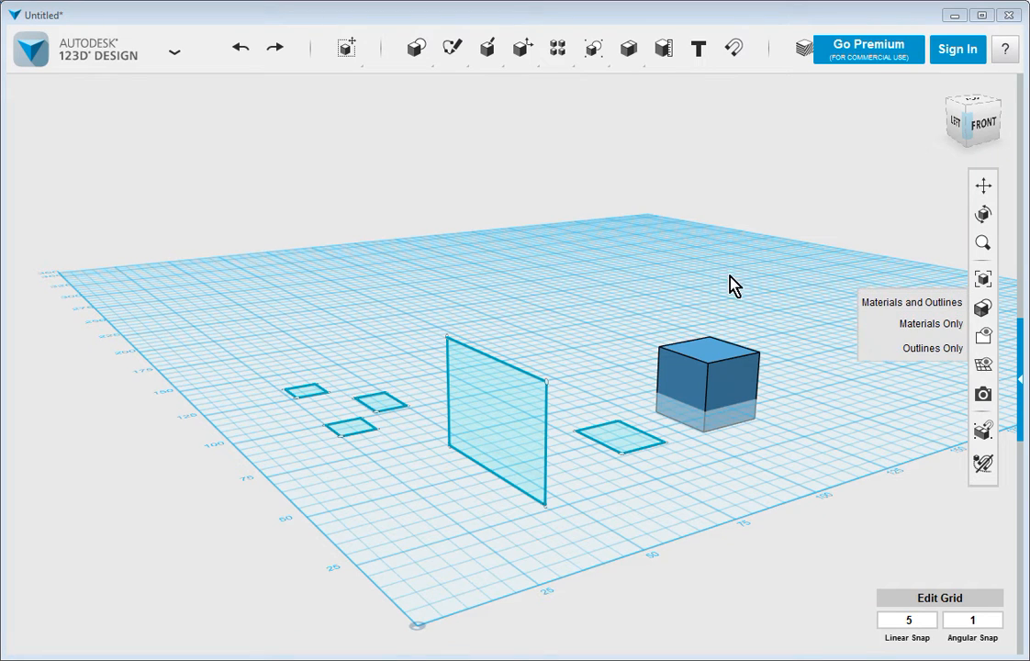
mouse_move(615, 393)
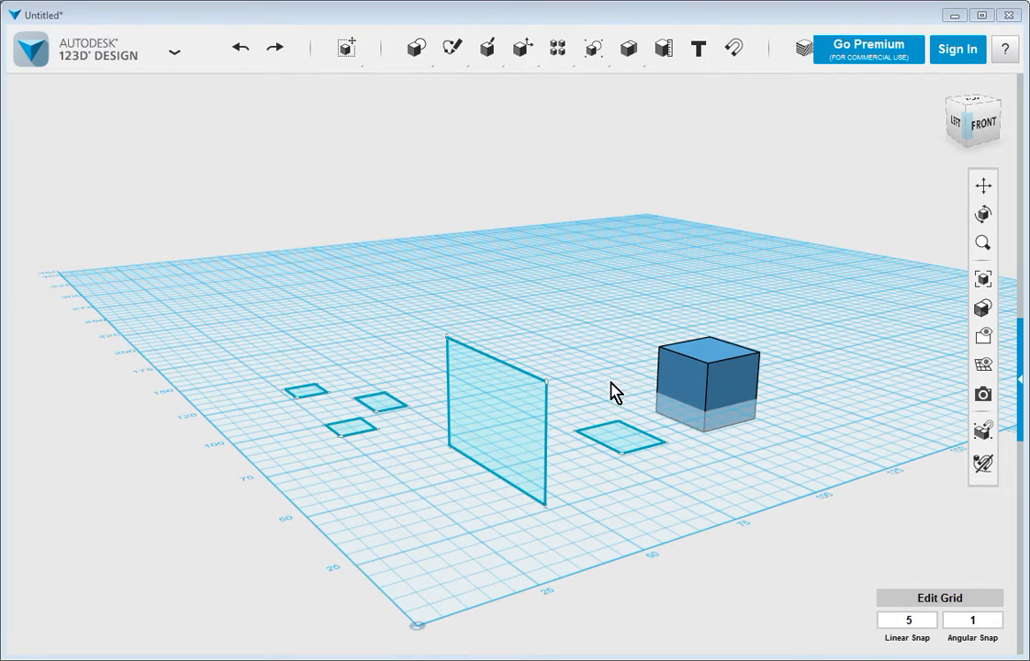
mouse_move(821, 367)
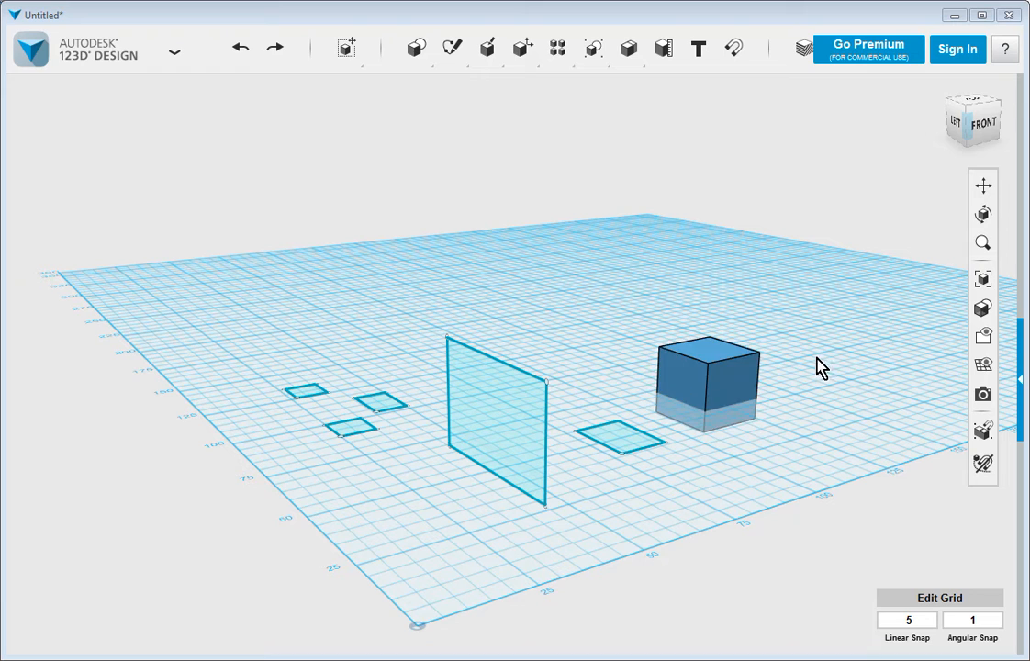
mouse_move(811, 319)
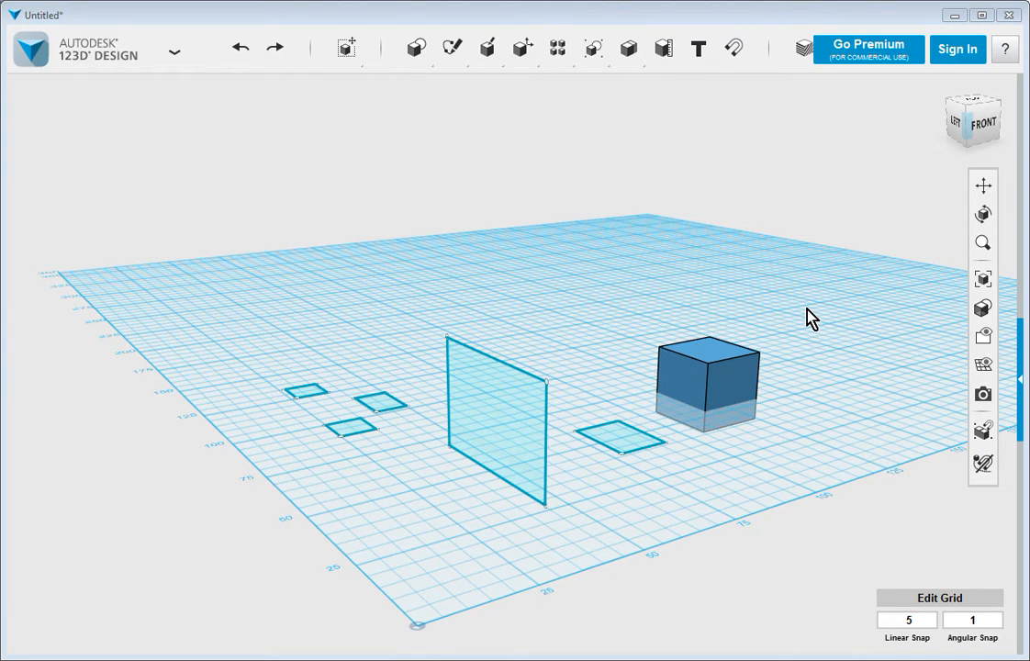
mouse_move(845, 345)
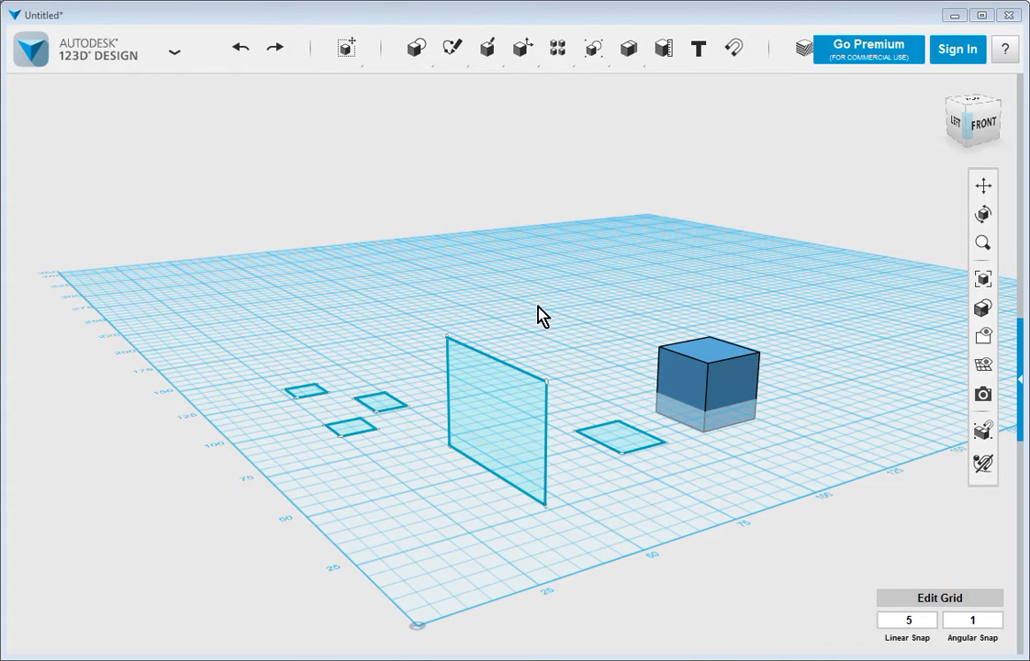
mouse_move(139, 135)
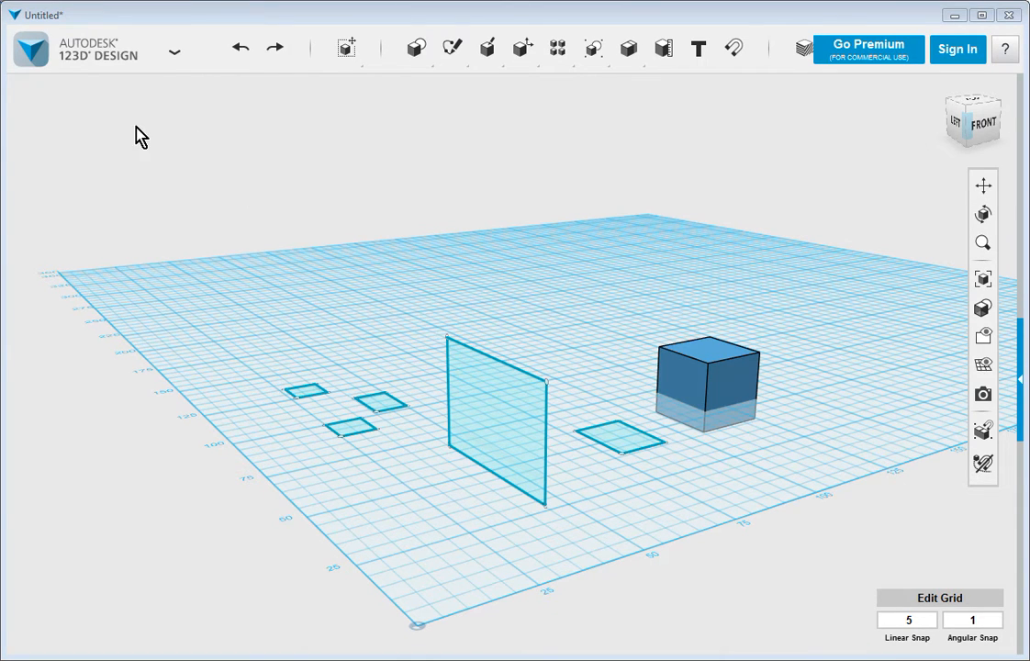
mouse_move(584, 331)
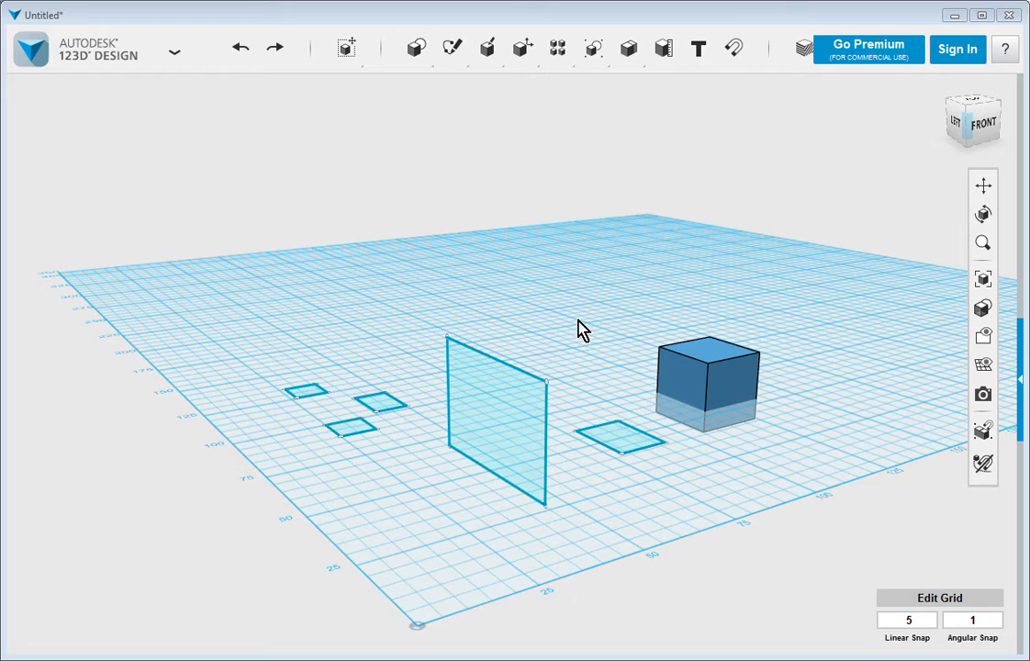
mouse_move(716, 316)
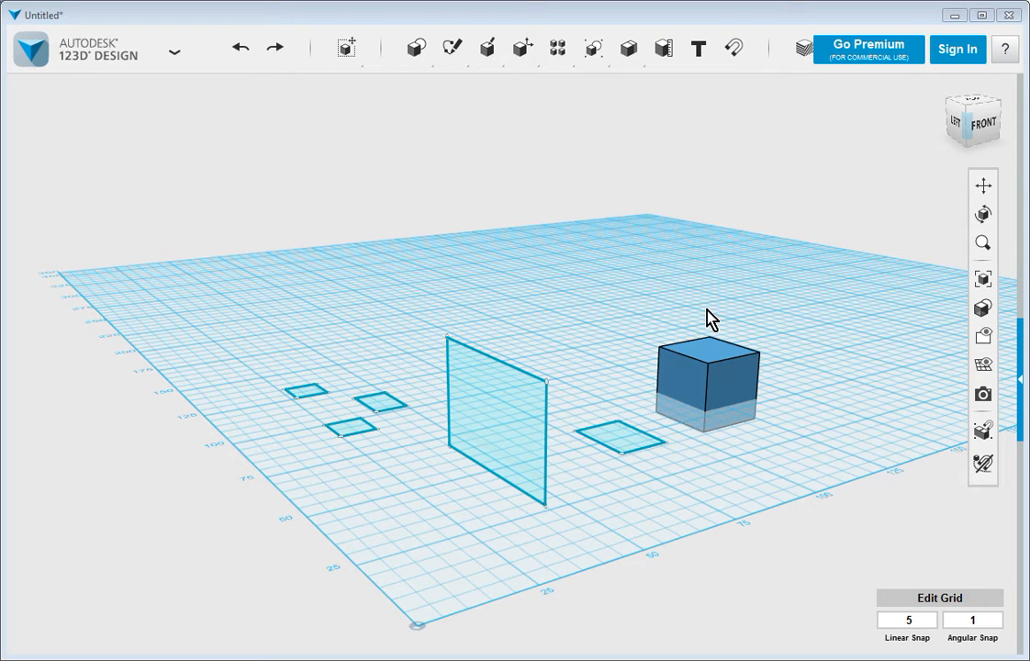
mouse_move(672, 315)
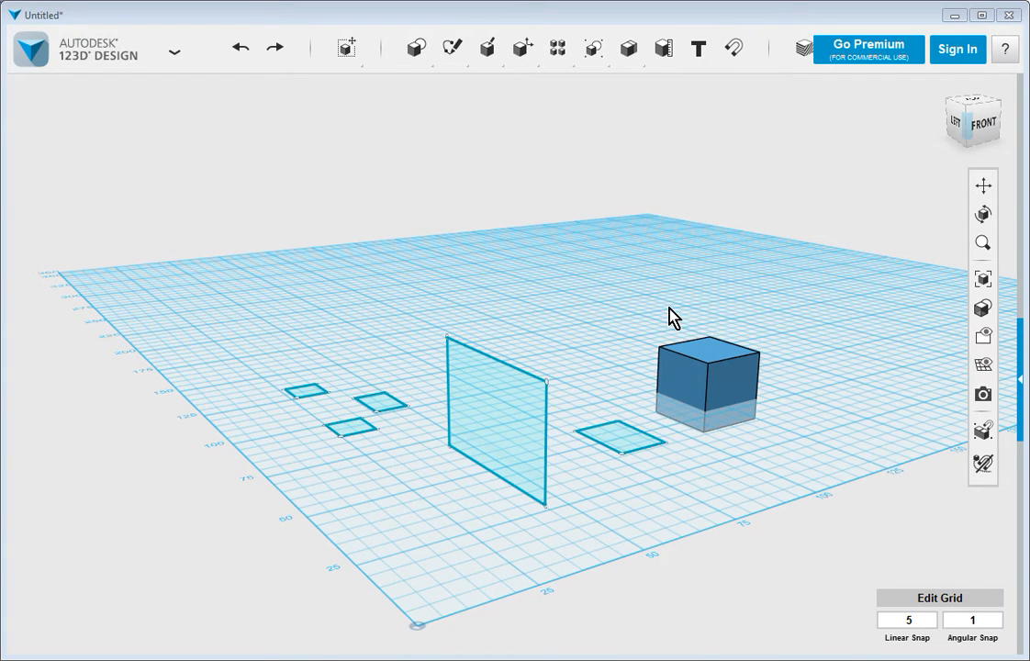
mouse_move(711, 323)
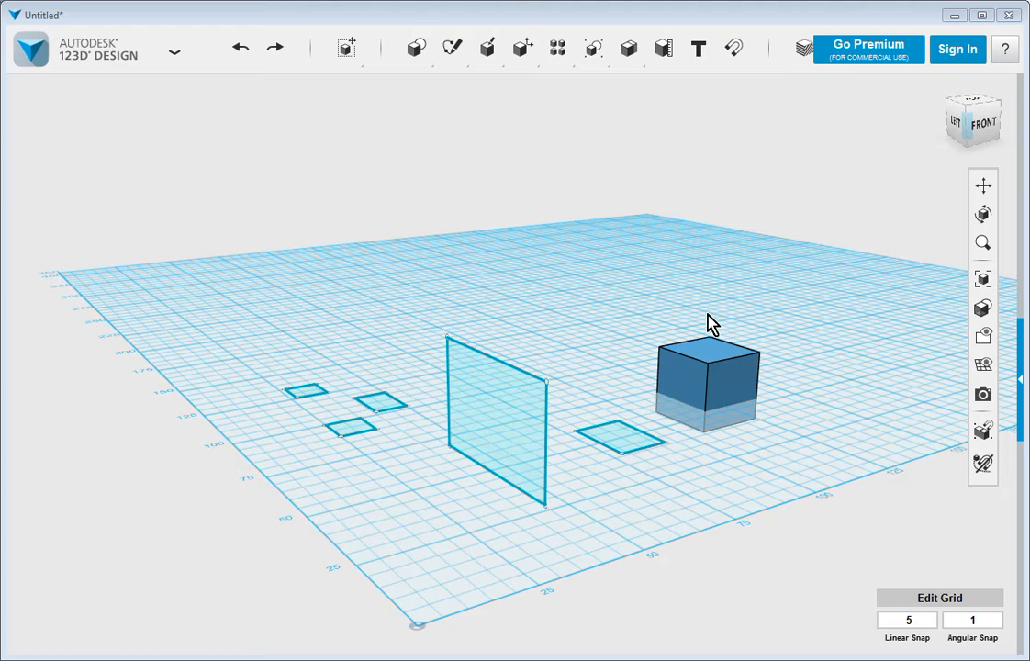
mouse_move(745, 329)
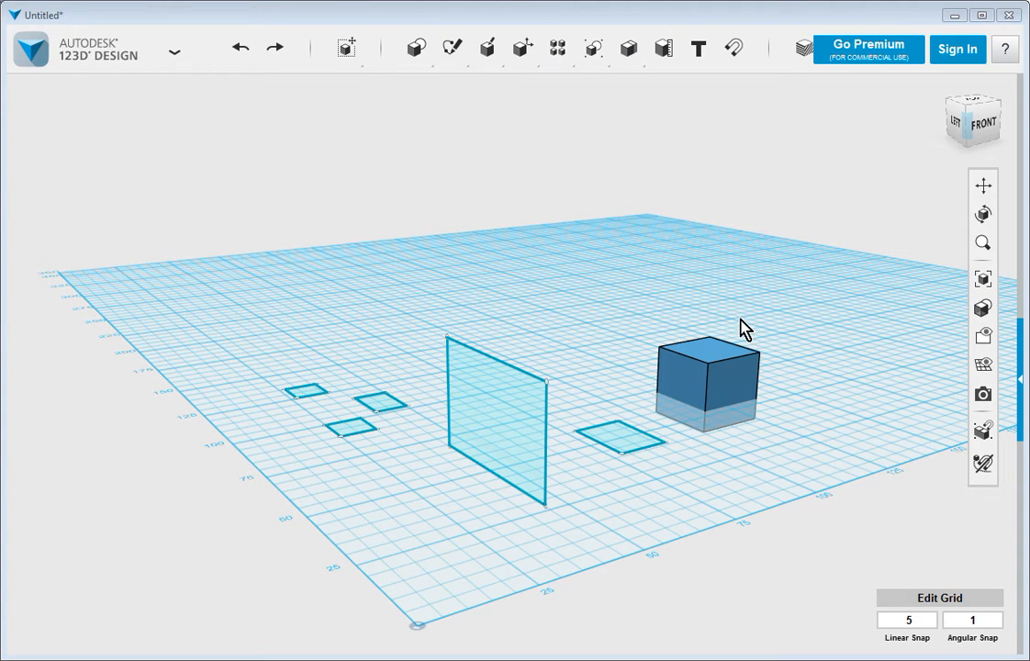
mouse_move(517, 301)
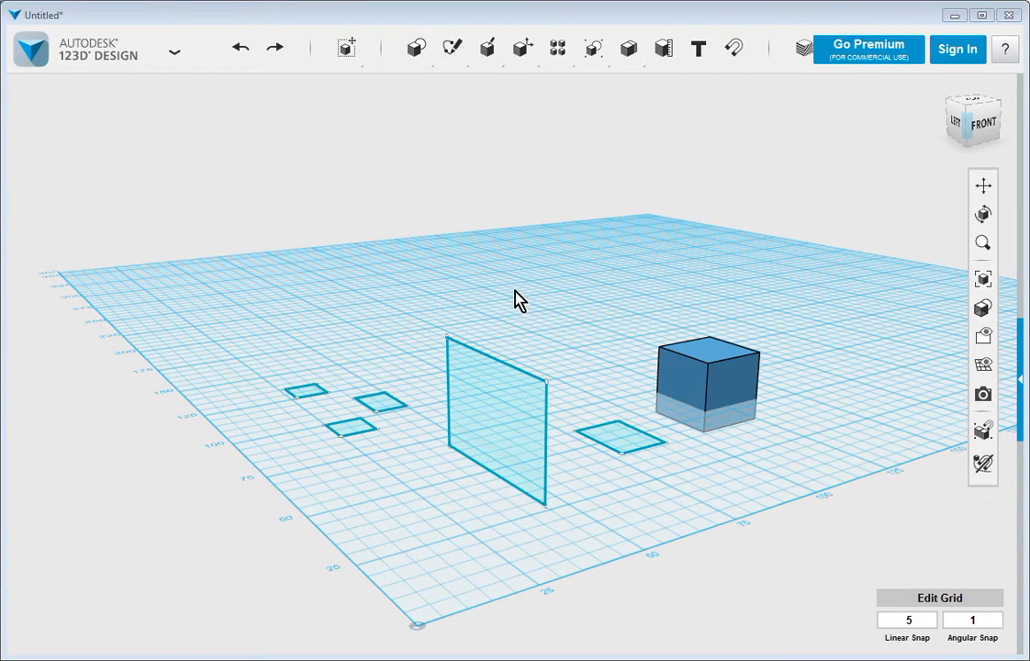
mouse_move(439, 337)
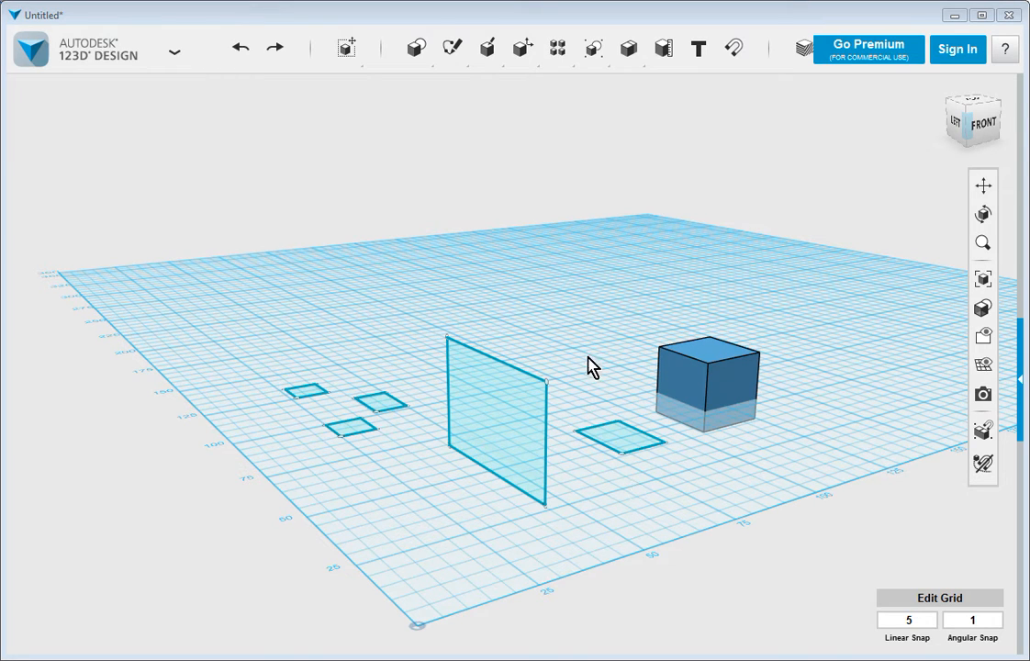
mouse_move(804, 436)
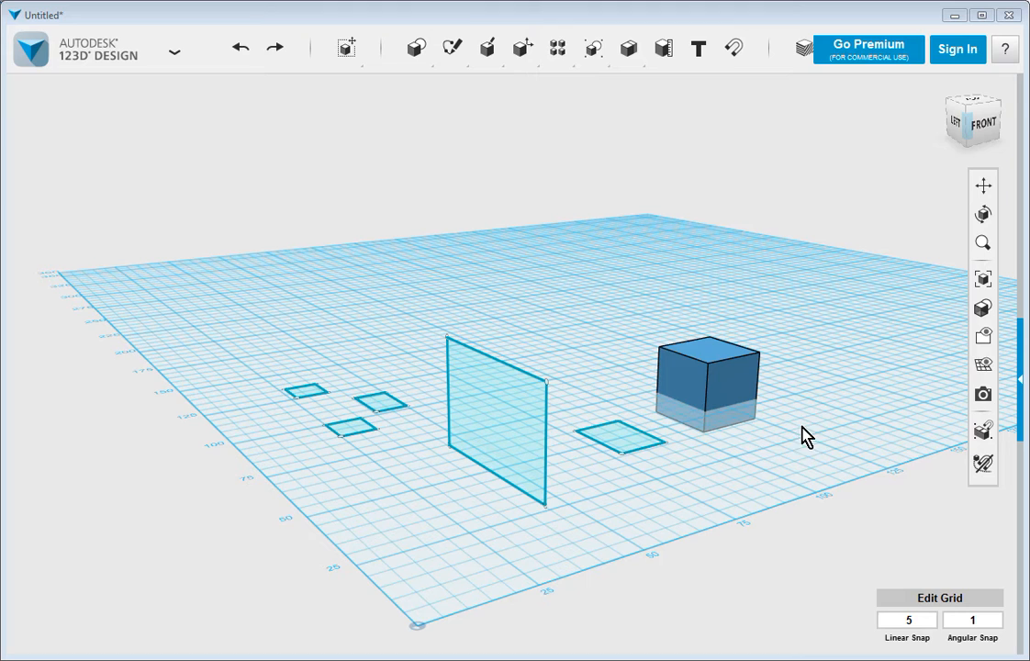
mouse_move(826, 418)
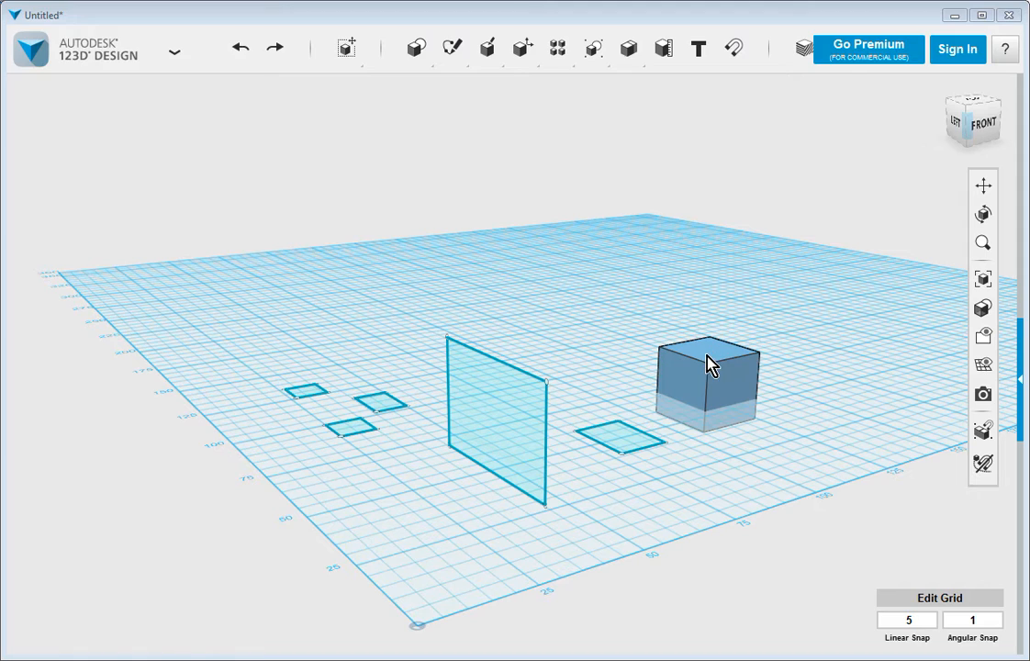
Select the box, view it from above and activate its Move/Rotate gizmo
click(707, 376)
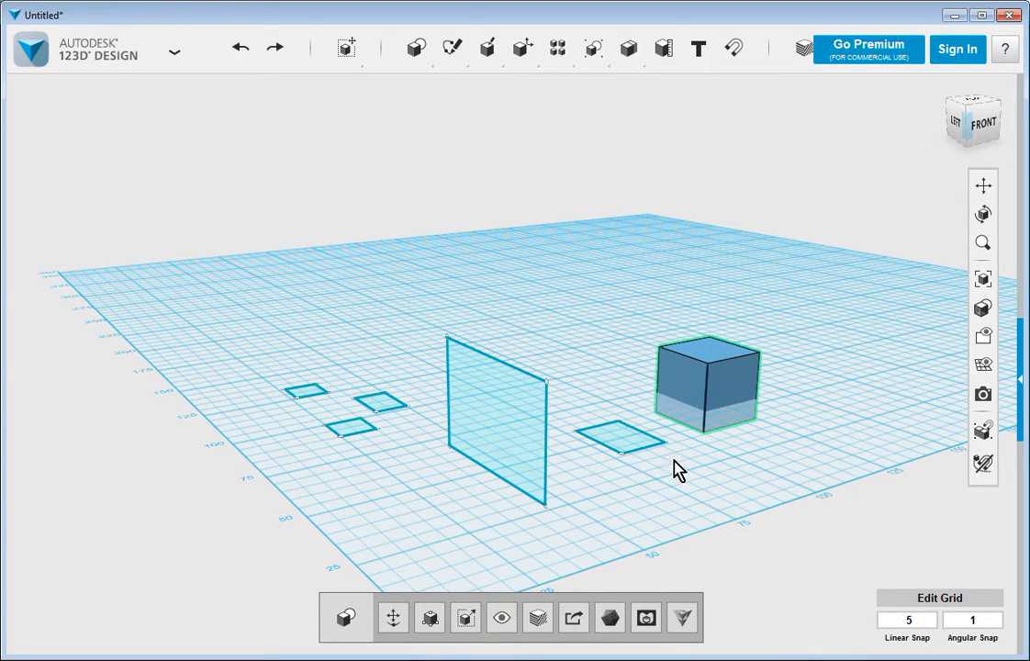
drag(679, 468, 631, 500)
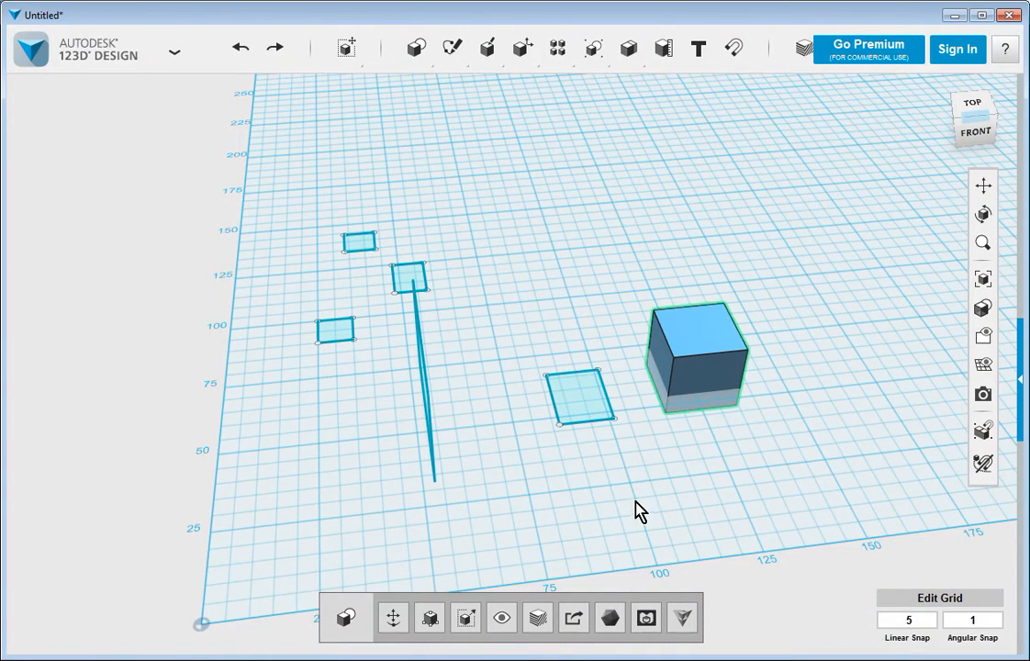
mouse_move(540, 584)
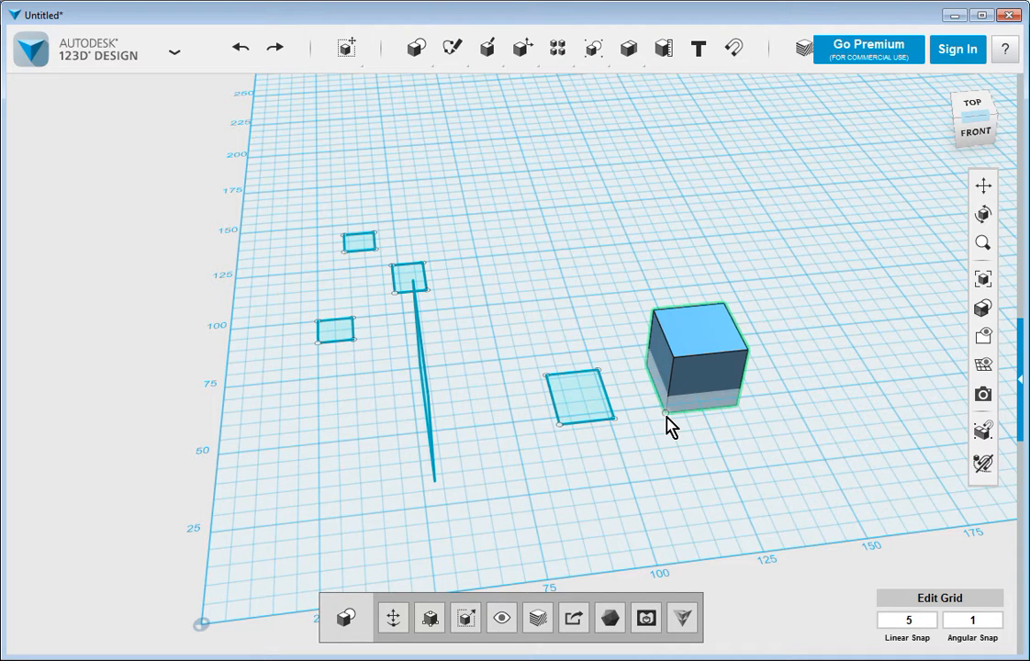
mouse_move(683, 455)
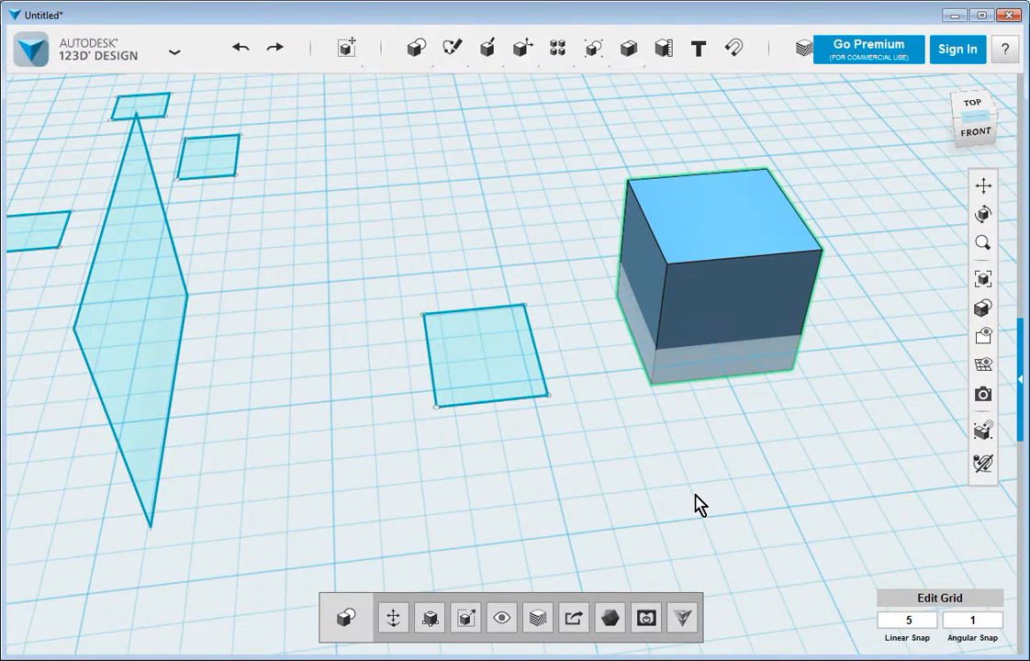
click(346, 48)
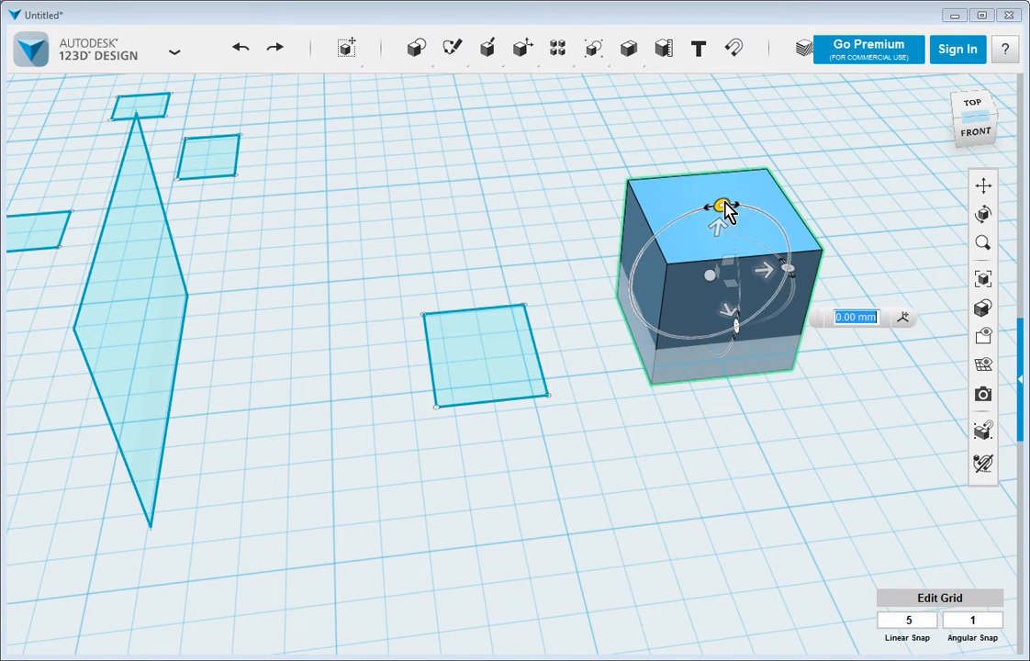
mouse_move(806, 401)
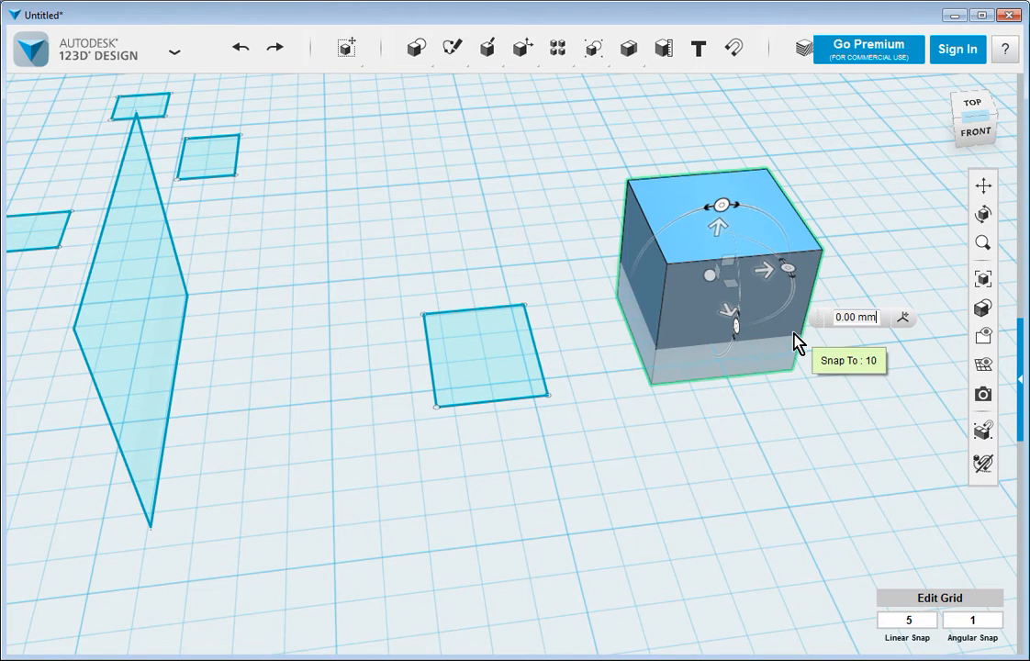
mouse_move(731, 321)
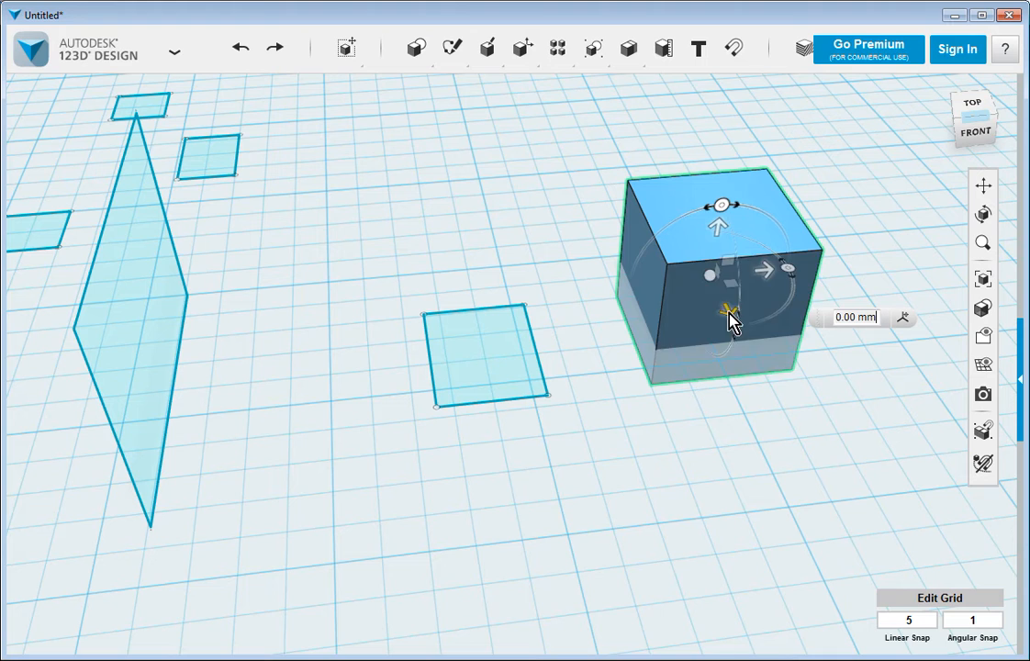
mouse_move(804, 433)
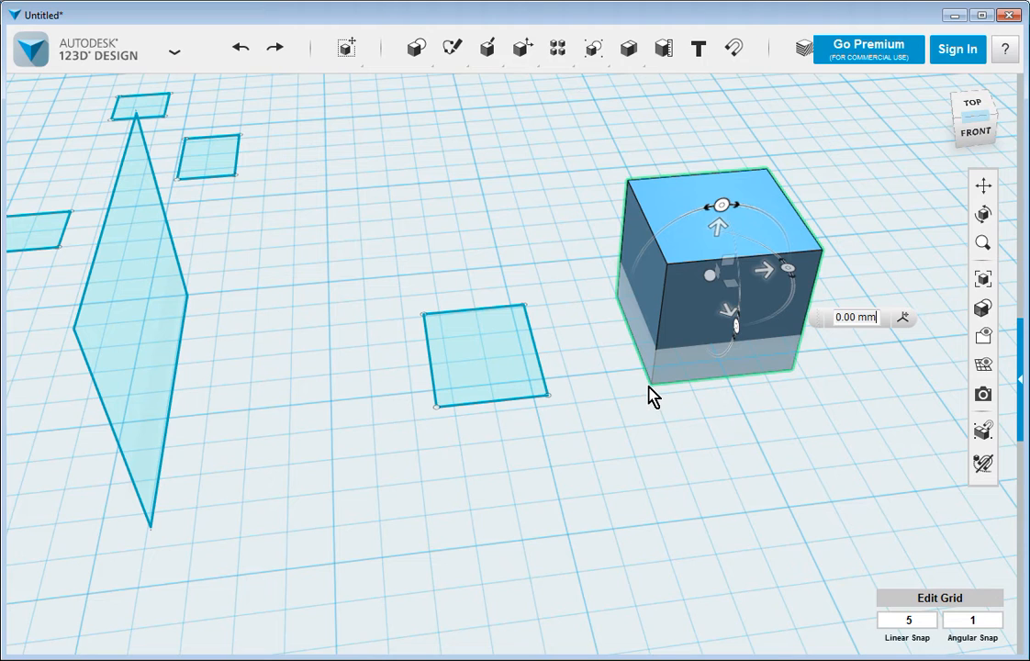
mouse_move(625, 403)
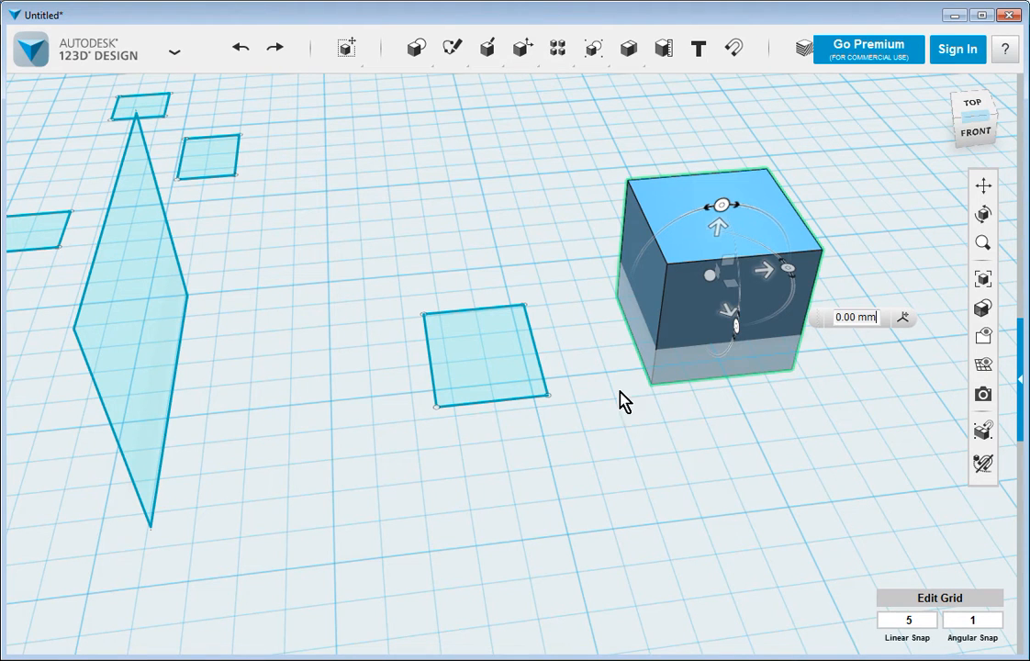
mouse_move(743, 544)
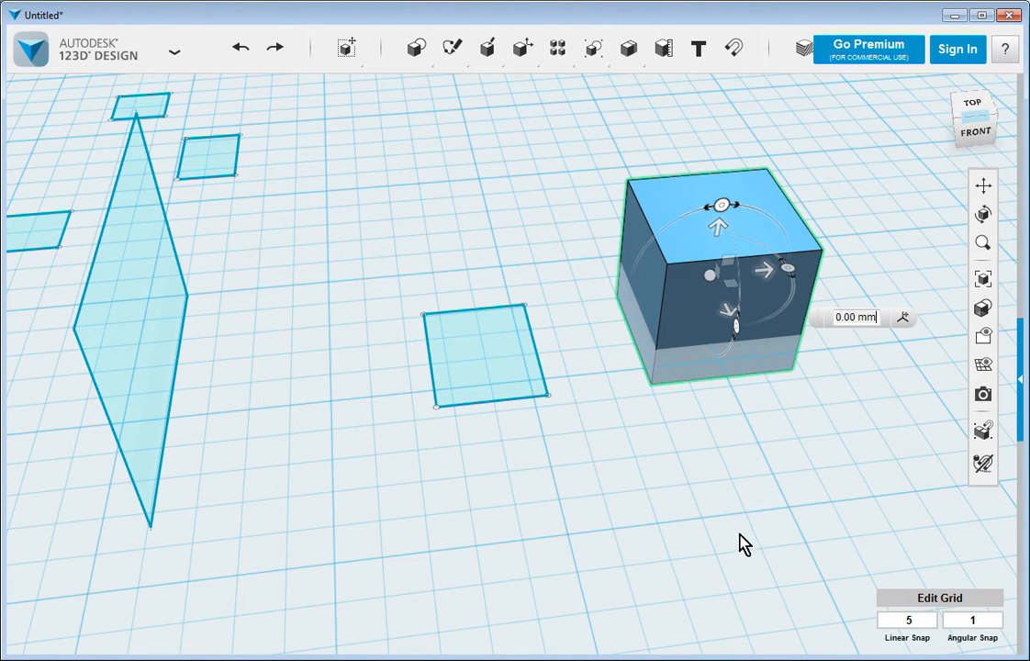
mouse_move(738, 489)
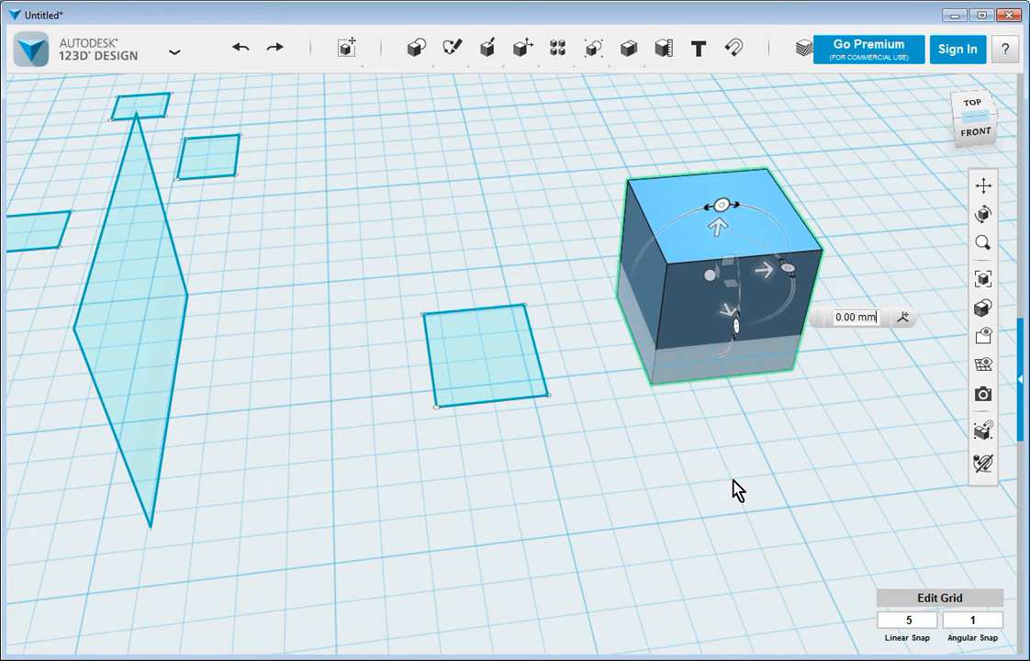
mouse_move(749, 481)
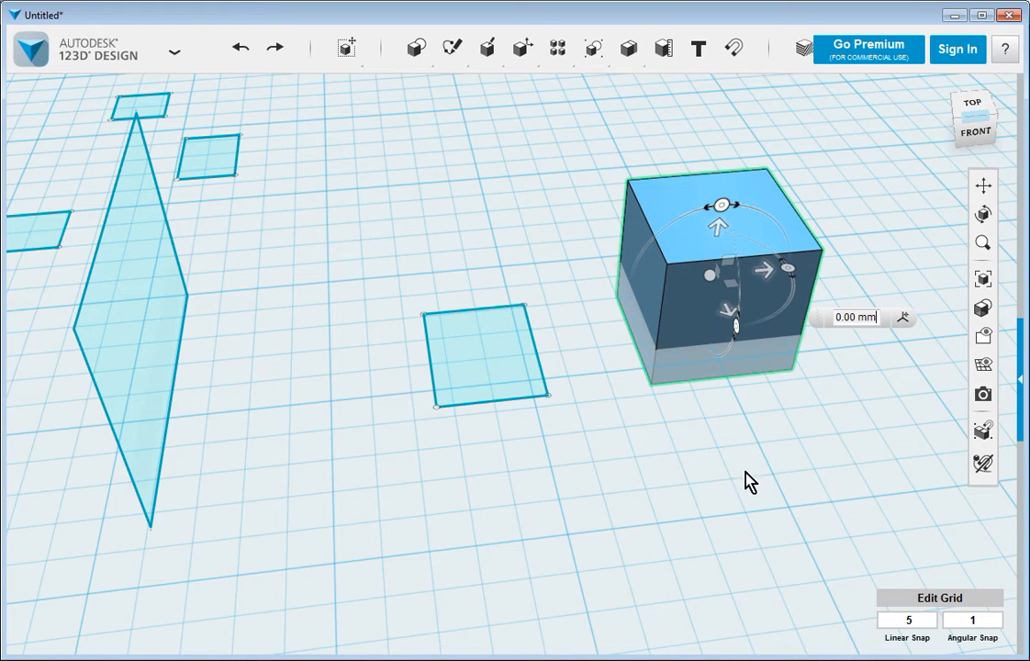
mouse_move(753, 496)
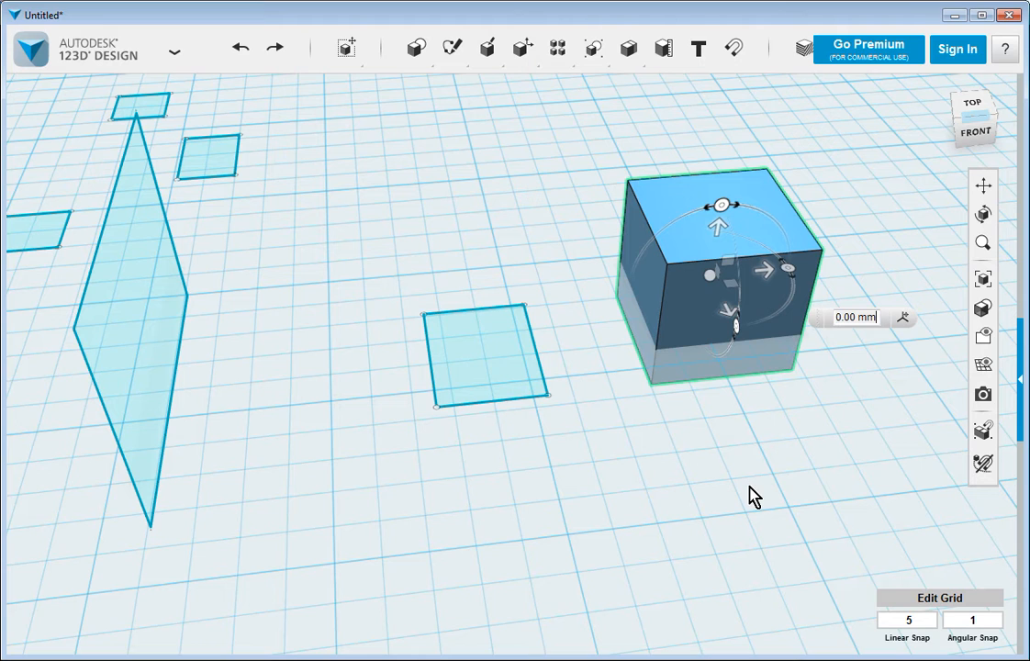
mouse_move(734, 489)
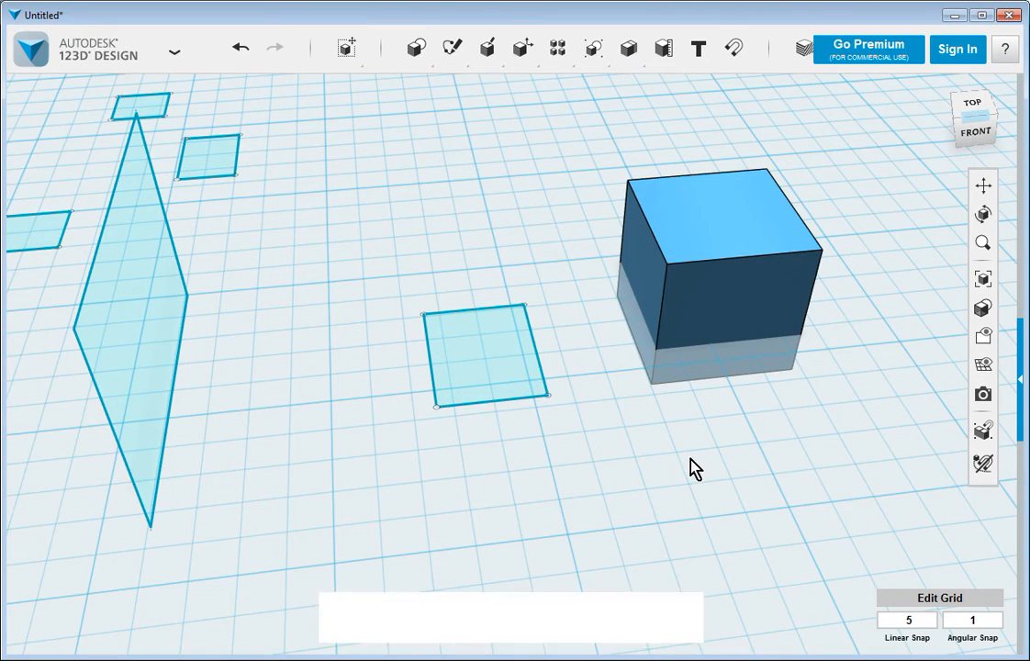
mouse_move(702, 380)
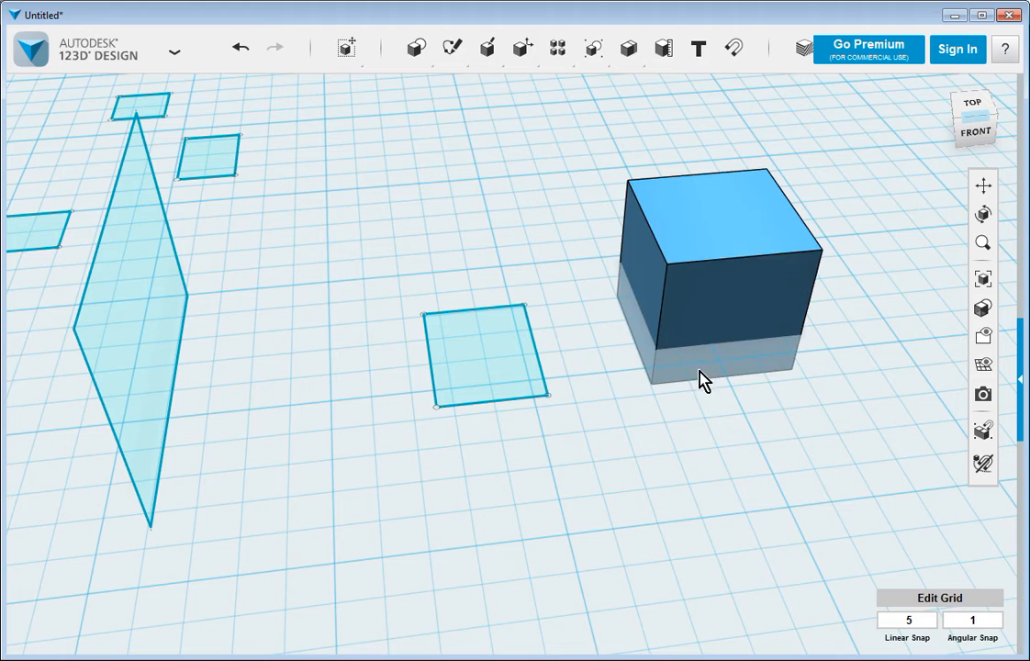
Deselect the box and start the Ruler from the Transform tools
click(486, 358)
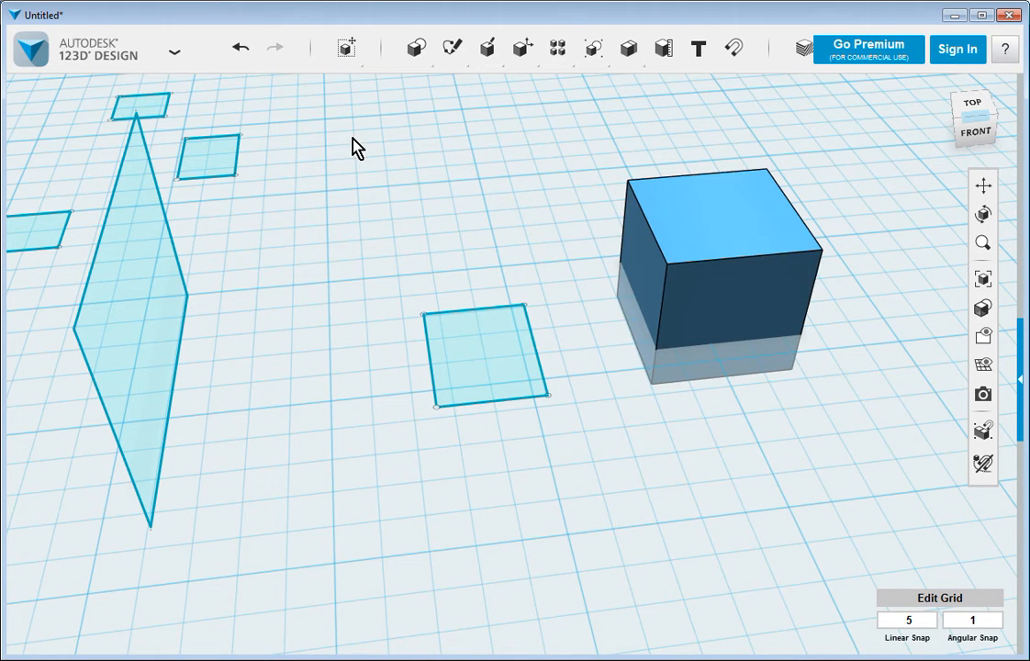
click(345, 47)
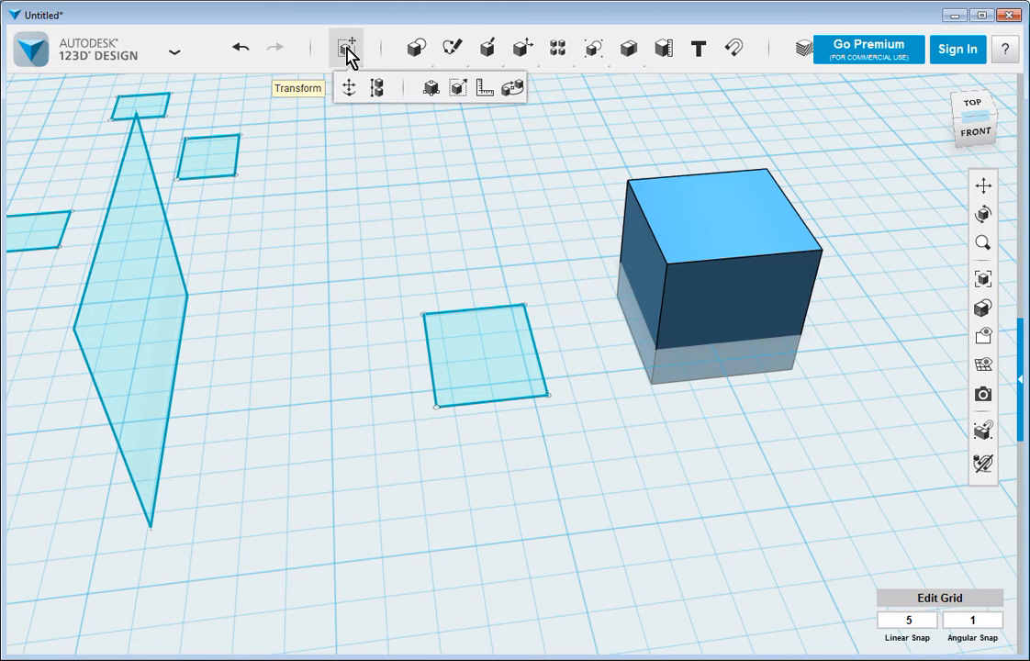
mouse_move(349, 88)
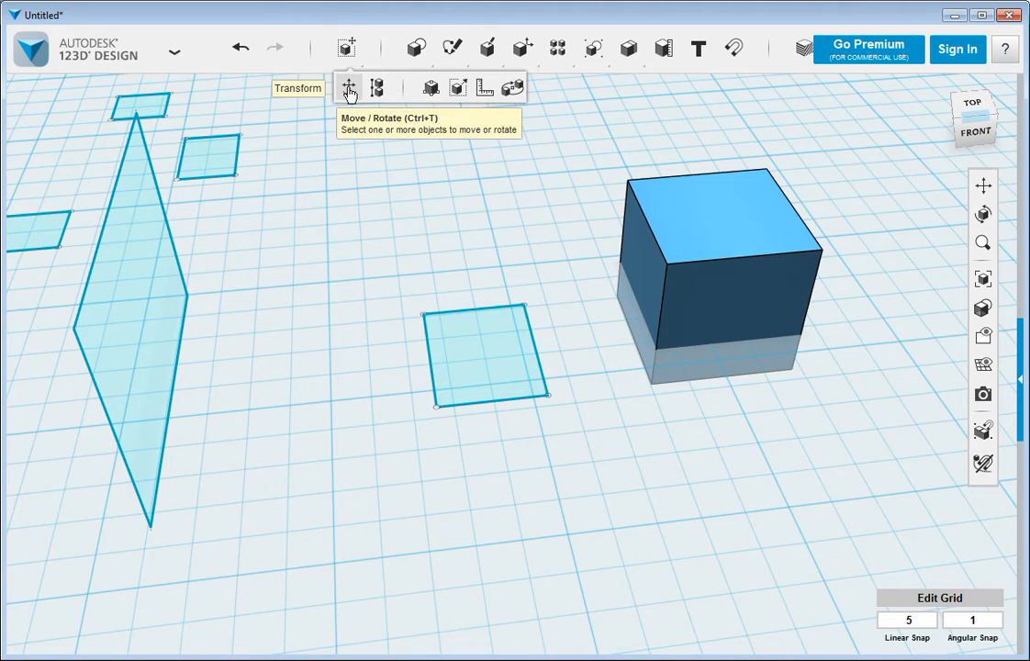
mouse_move(485, 88)
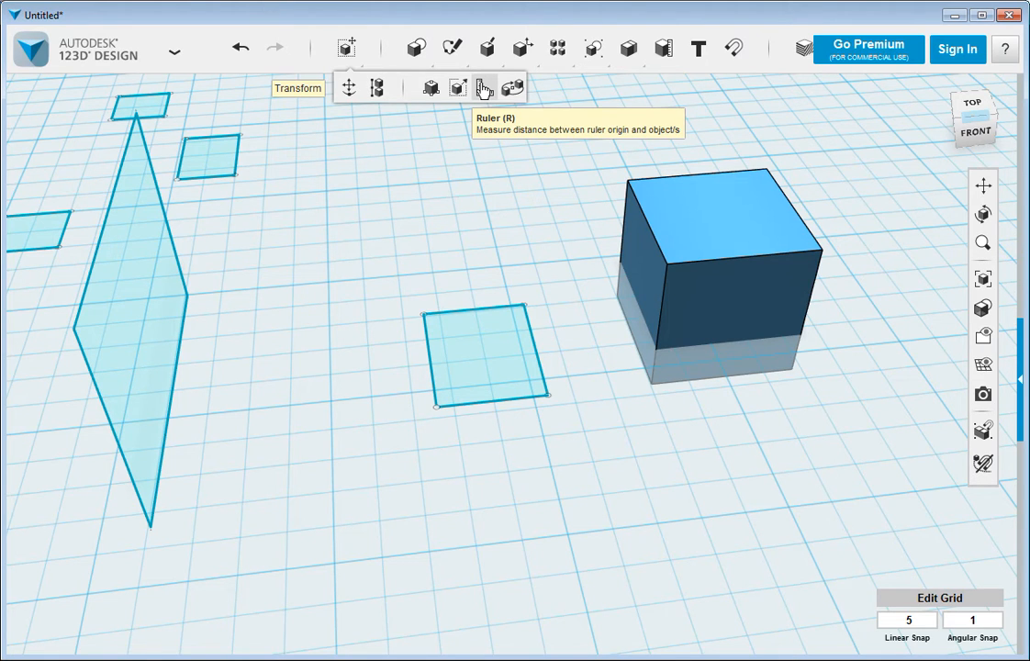
click(484, 89)
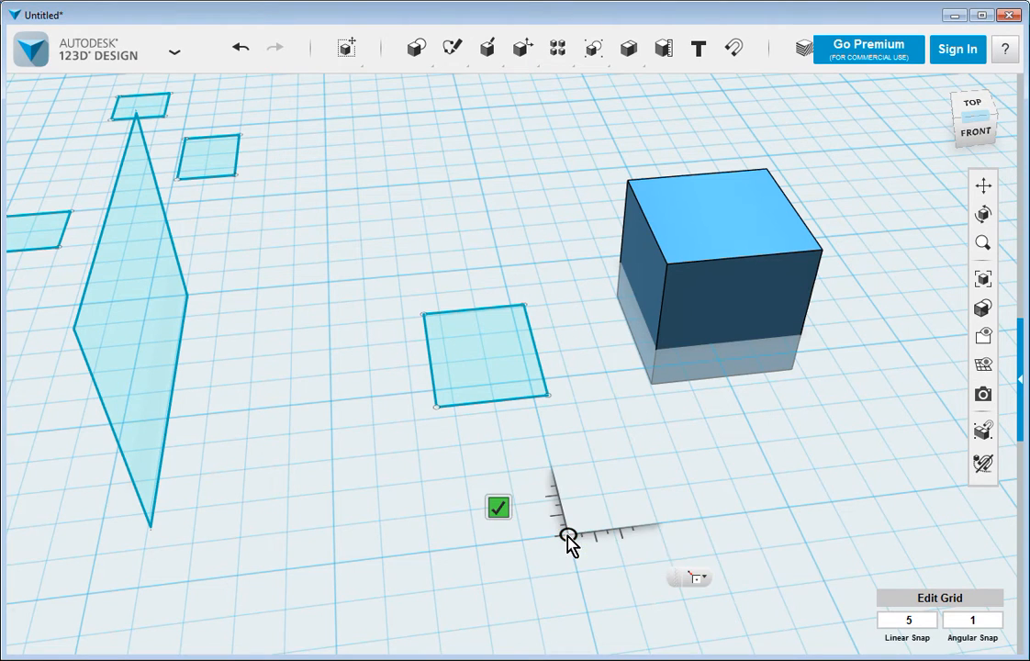
Place the ruler origin on a grid intersection in front of the square sketch
click(567, 536)
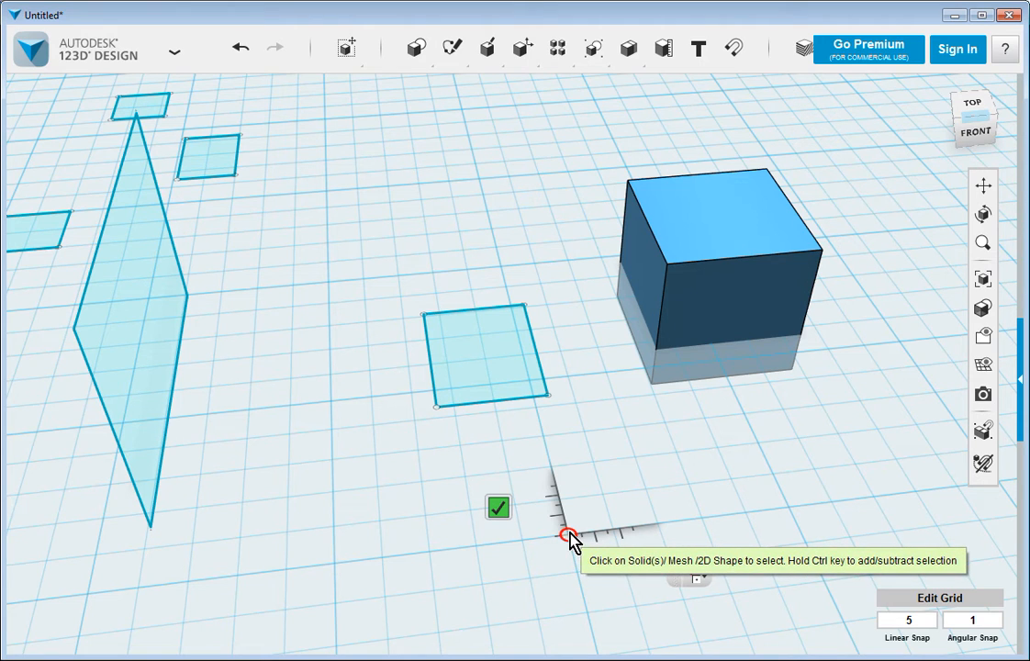
mouse_move(571, 539)
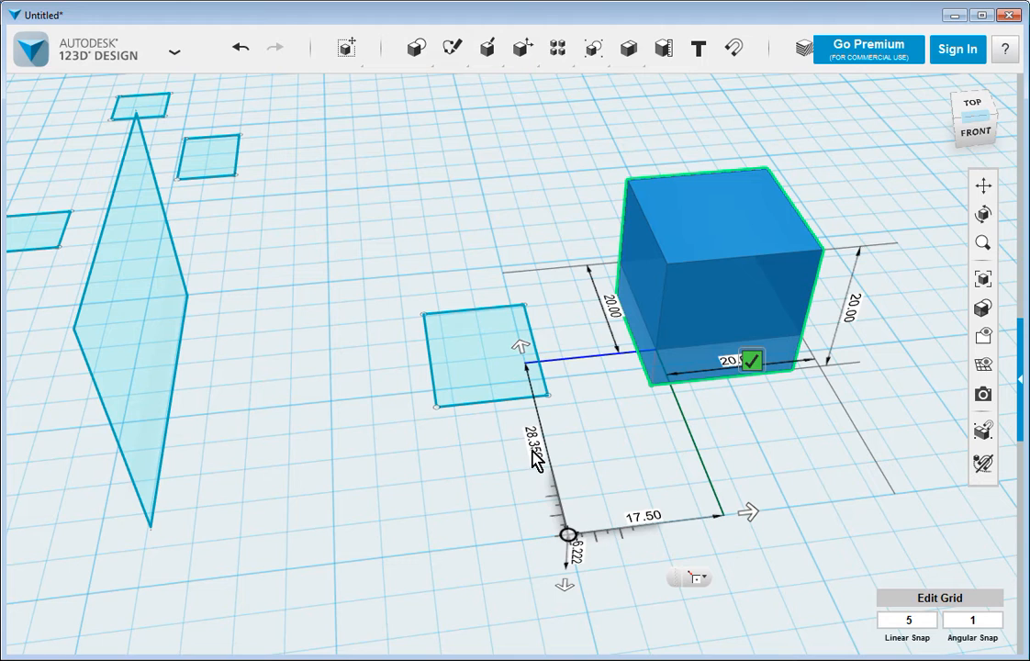
mouse_move(670, 371)
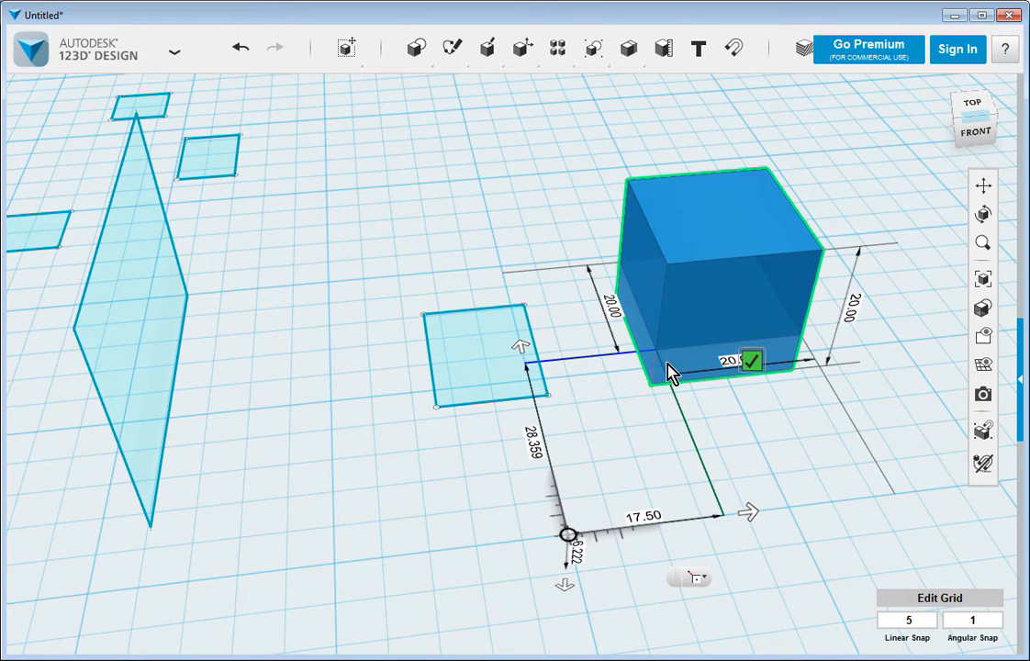
mouse_move(569, 542)
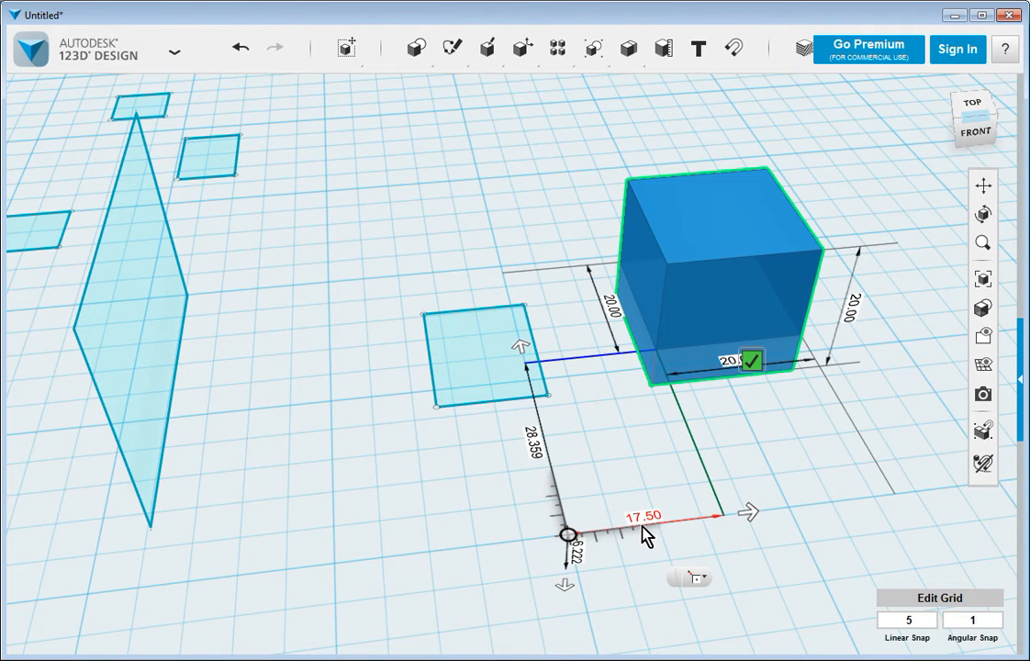
mouse_move(591, 610)
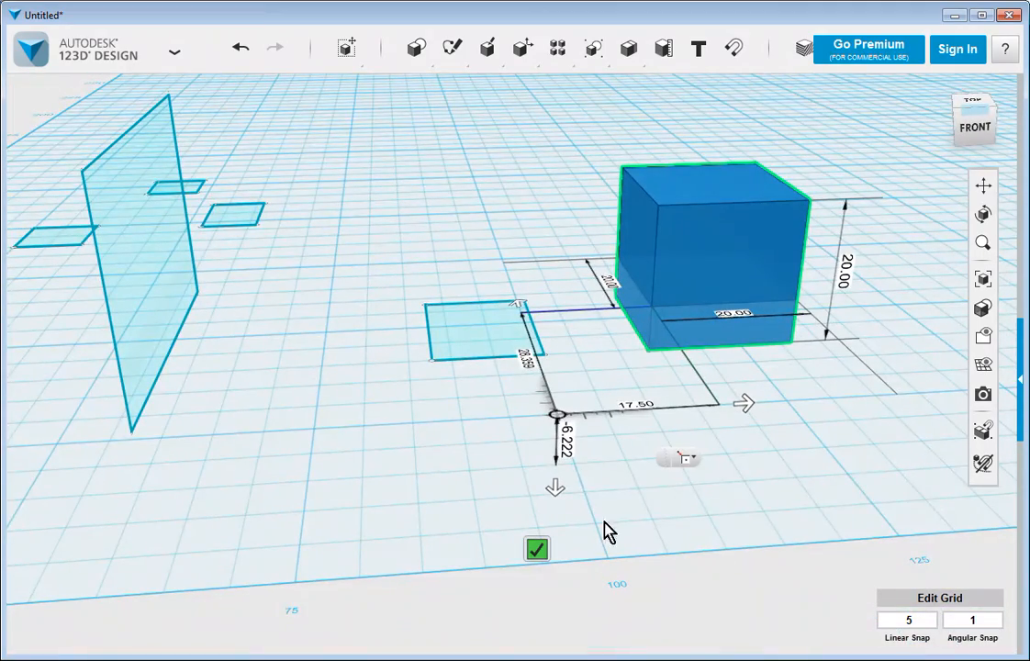
mouse_move(631, 450)
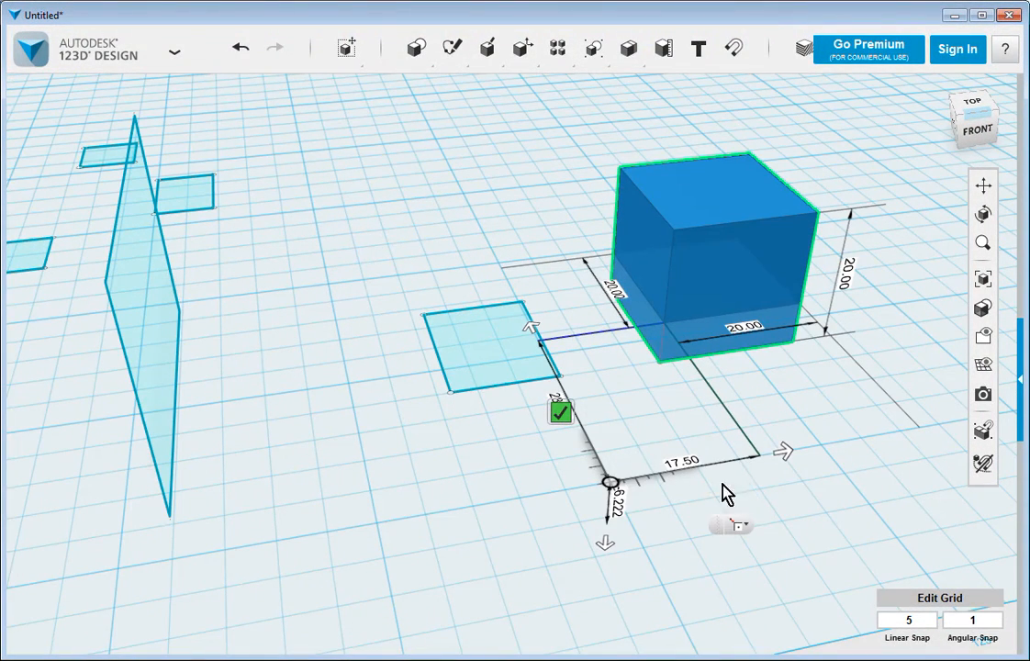
click(345, 48)
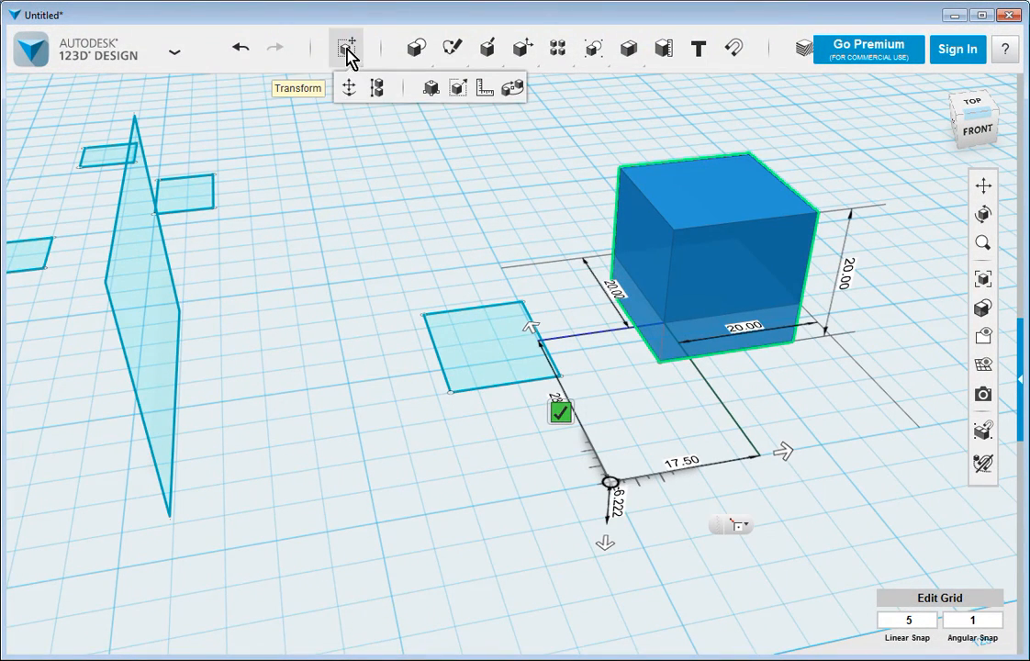
mouse_move(348, 88)
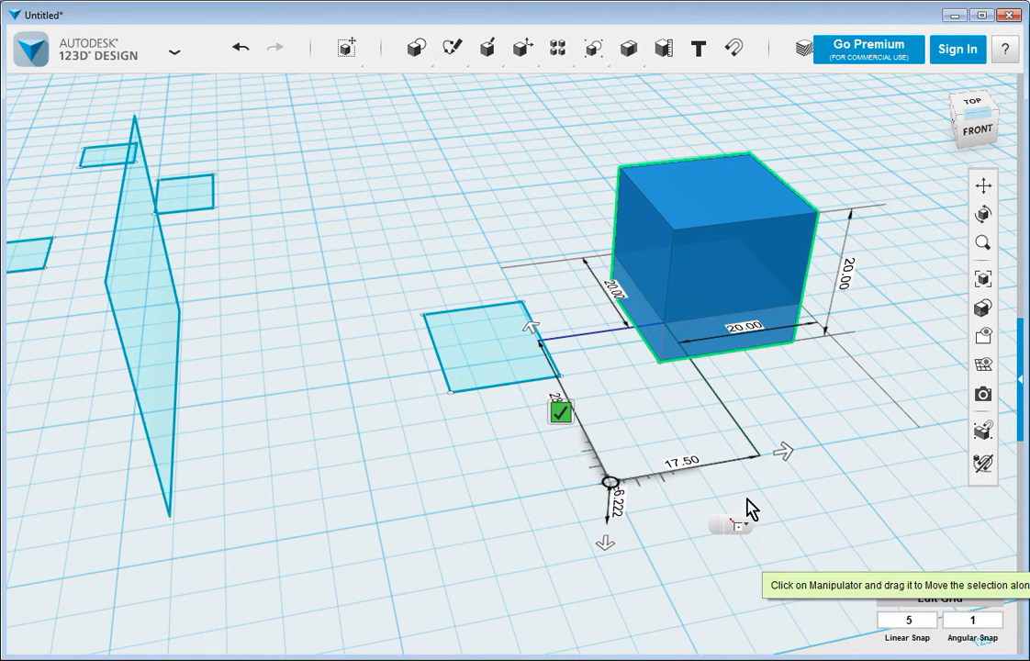
mouse_move(719, 479)
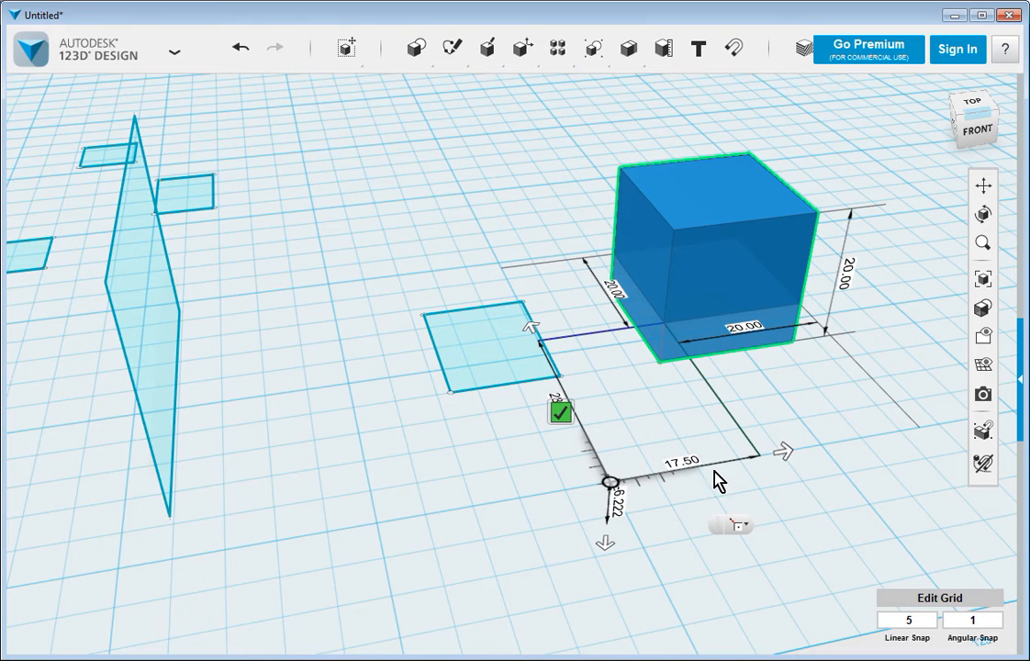
mouse_move(470, 338)
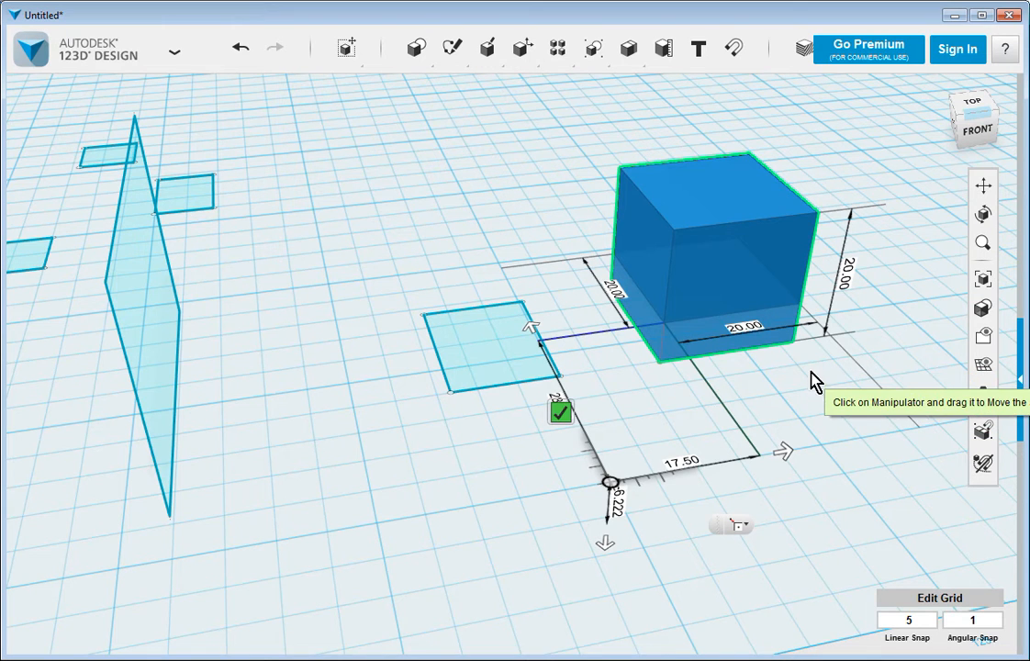
mouse_move(787, 459)
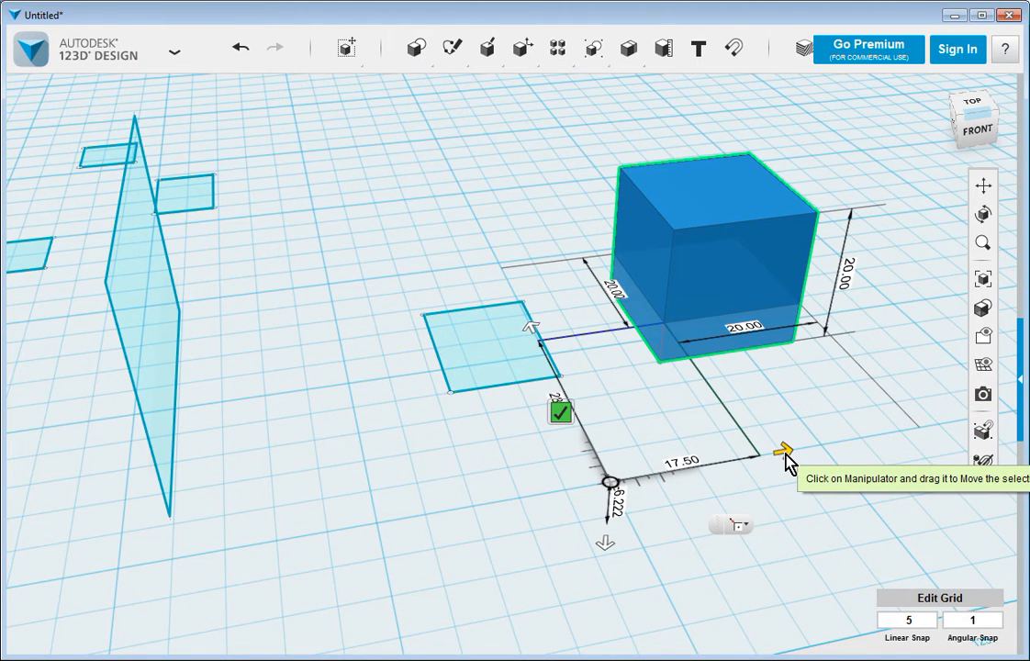
mouse_move(806, 485)
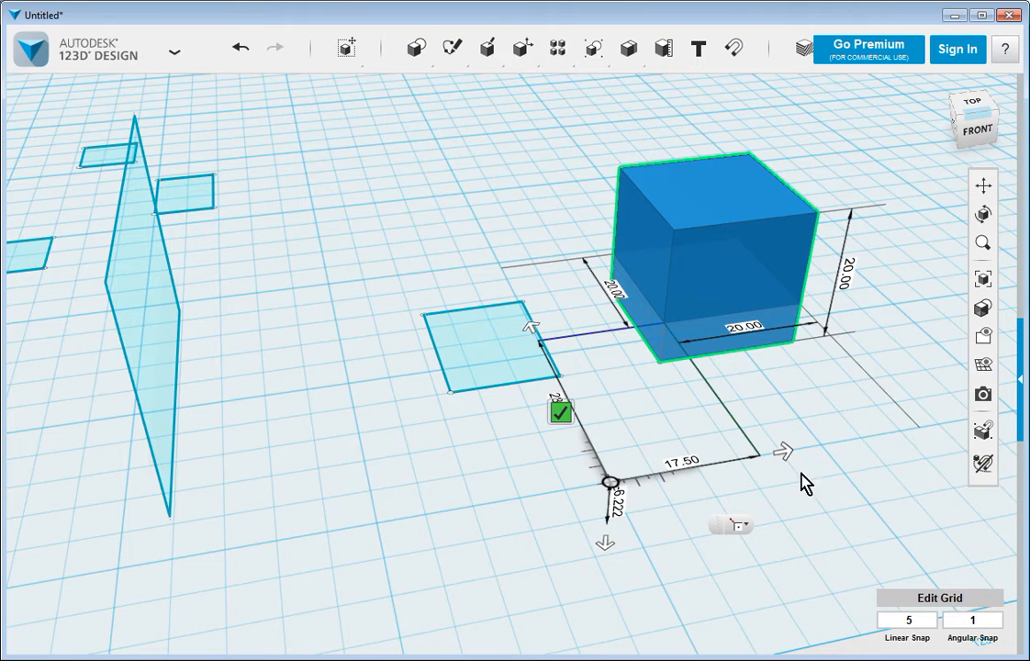
mouse_move(786, 454)
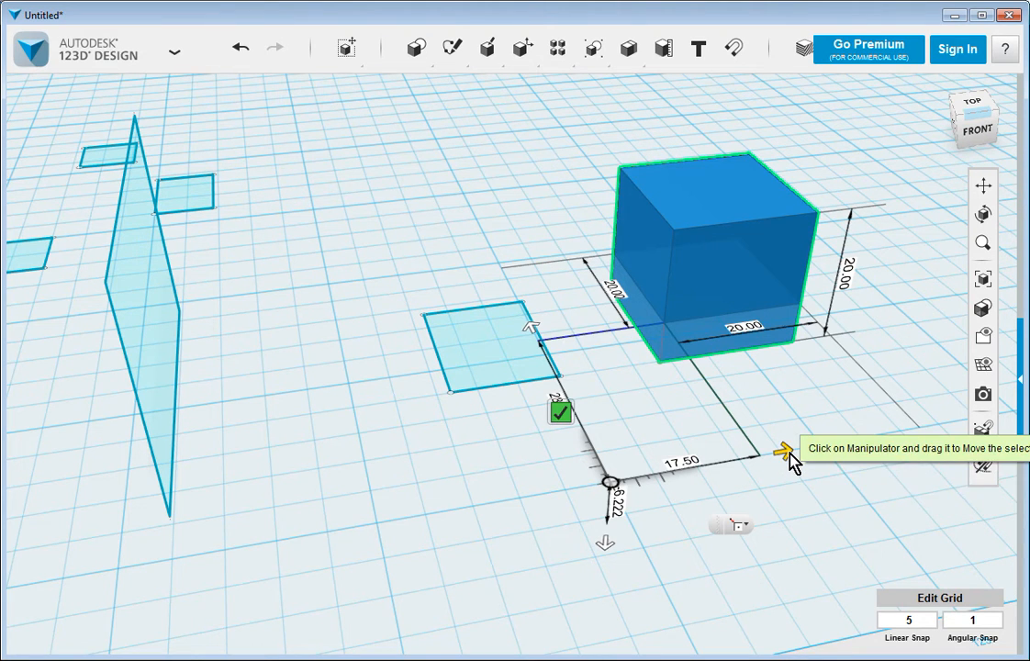
mouse_move(787, 459)
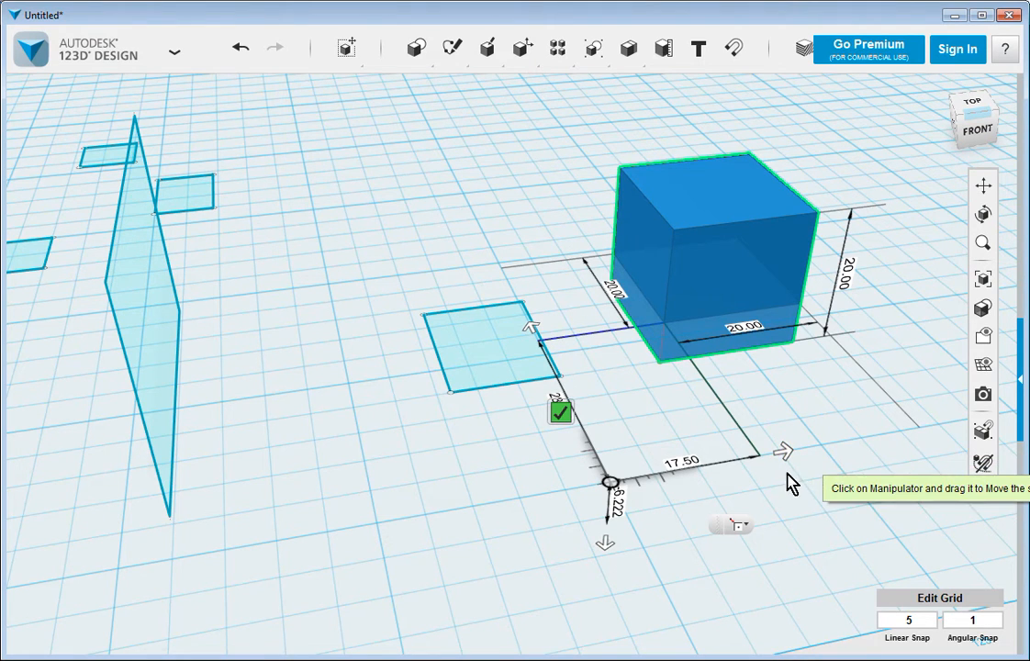
mouse_move(786, 452)
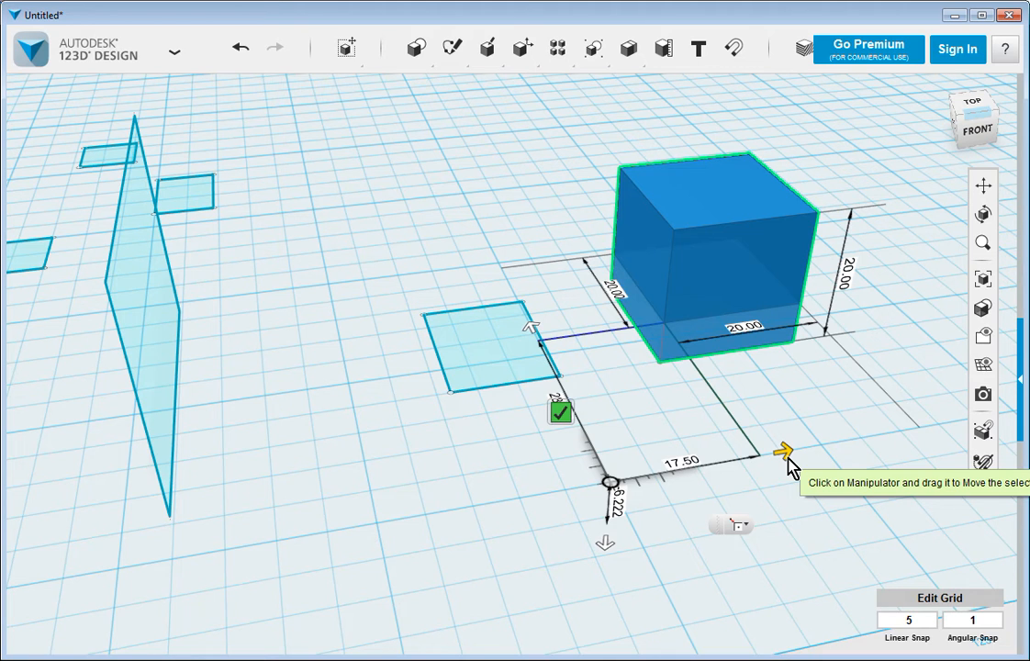
With linear snap at 0.1, move the box to 19.60 from the origin, then restore snap 5
click(907, 620)
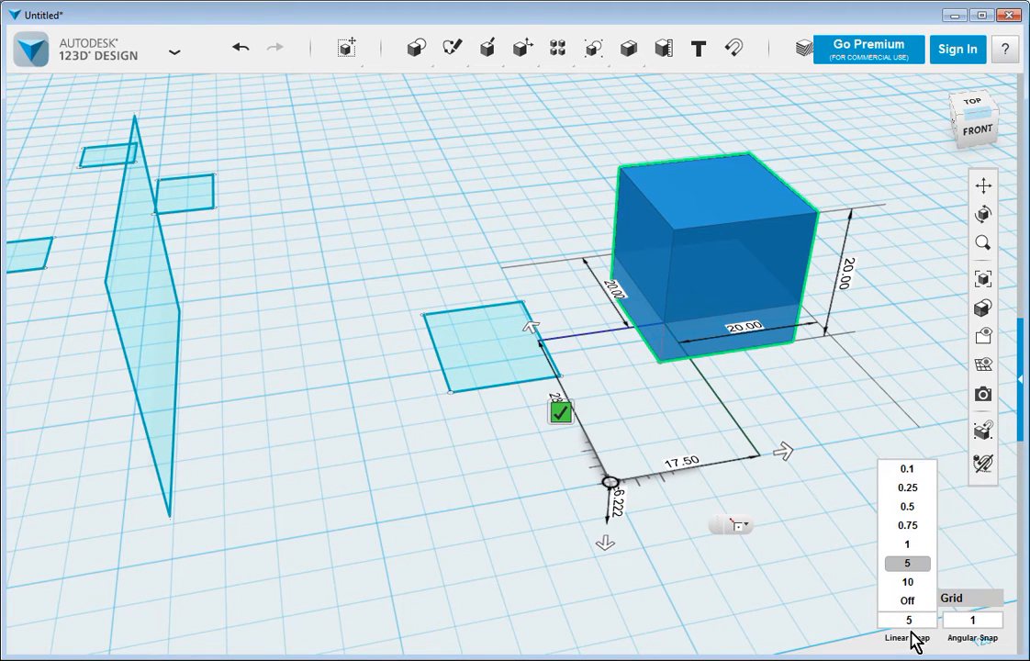
mouse_move(909, 477)
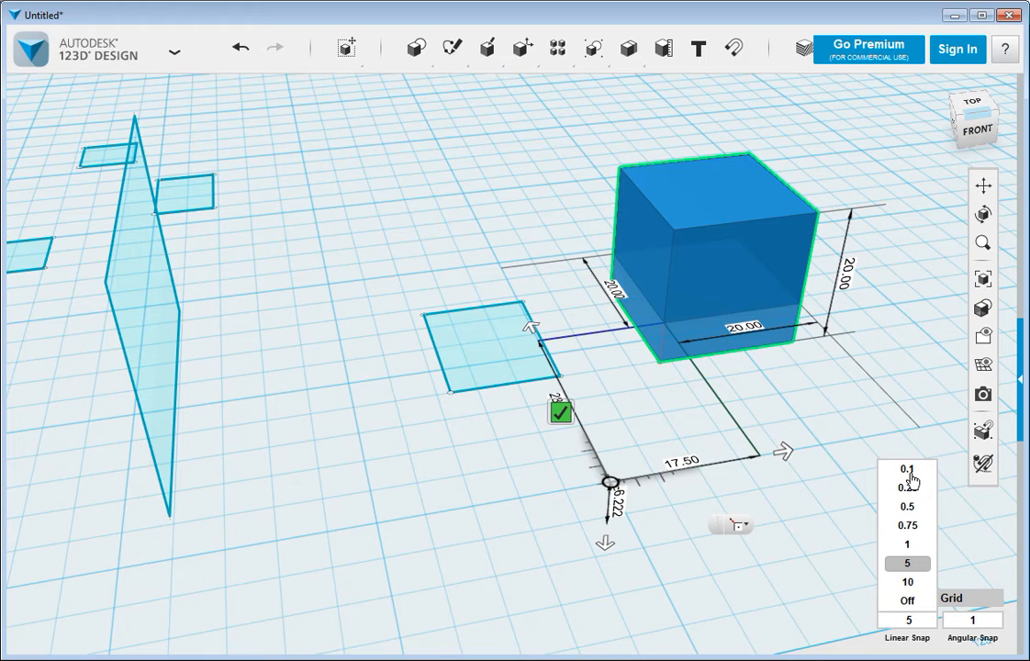
click(907, 470)
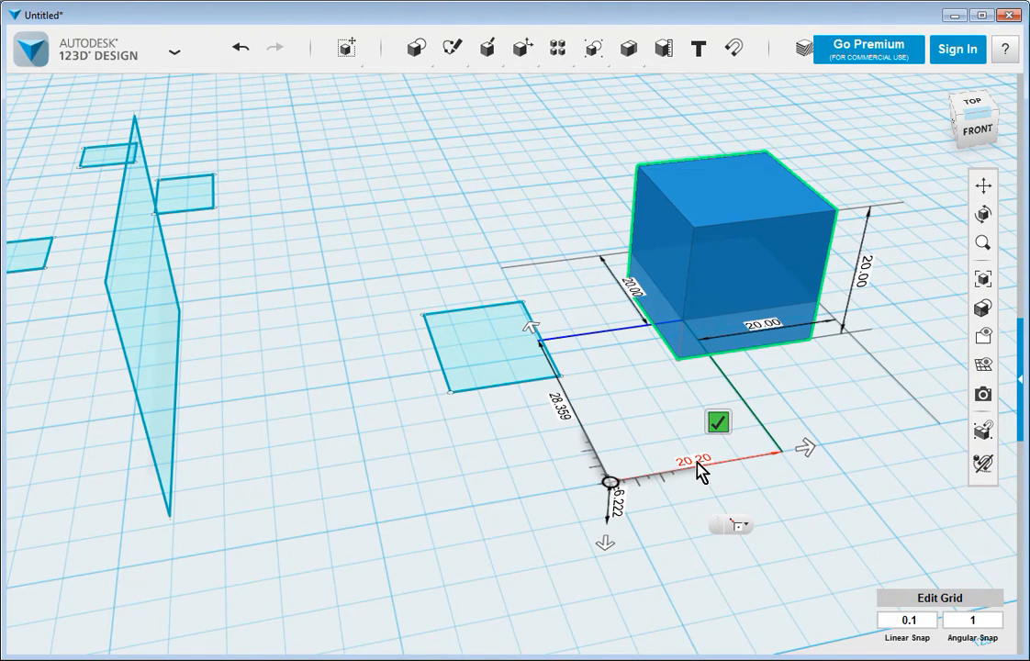
mouse_move(811, 455)
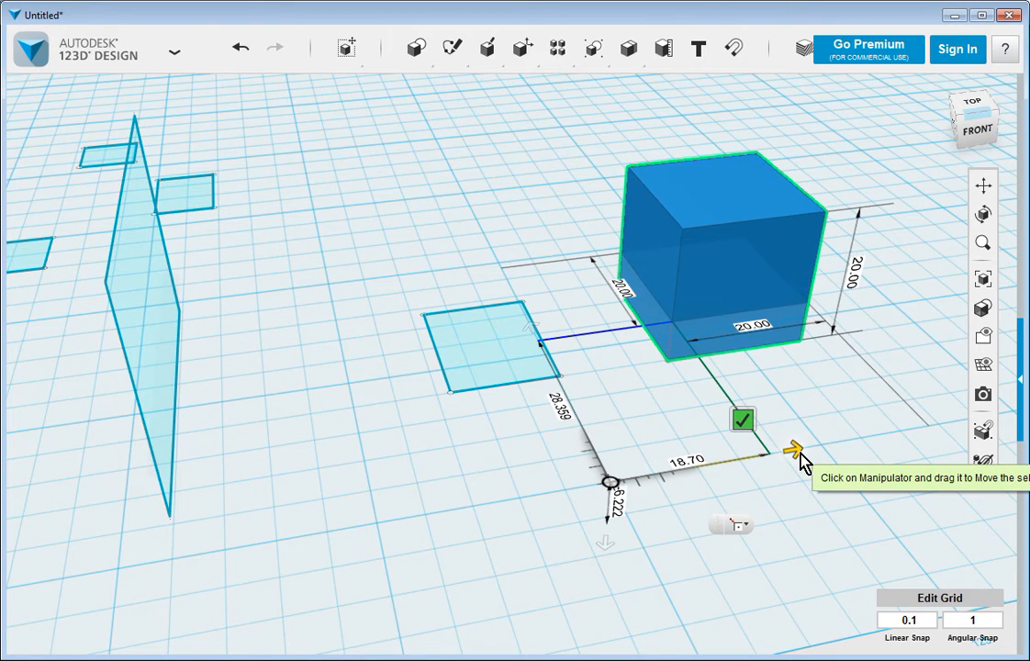
drag(798, 450, 799, 450)
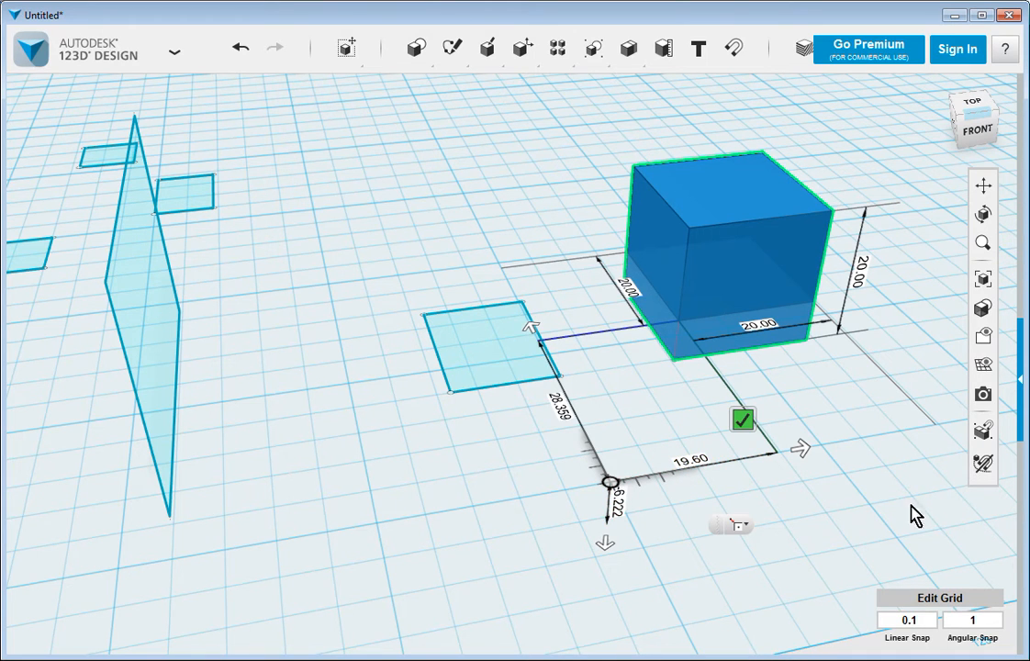
mouse_move(774, 602)
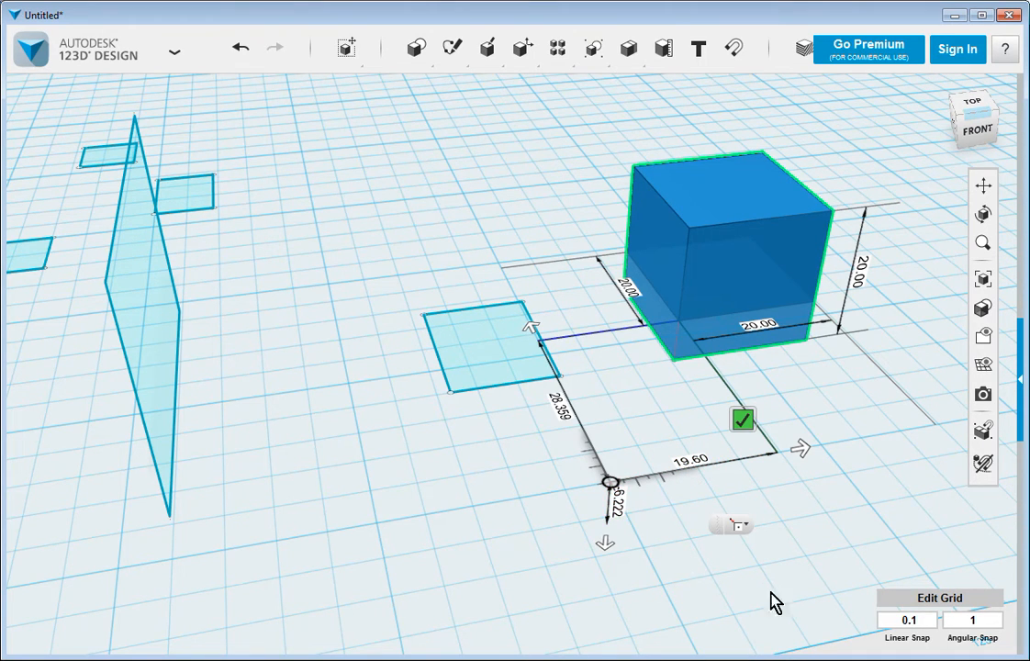
click(907, 621)
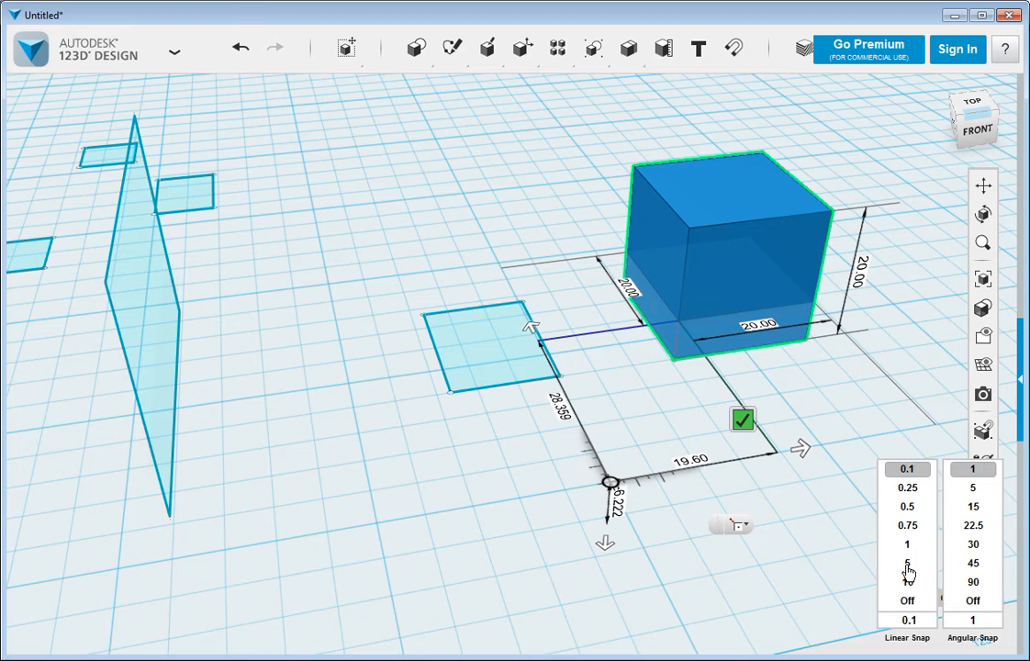
click(907, 562)
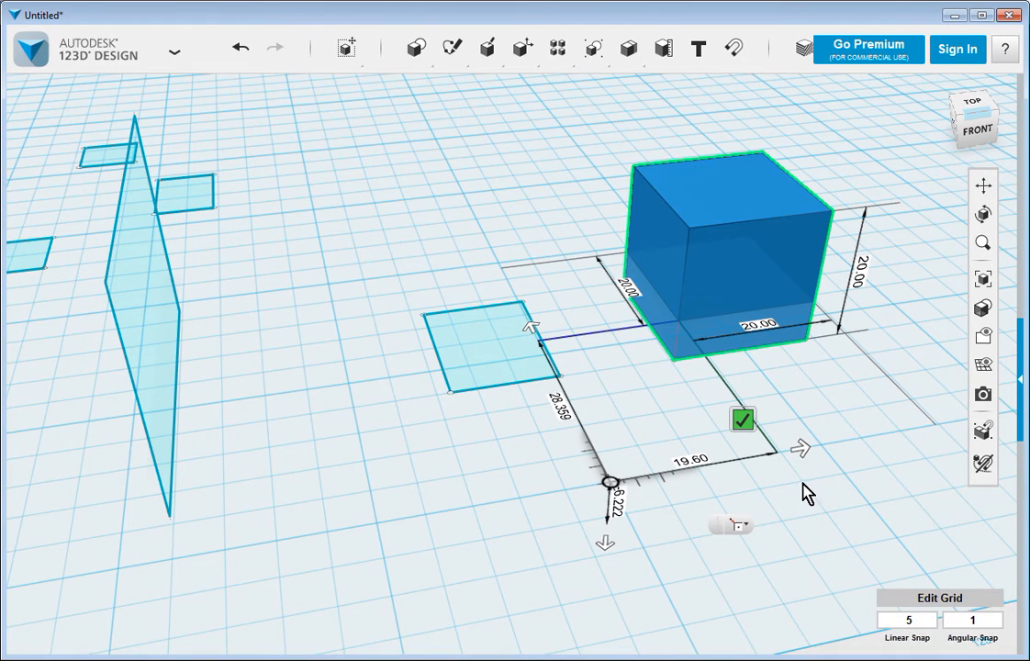
mouse_move(606, 543)
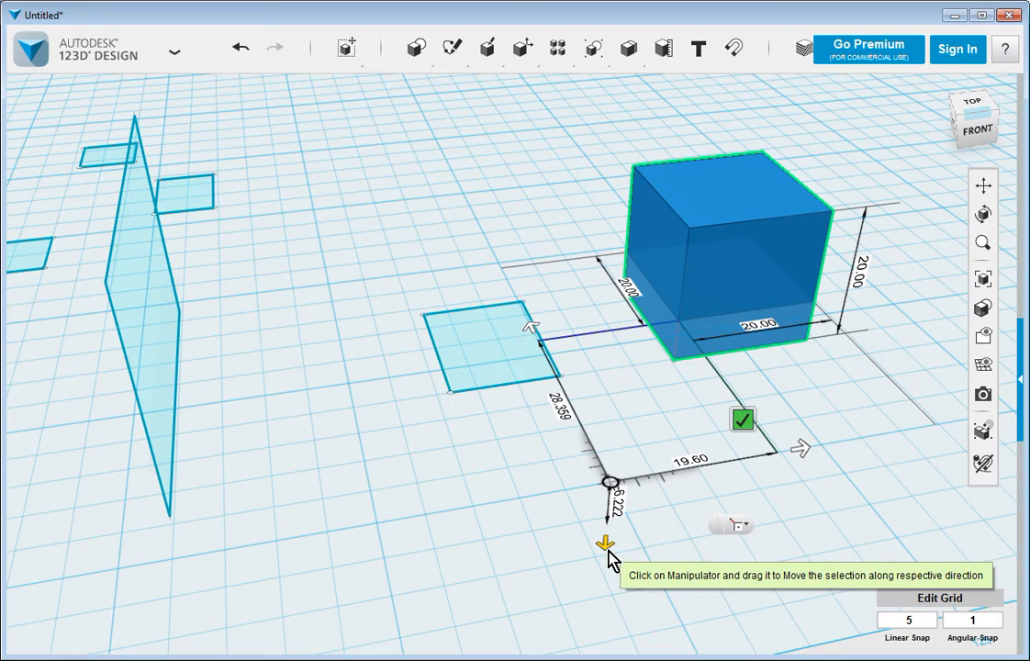
mouse_move(786, 493)
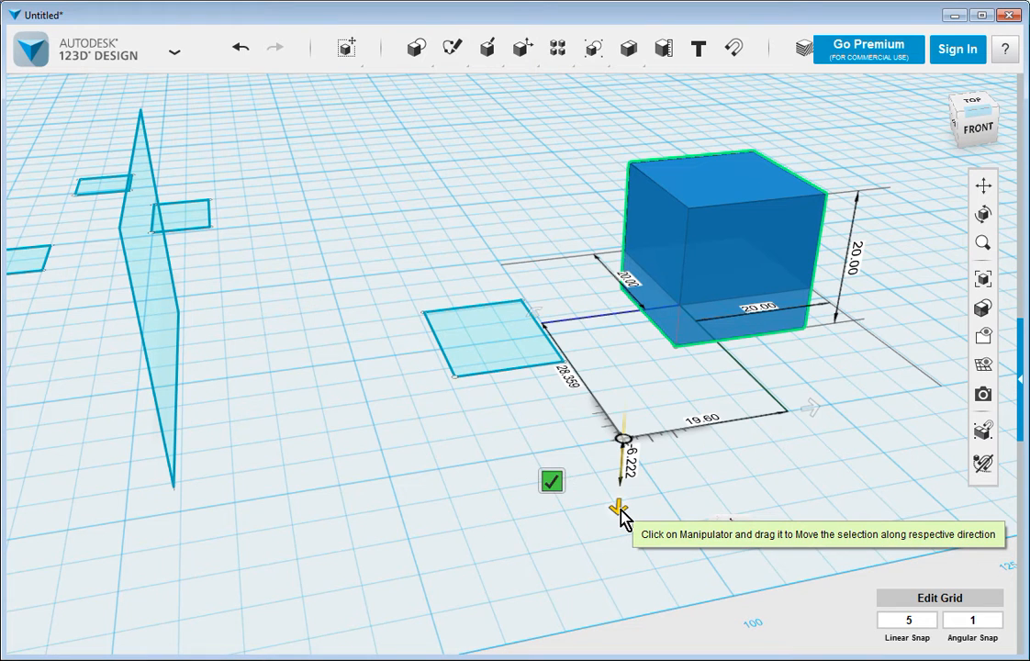
Slide the box along the ruler axis until it reads 25.00 from the reference point
drag(621, 510, 622, 496)
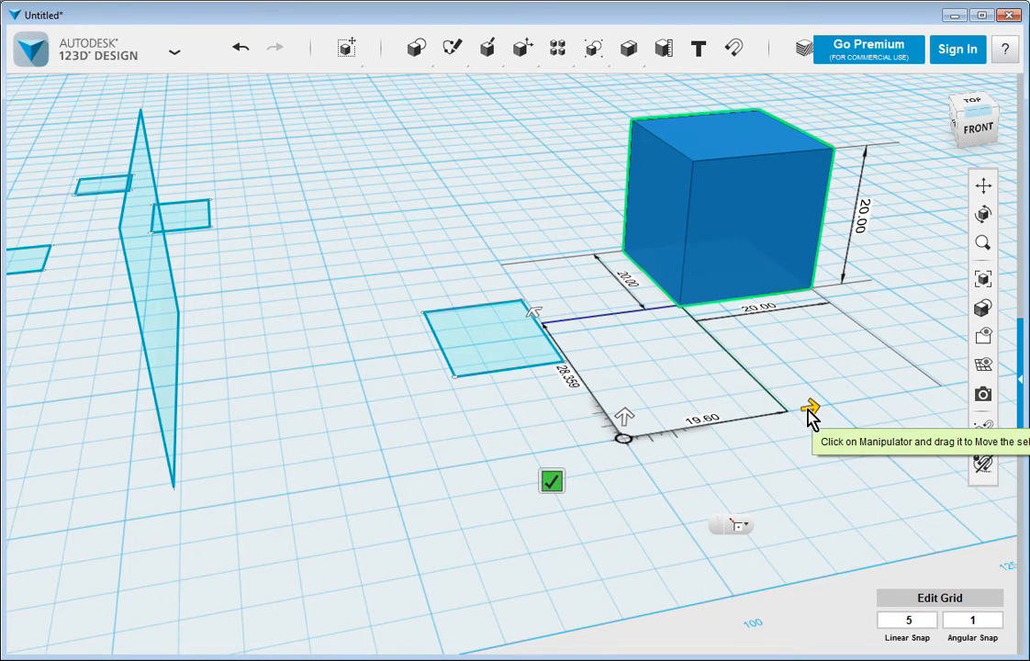
drag(807, 407, 652, 433)
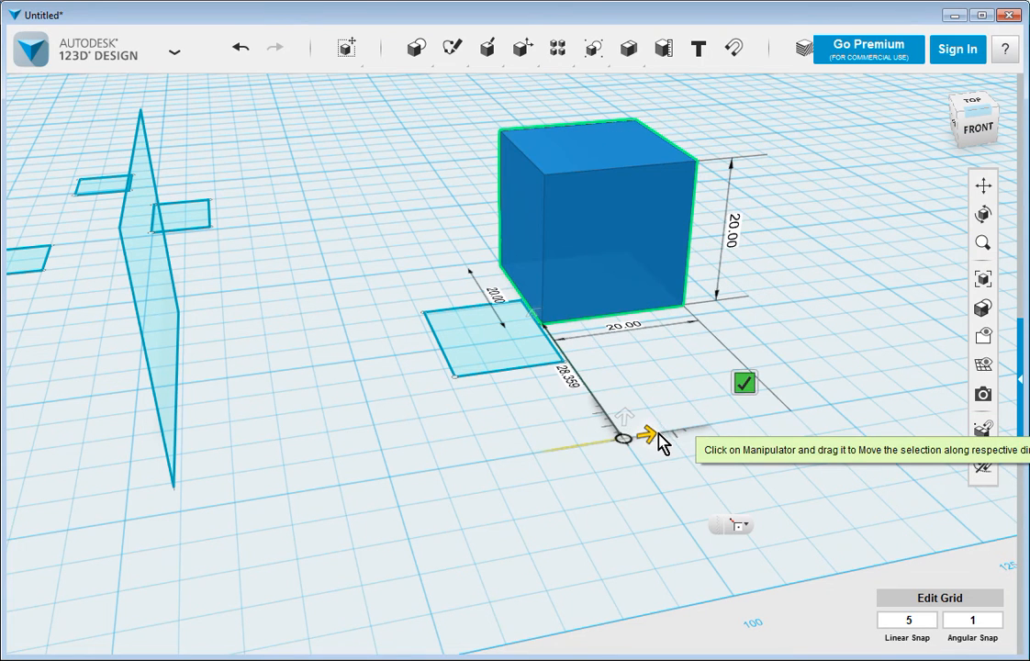
drag(646, 431, 688, 426)
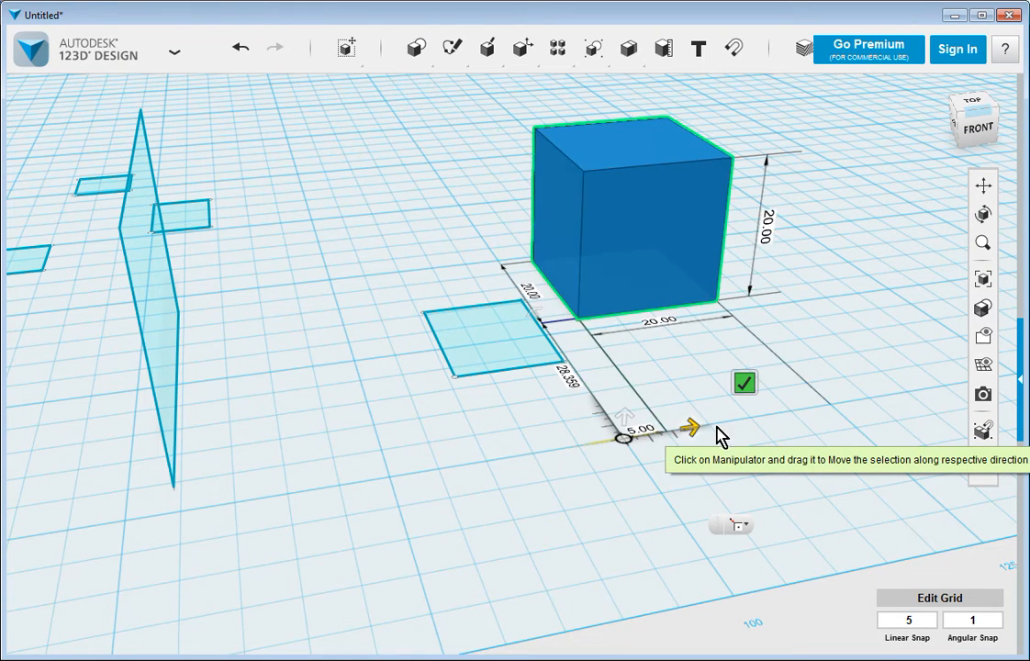
drag(690, 428, 852, 400)
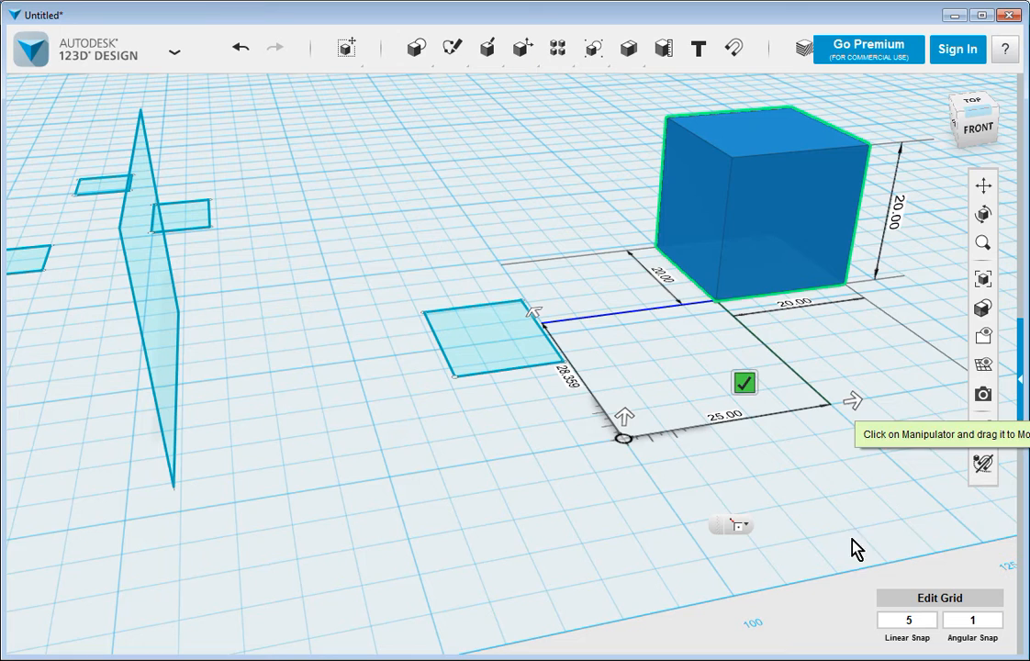
mouse_move(708, 327)
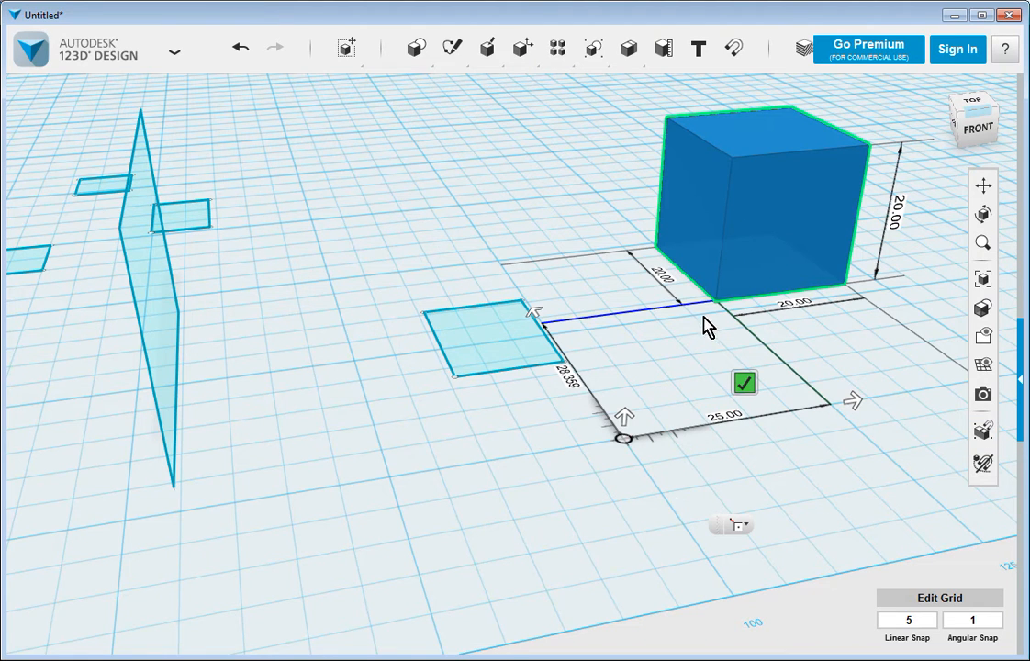
mouse_move(624, 457)
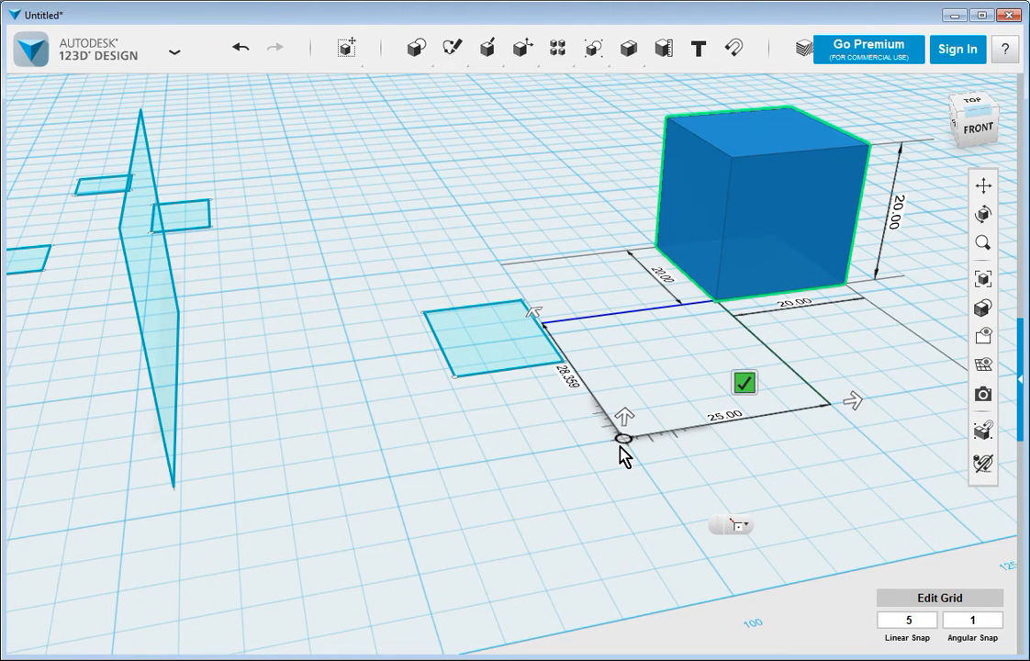
mouse_move(885, 429)
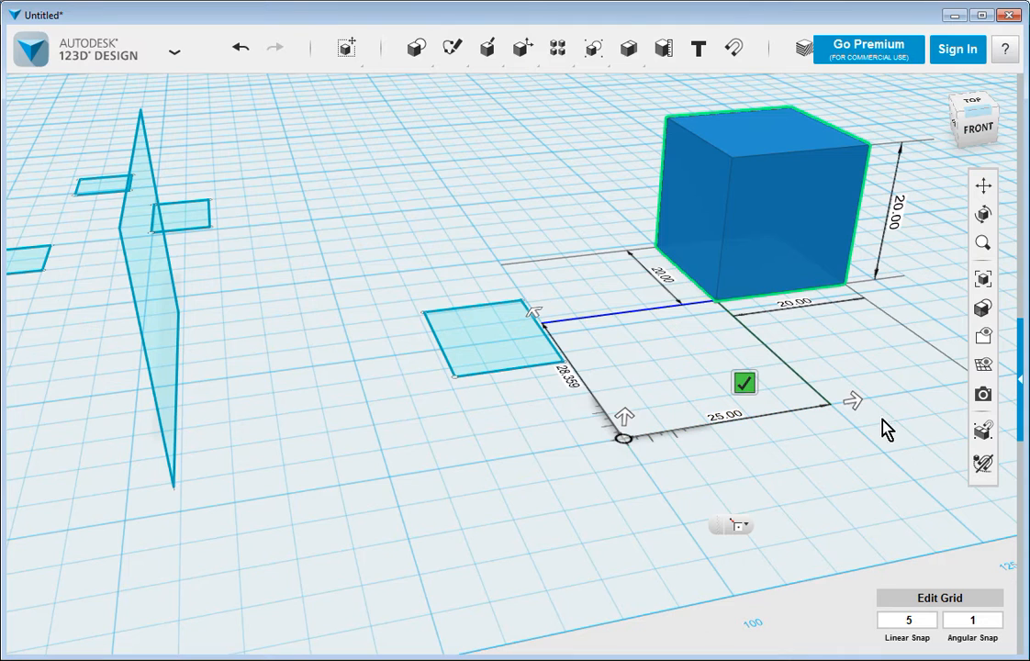
drag(854, 400, 812, 408)
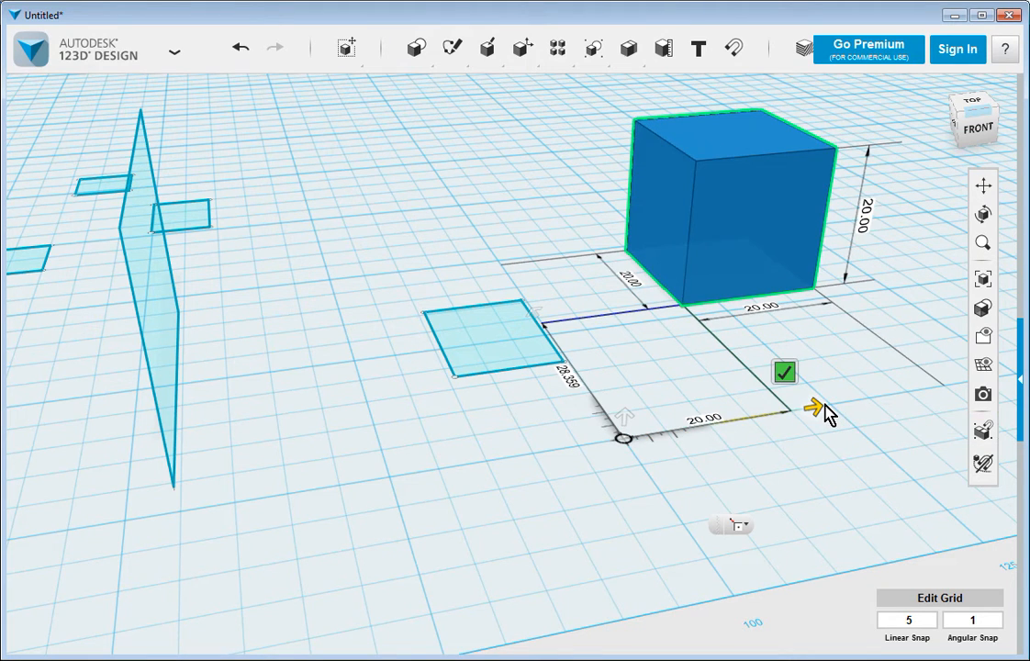
drag(815, 406, 885, 393)
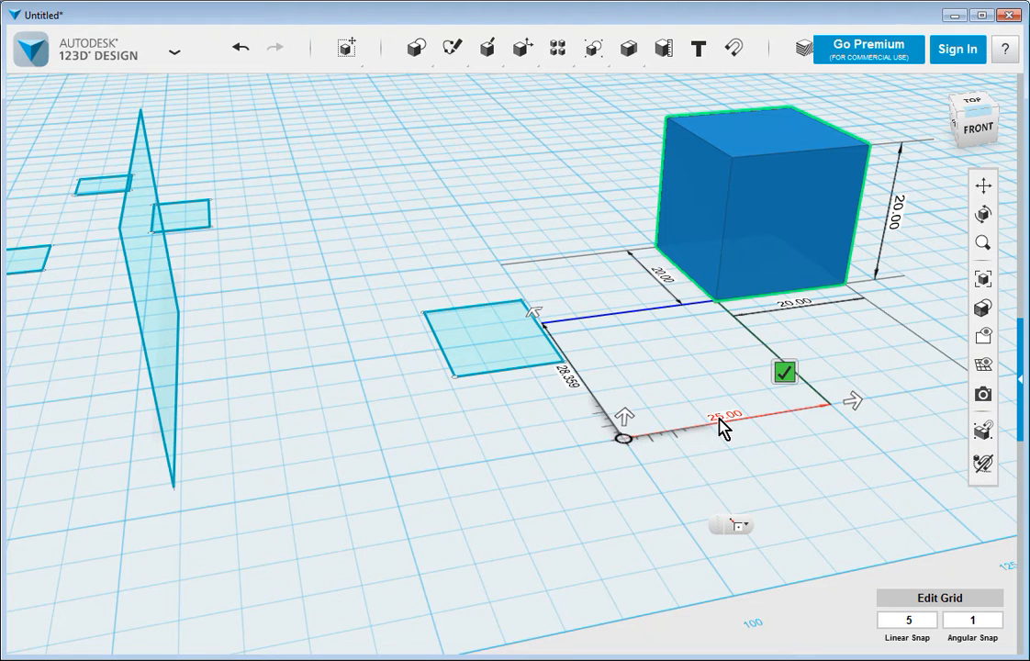
Keep linear snap at 5 and open the box's 25.00 offset for direct editing
click(907, 621)
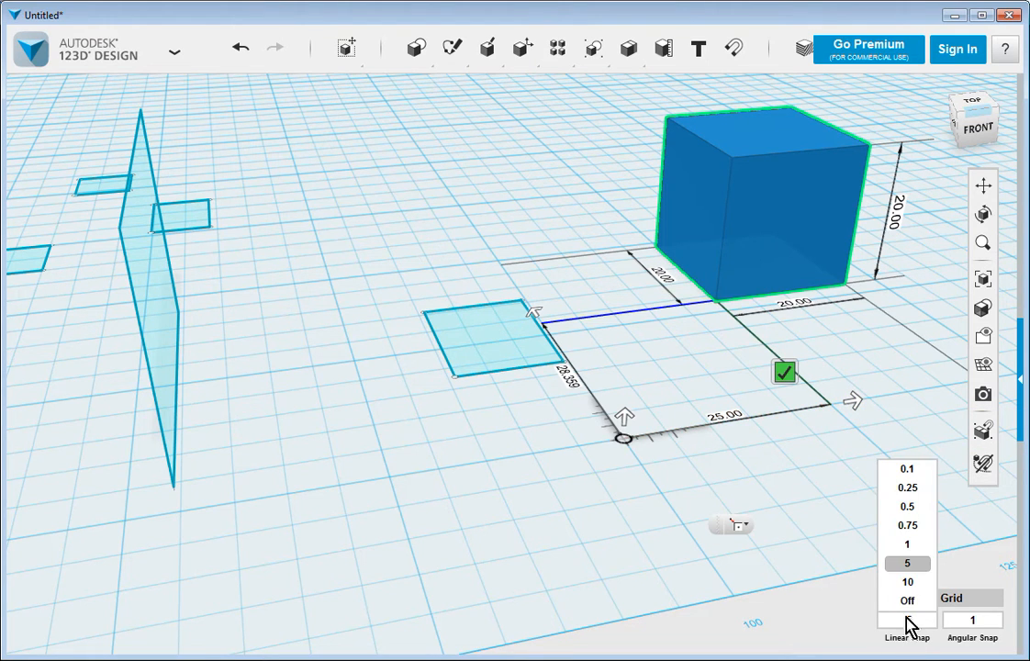
click(907, 562)
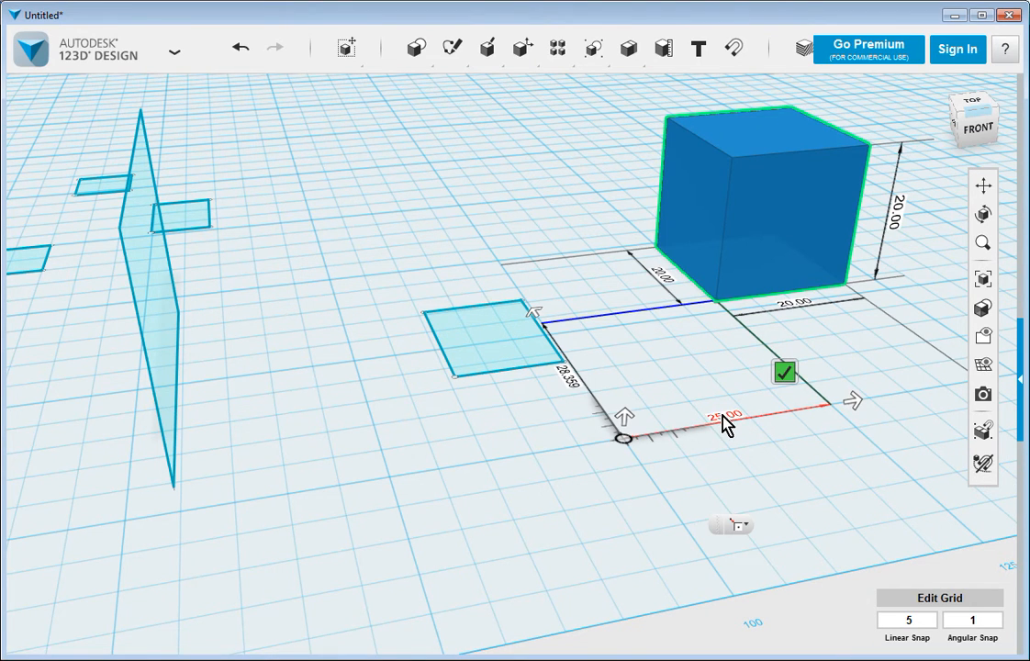
click(725, 415)
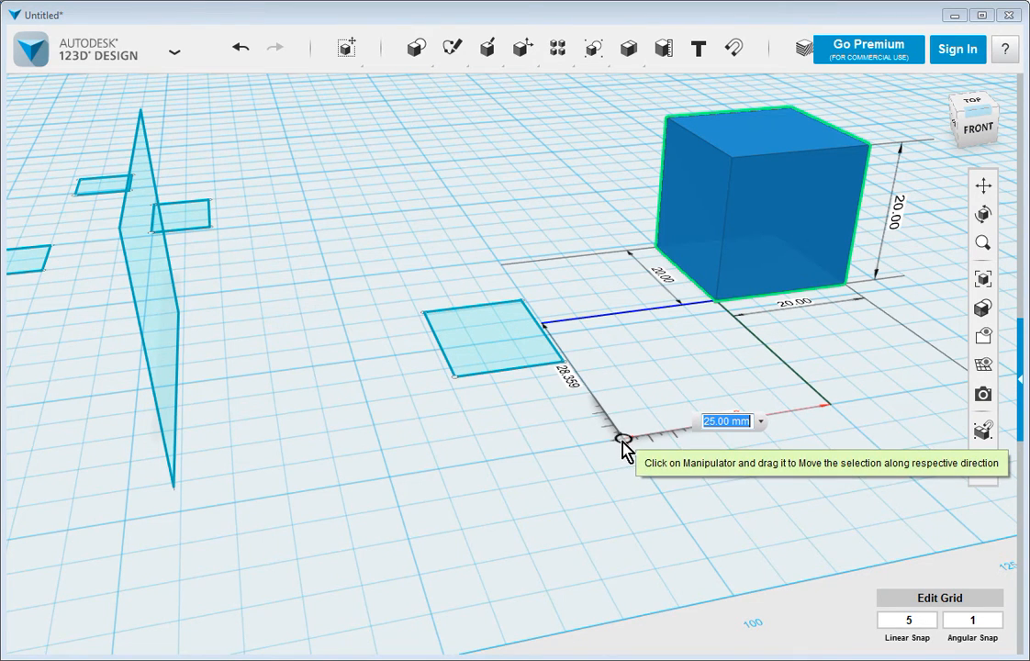
mouse_move(664, 446)
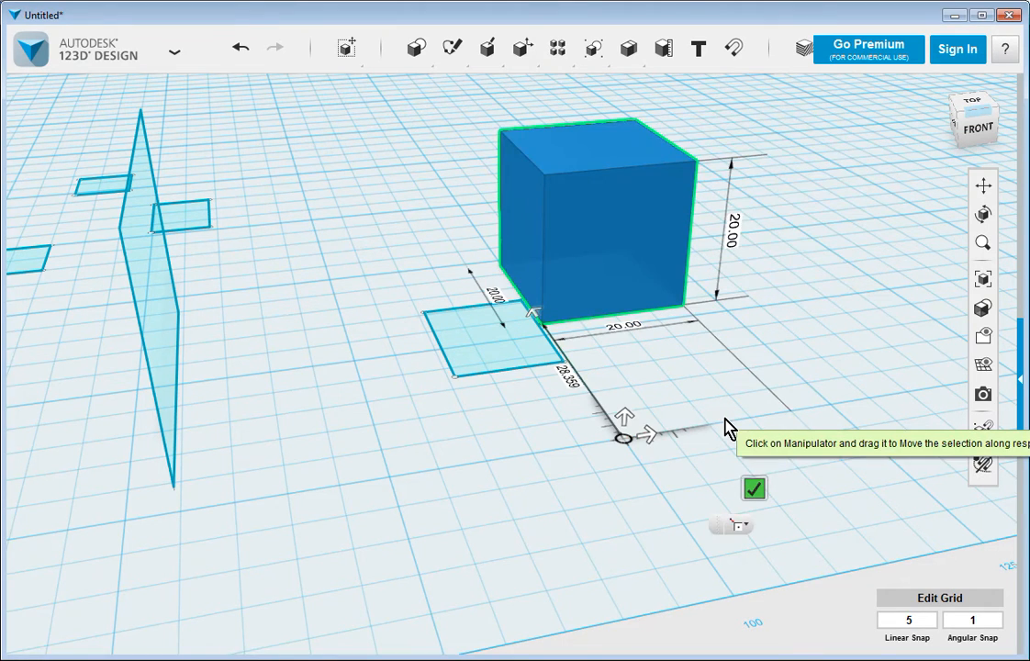
mouse_move(695, 393)
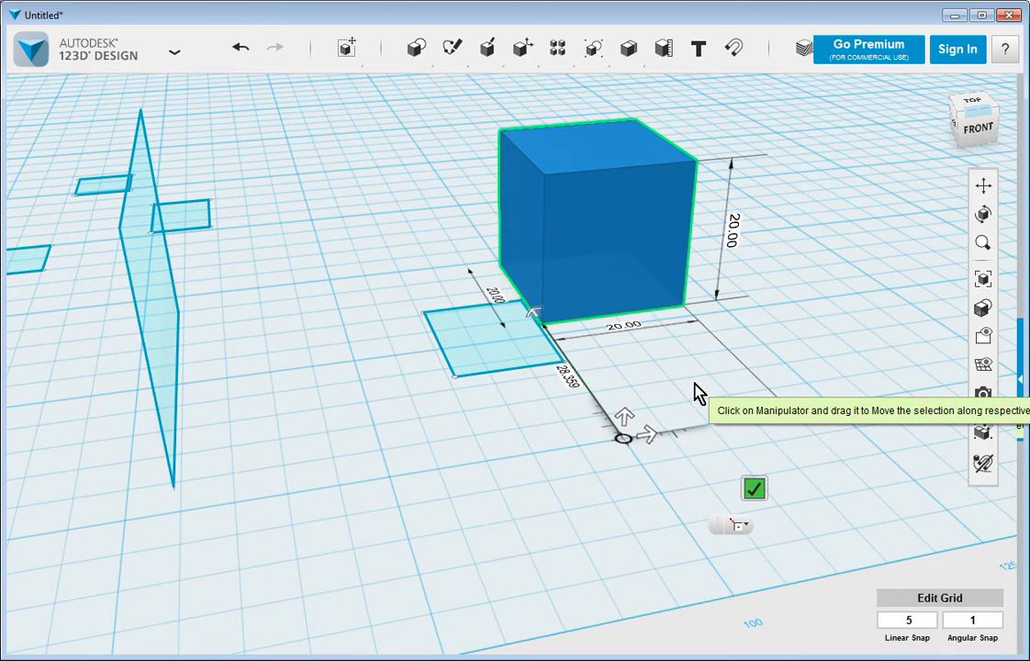
mouse_move(536, 327)
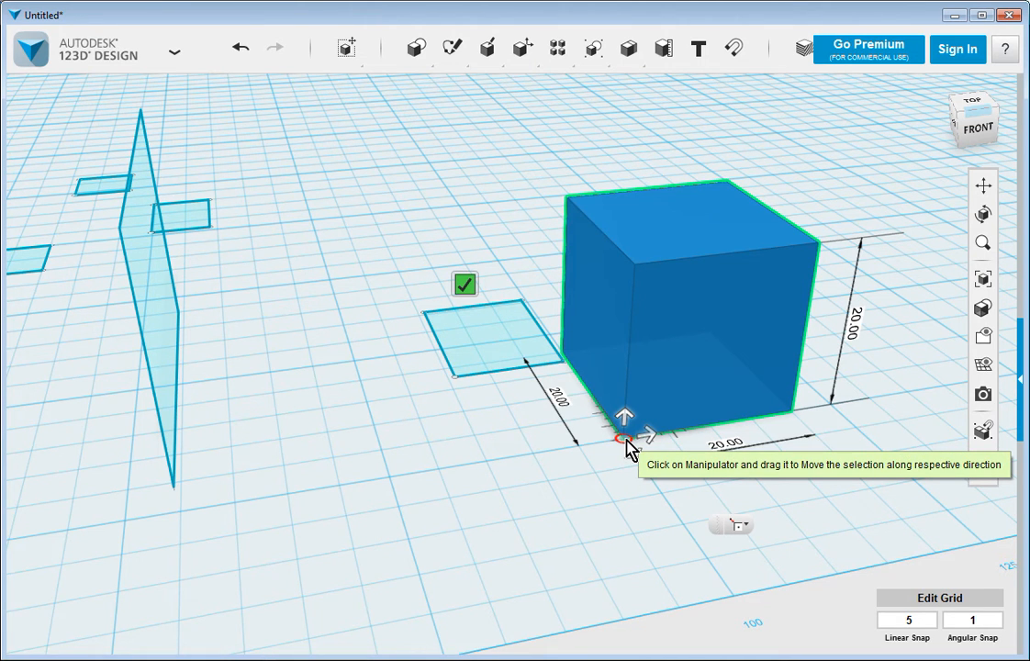
mouse_move(464, 283)
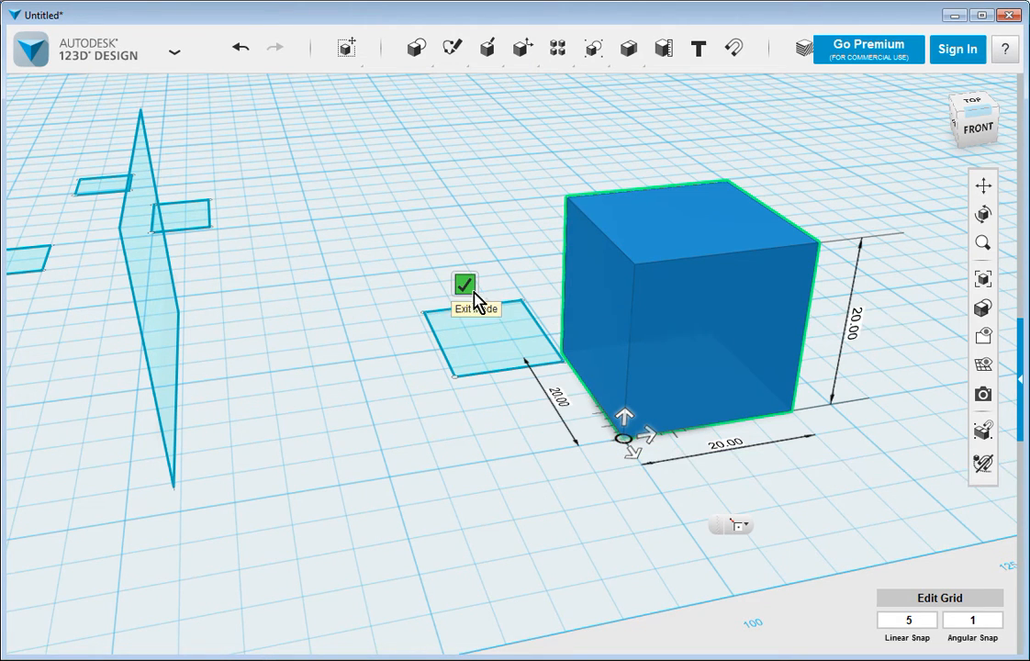
Finish positioning the box at 20.00 and leave the ruler
click(464, 283)
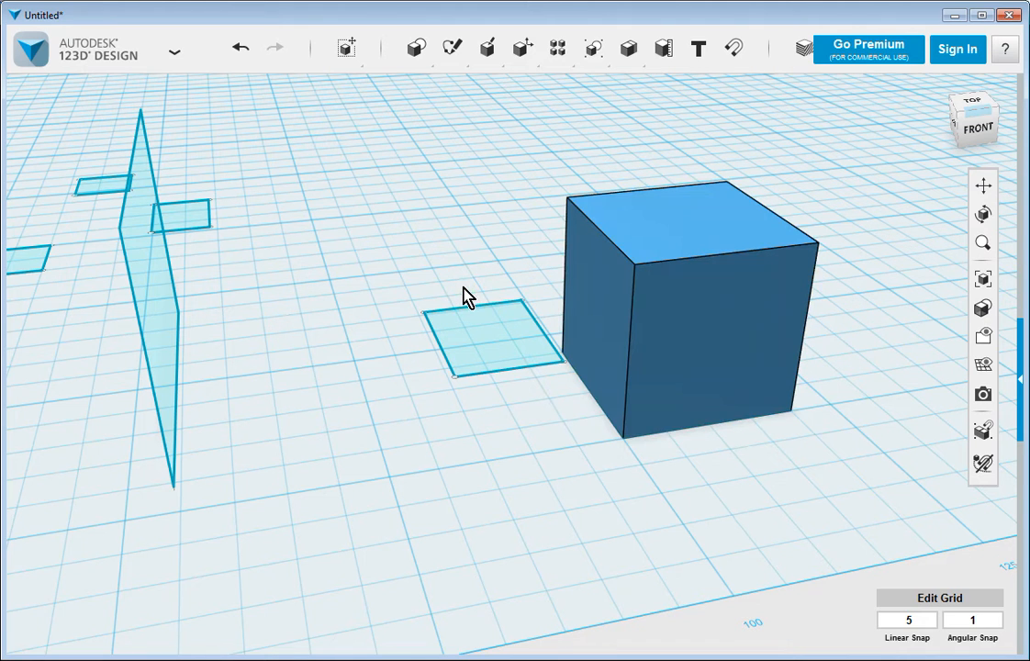
mouse_move(418, 272)
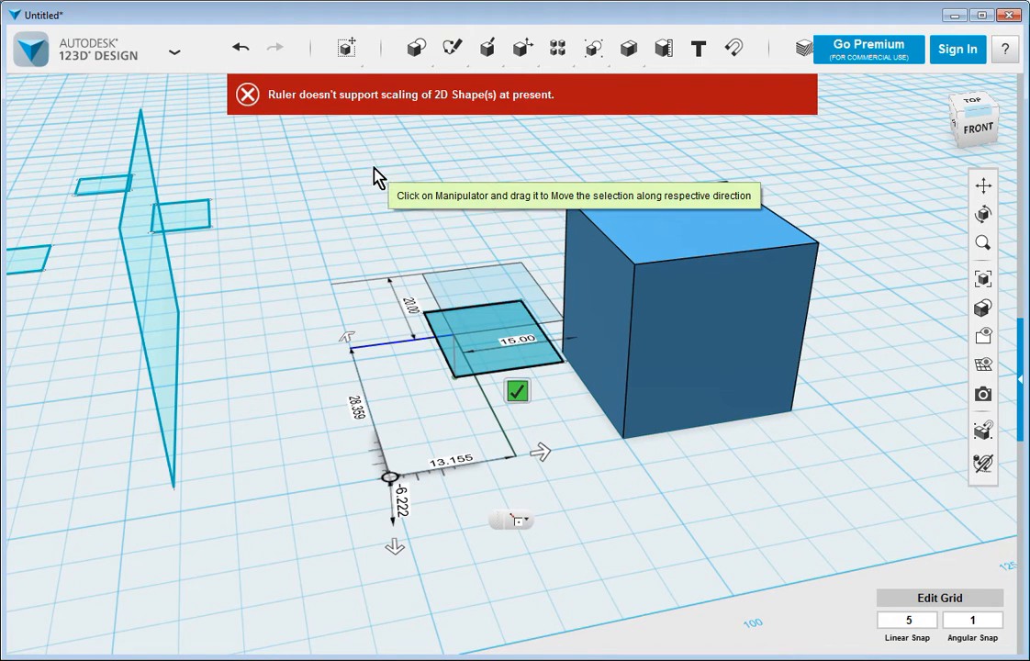
mouse_move(398, 132)
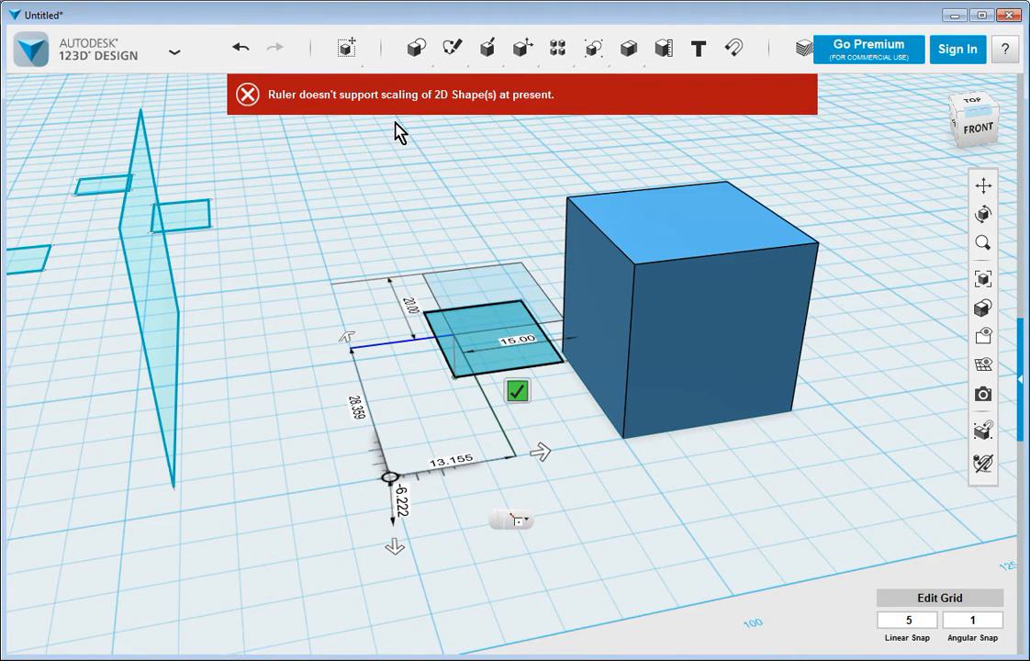
mouse_move(407, 114)
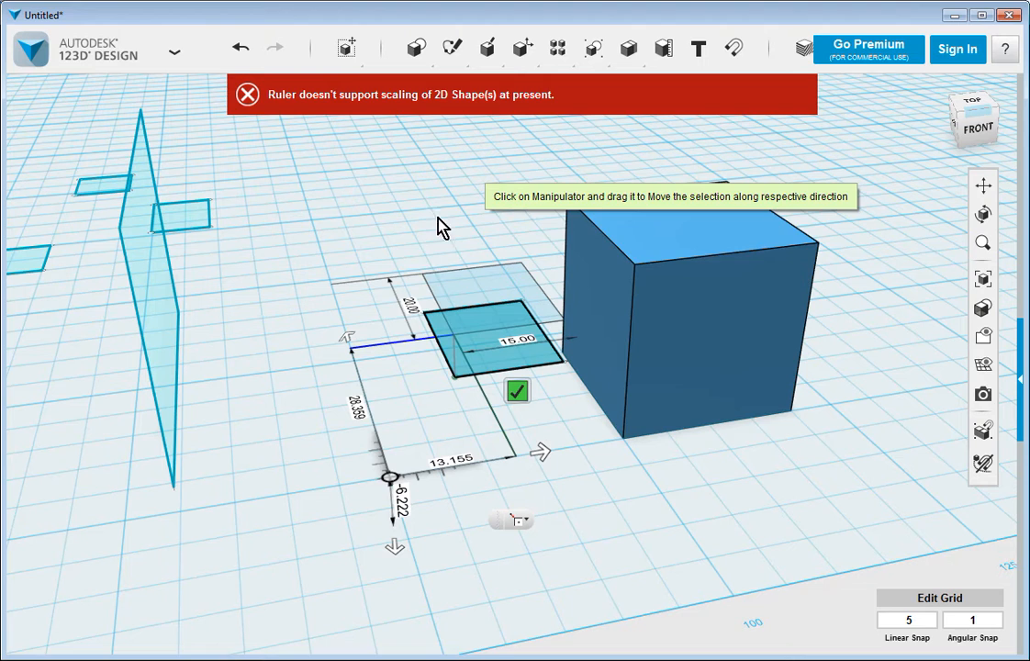
mouse_move(477, 597)
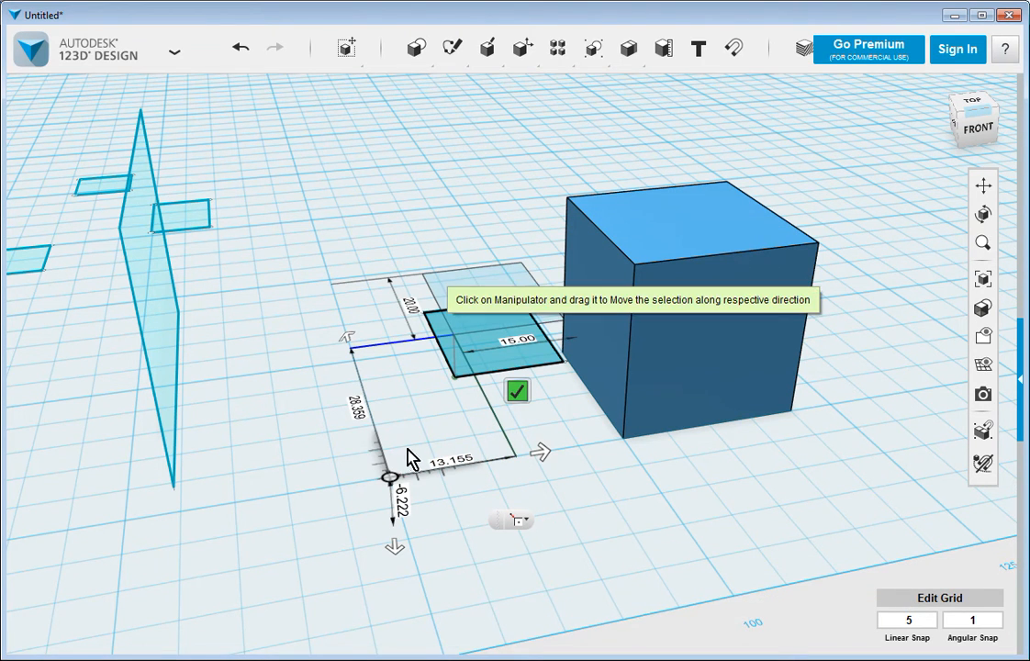
mouse_move(397, 551)
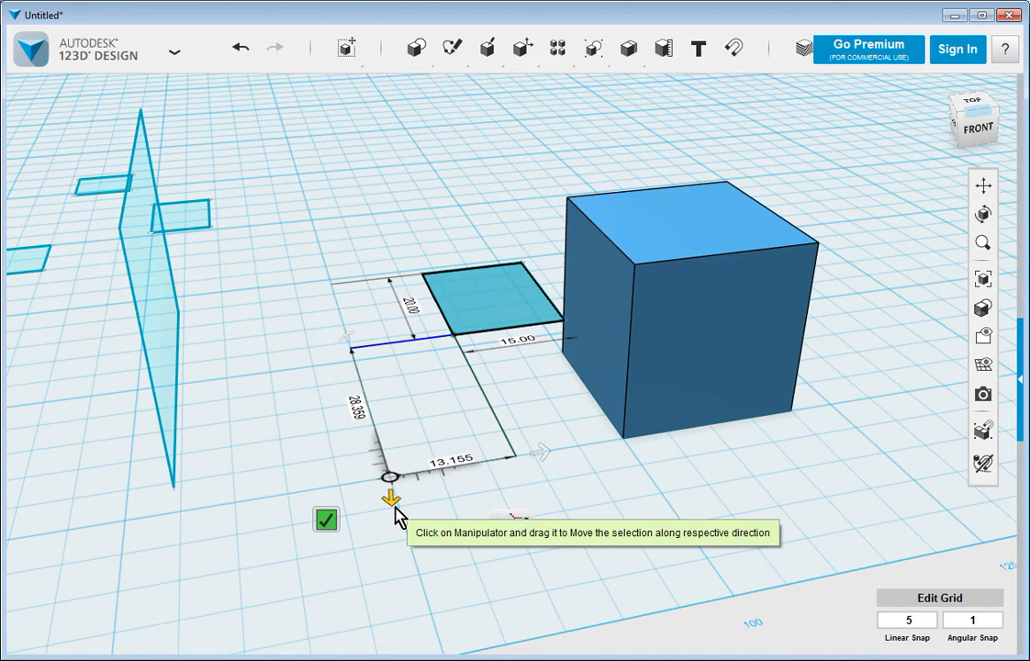
mouse_move(547, 456)
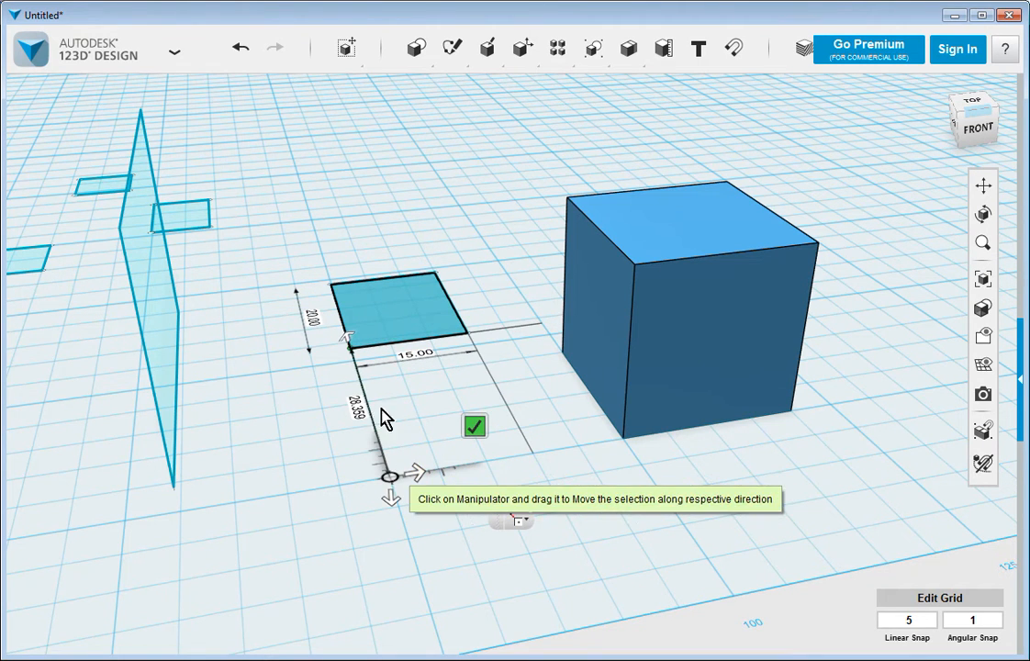
mouse_move(349, 345)
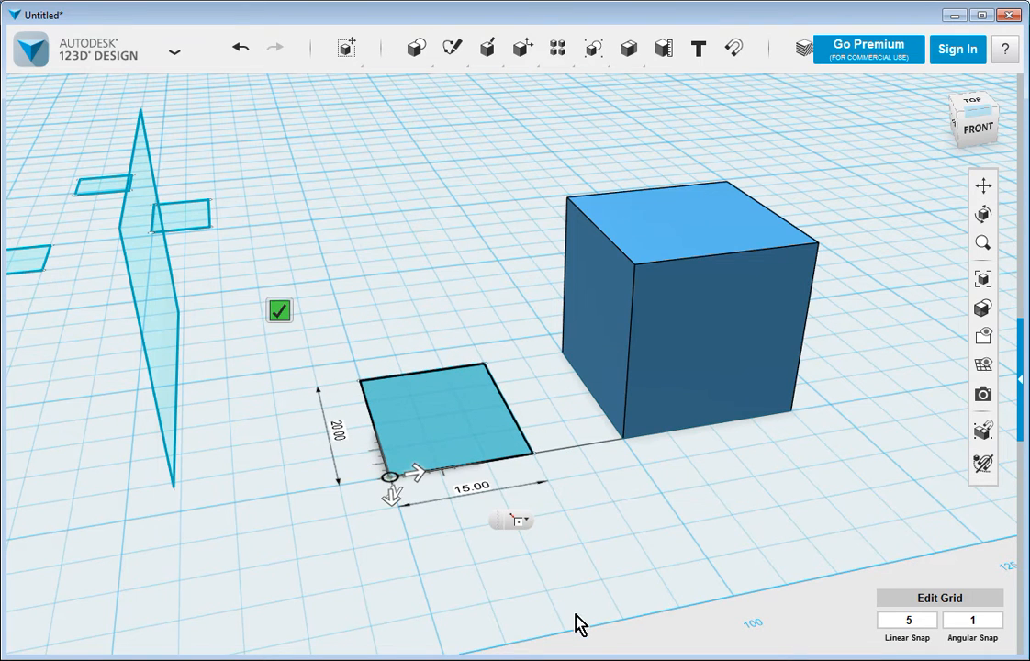
mouse_move(272, 312)
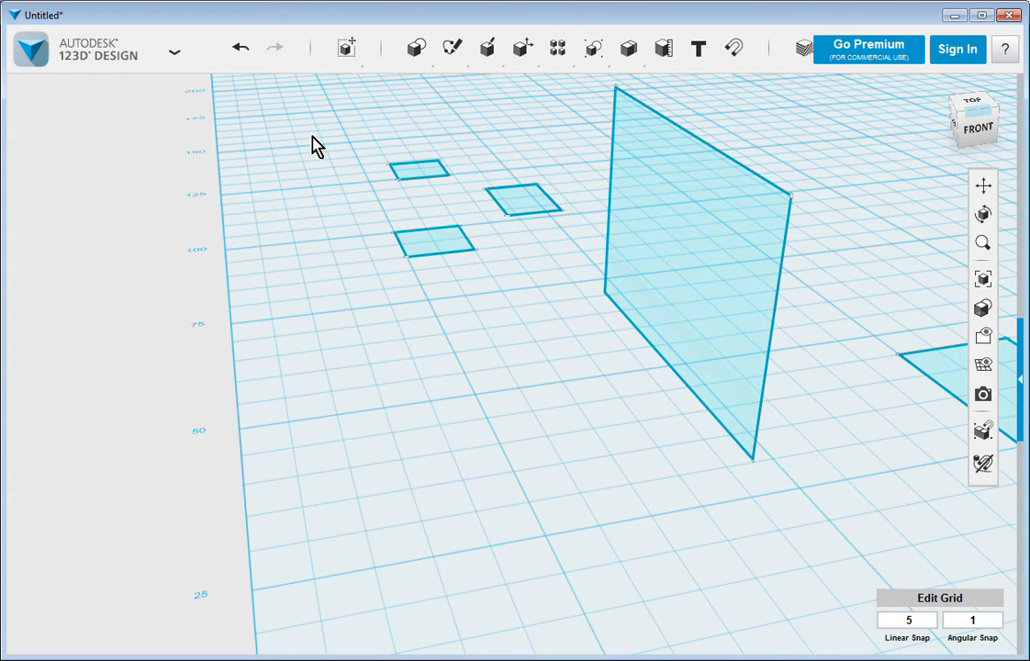
click(524, 200)
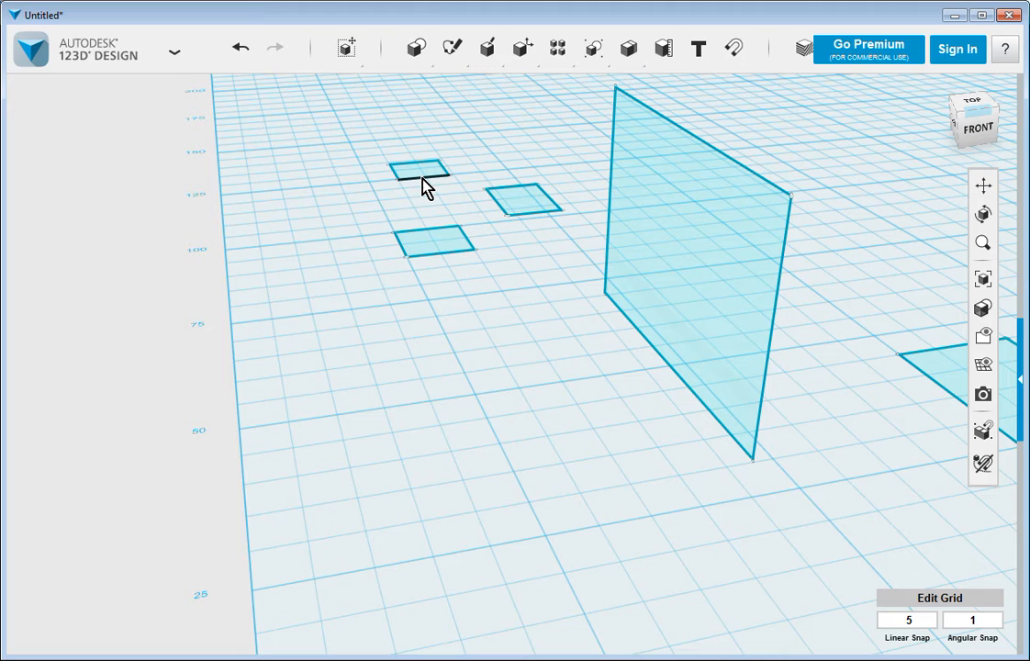
click(523, 200)
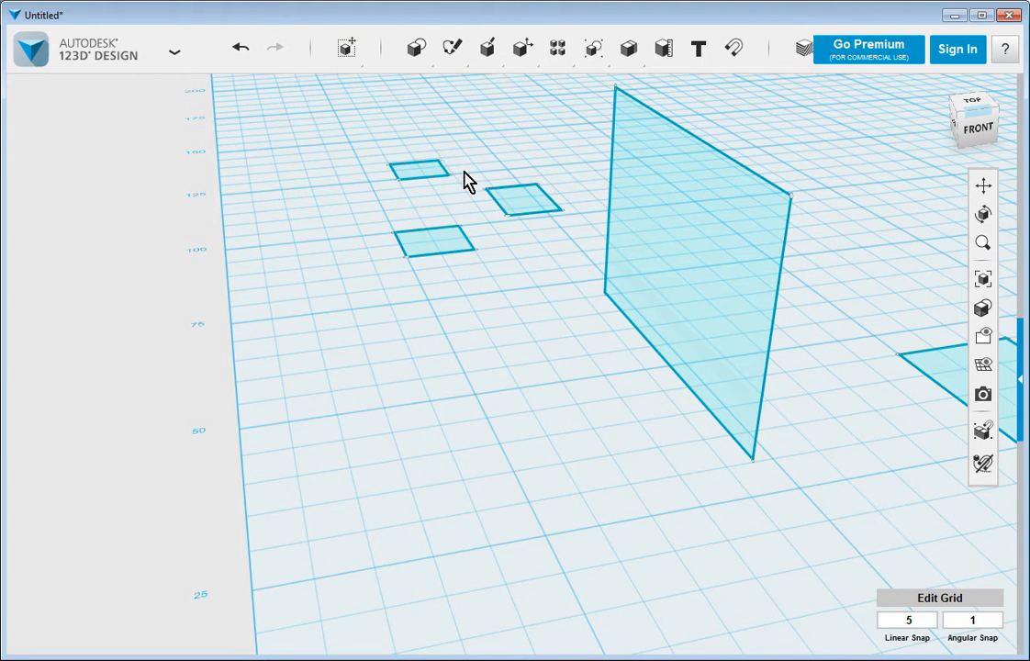
click(345, 47)
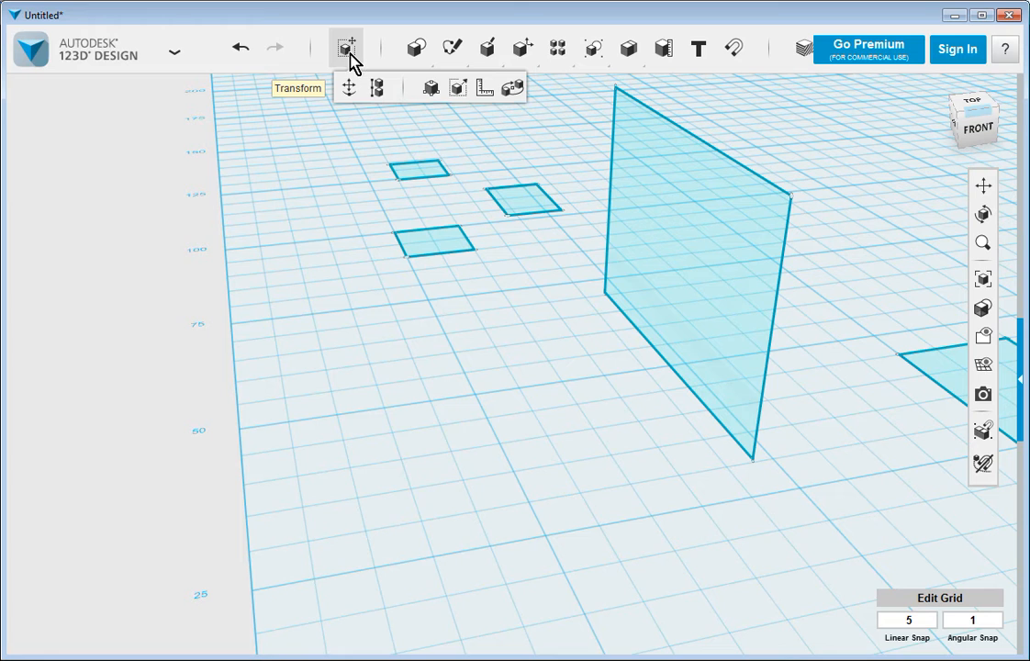
mouse_move(349, 88)
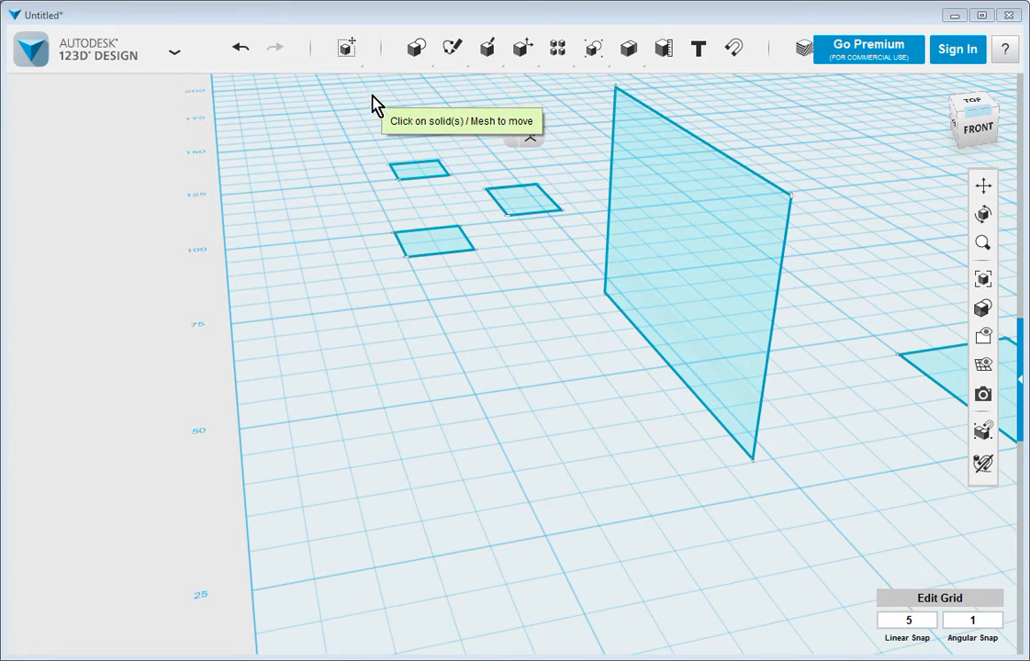
mouse_move(432, 138)
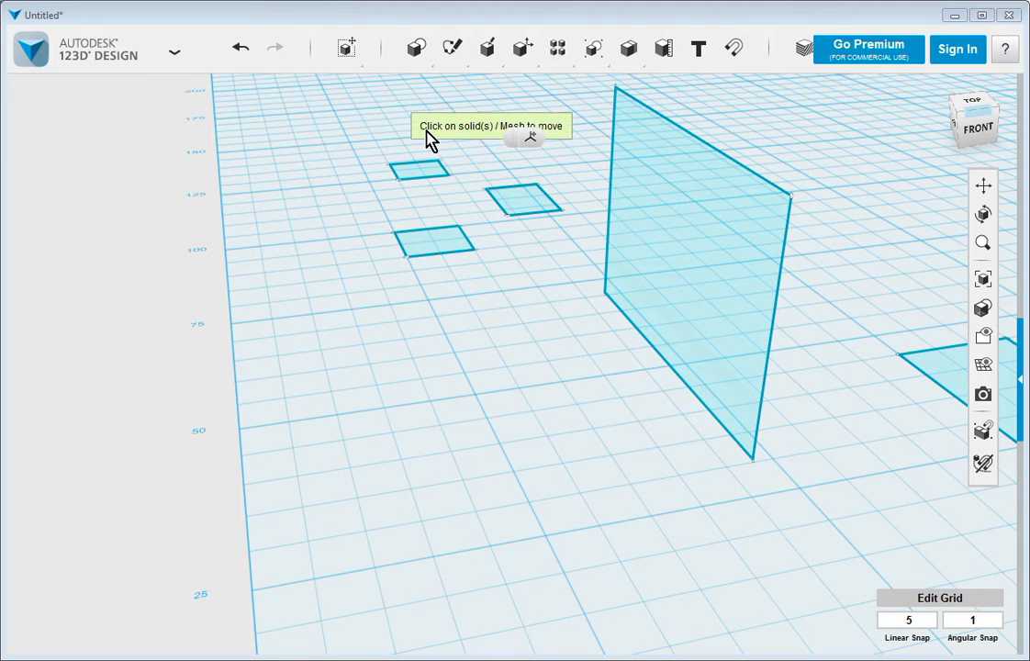
click(523, 198)
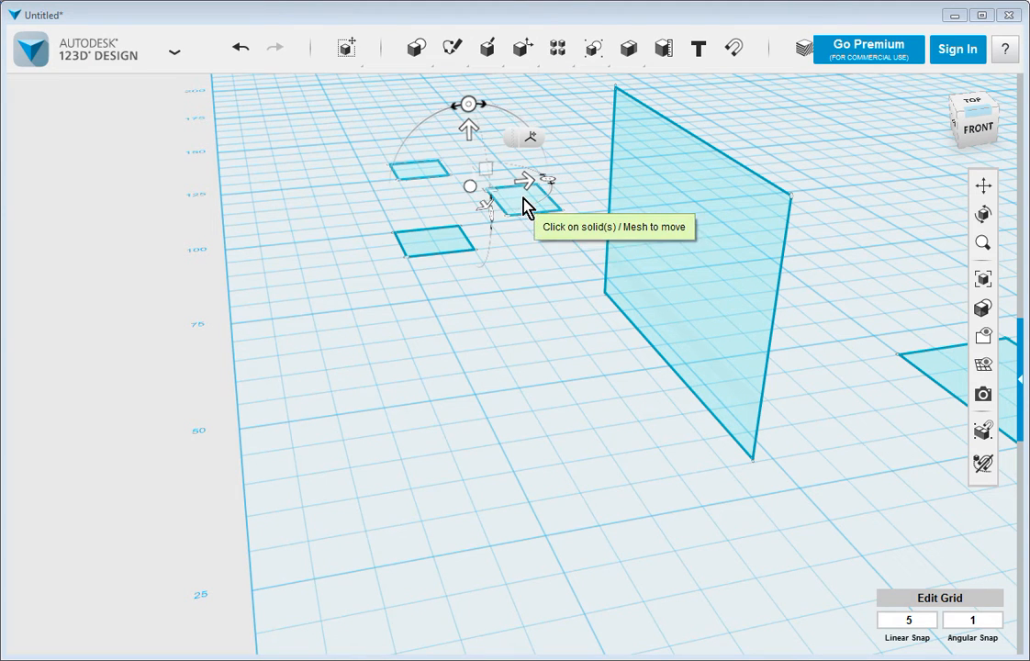
click(514, 202)
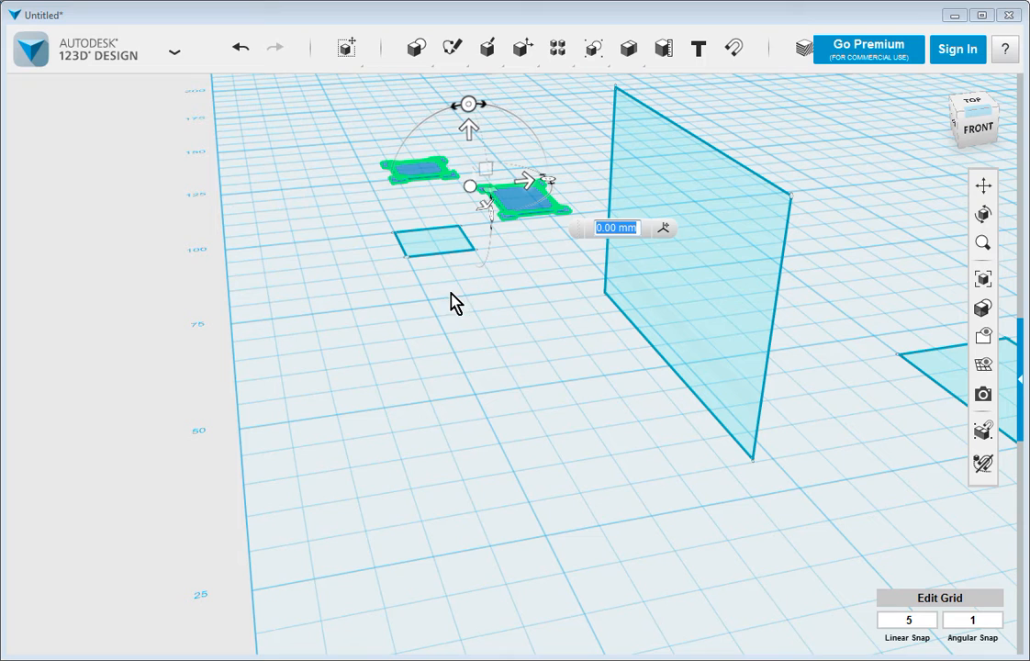
mouse_move(440, 376)
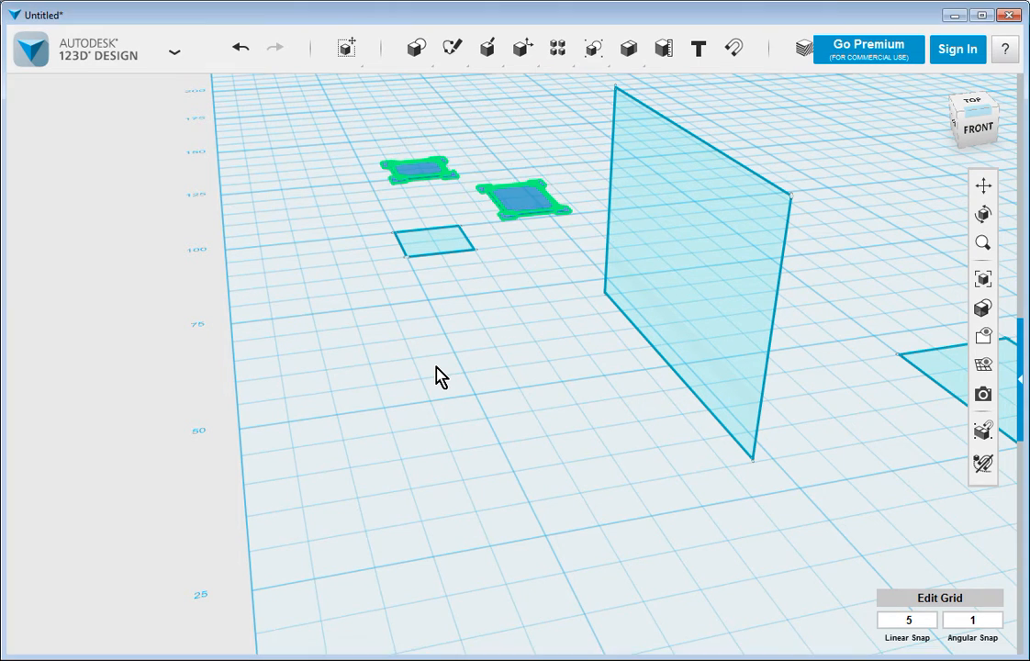
mouse_move(448, 373)
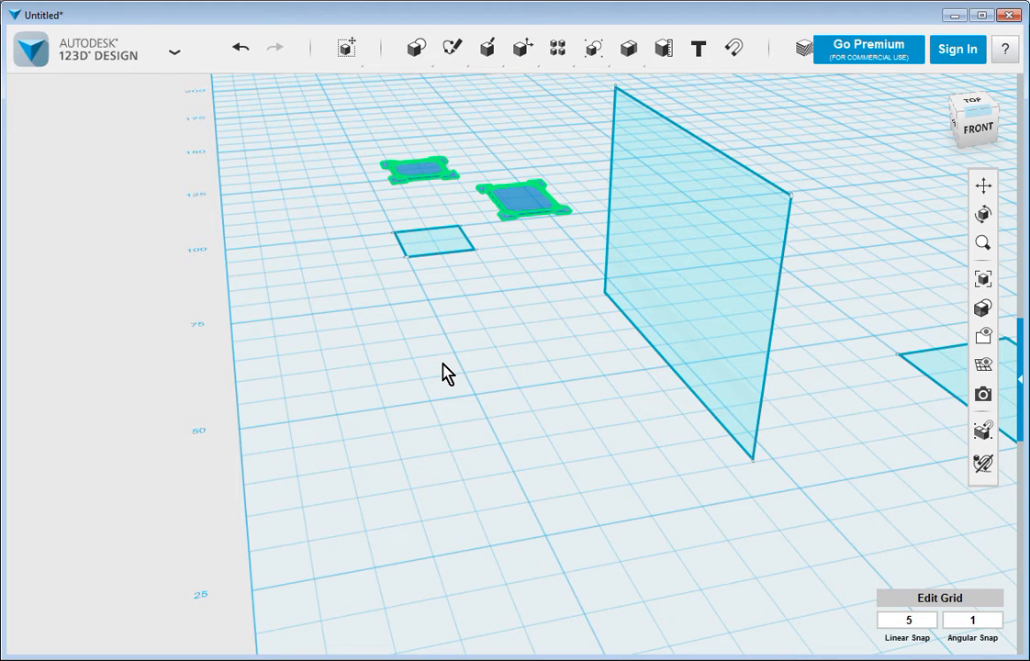
click(525, 151)
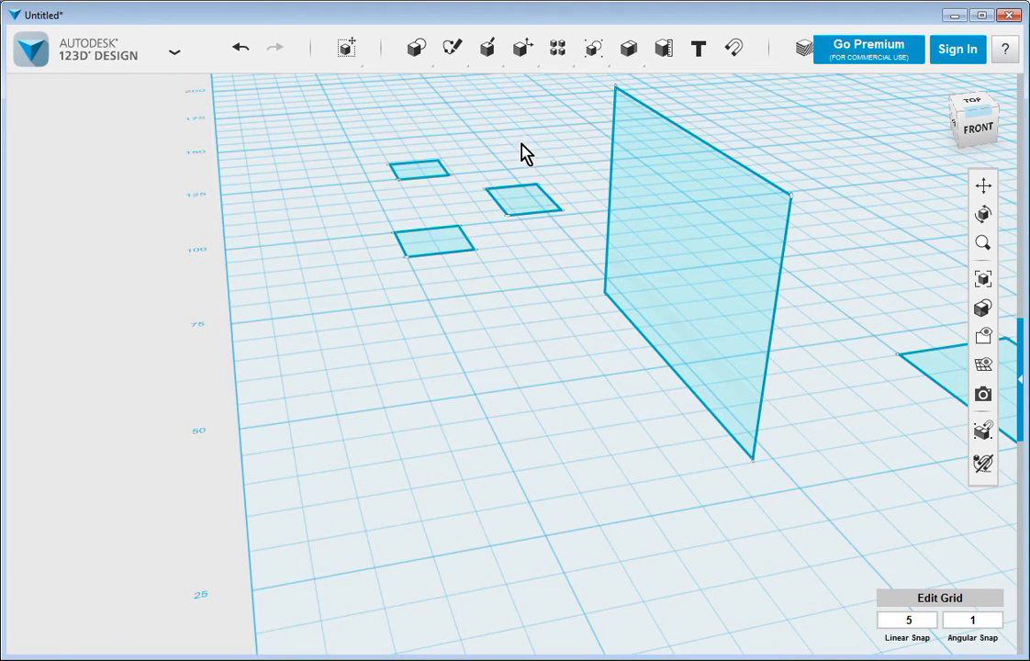
Finish placing the sketch rectangle at the plane's foot, then view the grid at ground level
click(345, 48)
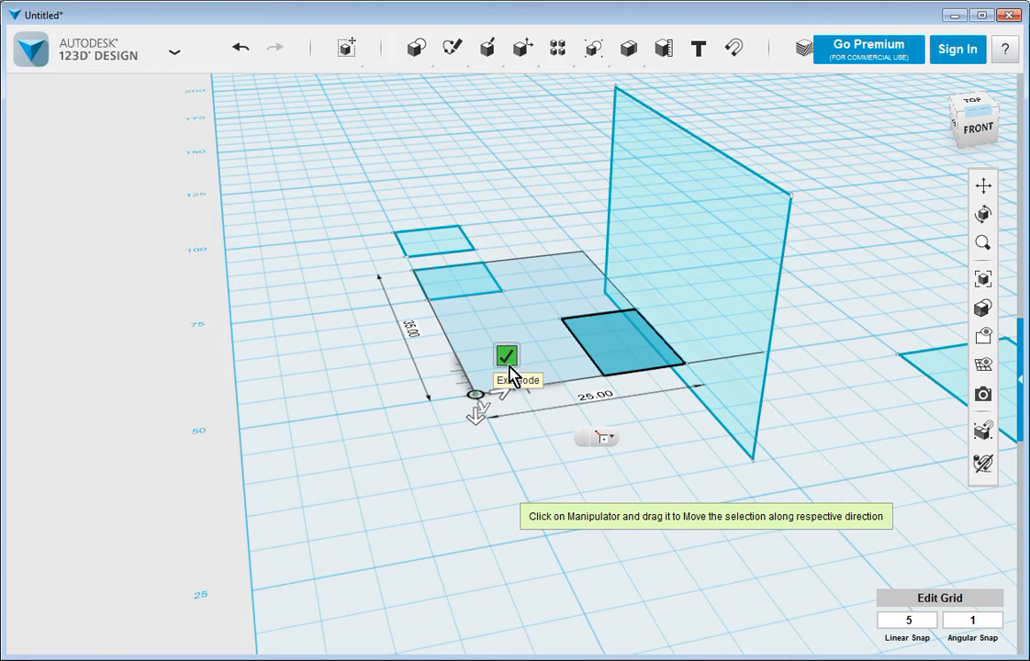
click(507, 356)
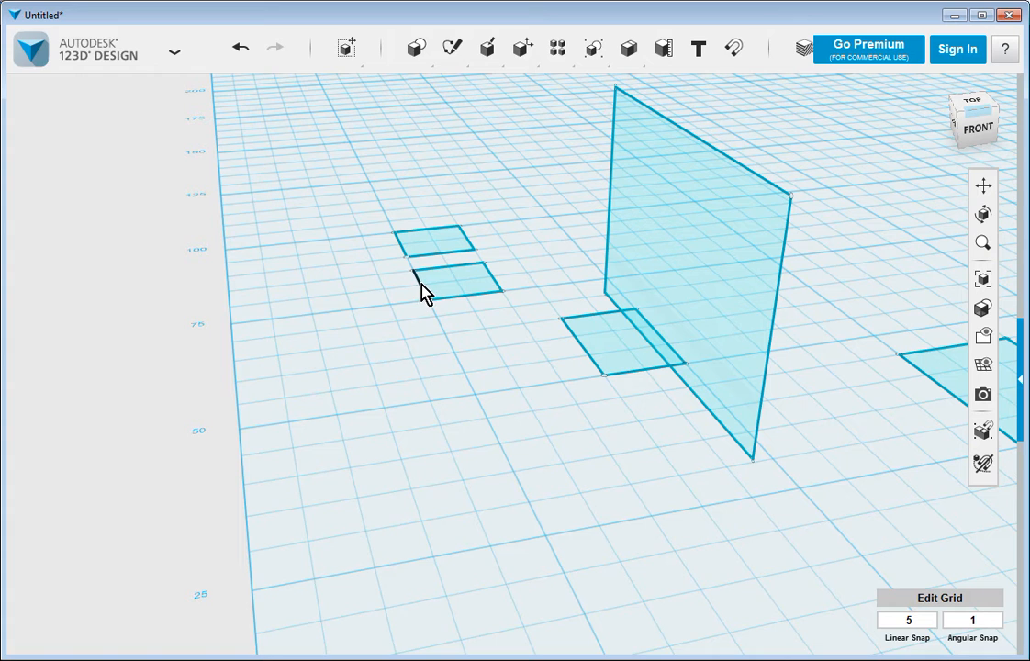
mouse_move(510, 484)
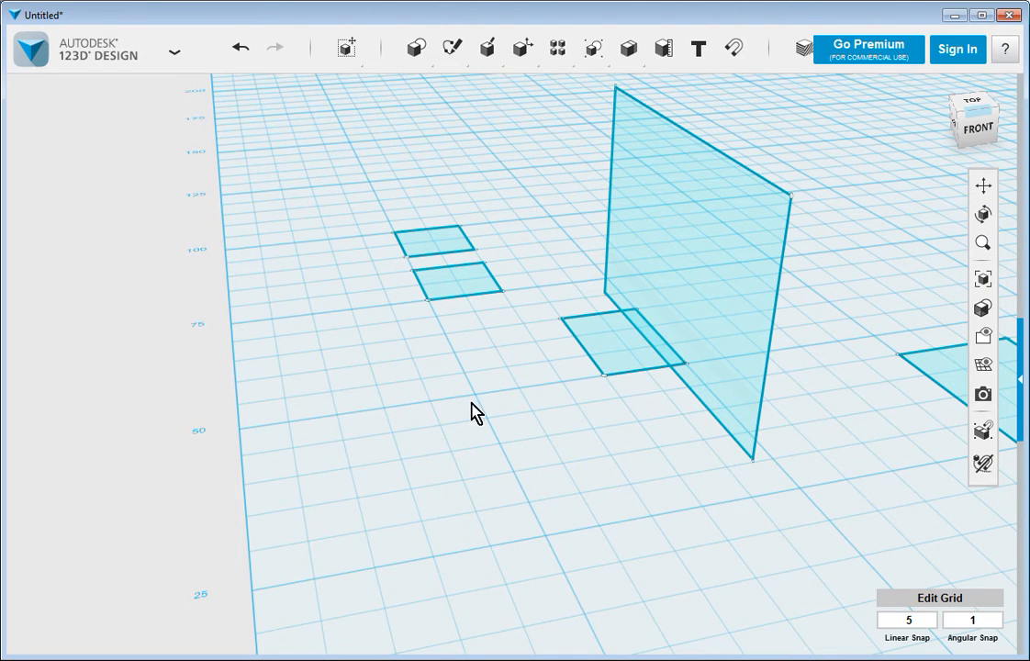
mouse_move(568, 298)
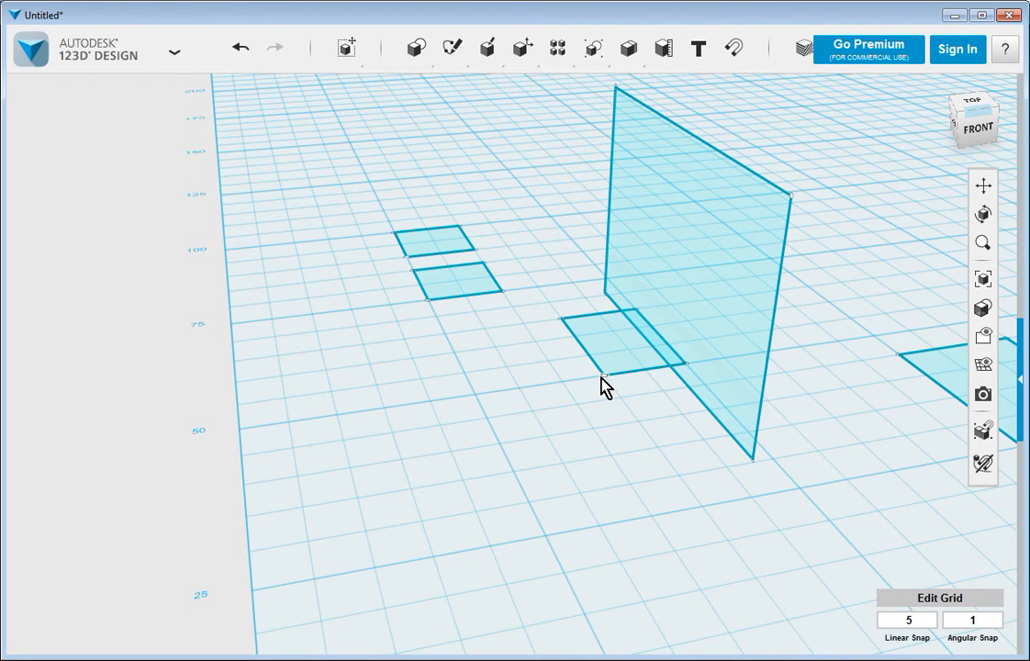
mouse_move(604, 384)
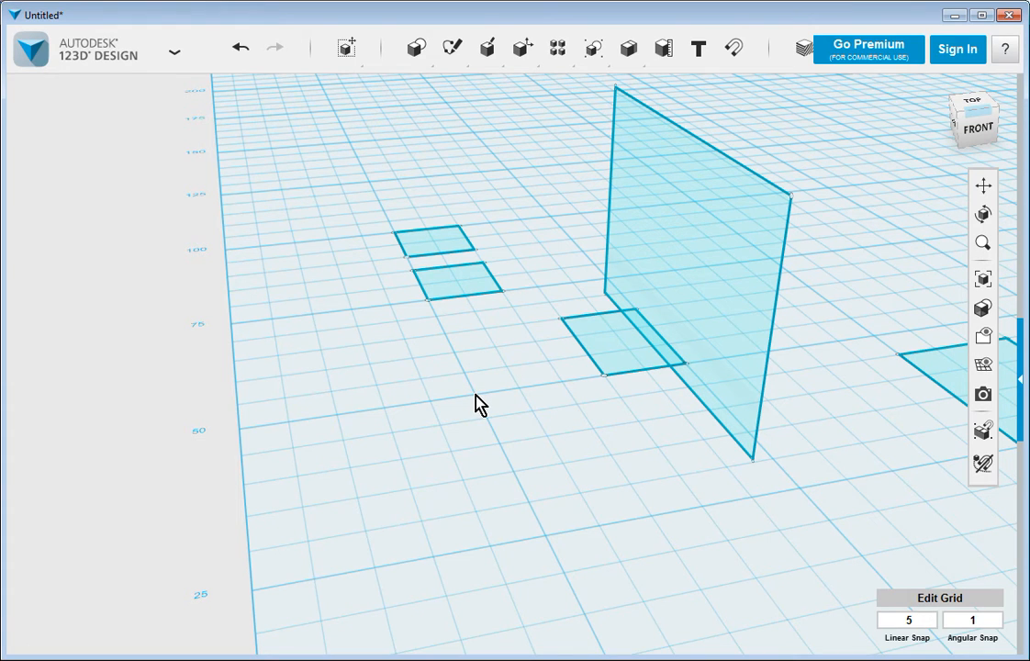
mouse_move(488, 399)
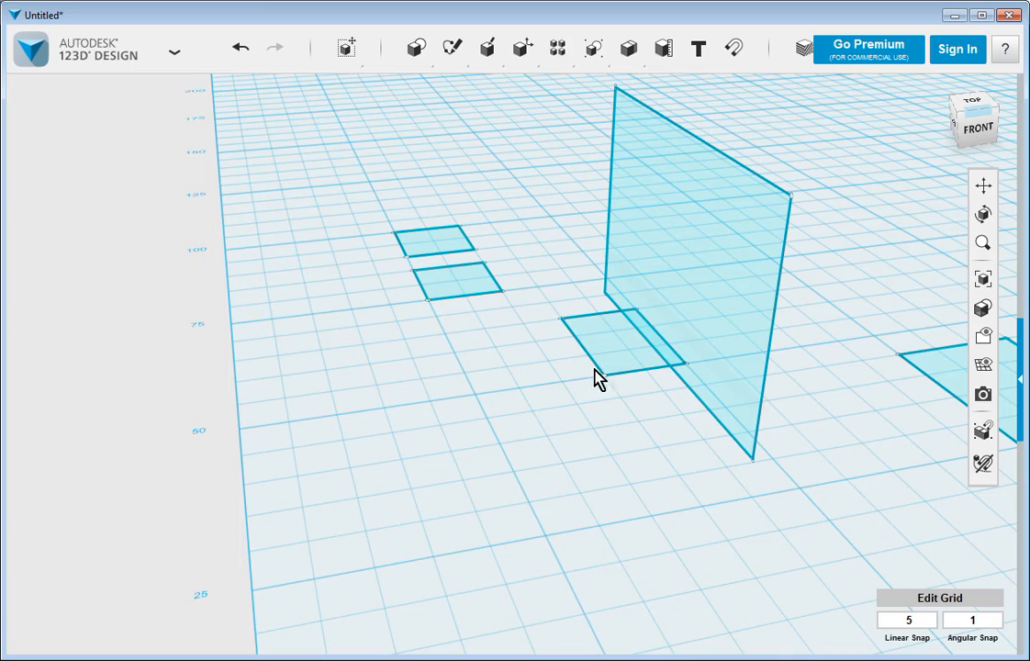
drag(596, 377, 529, 441)
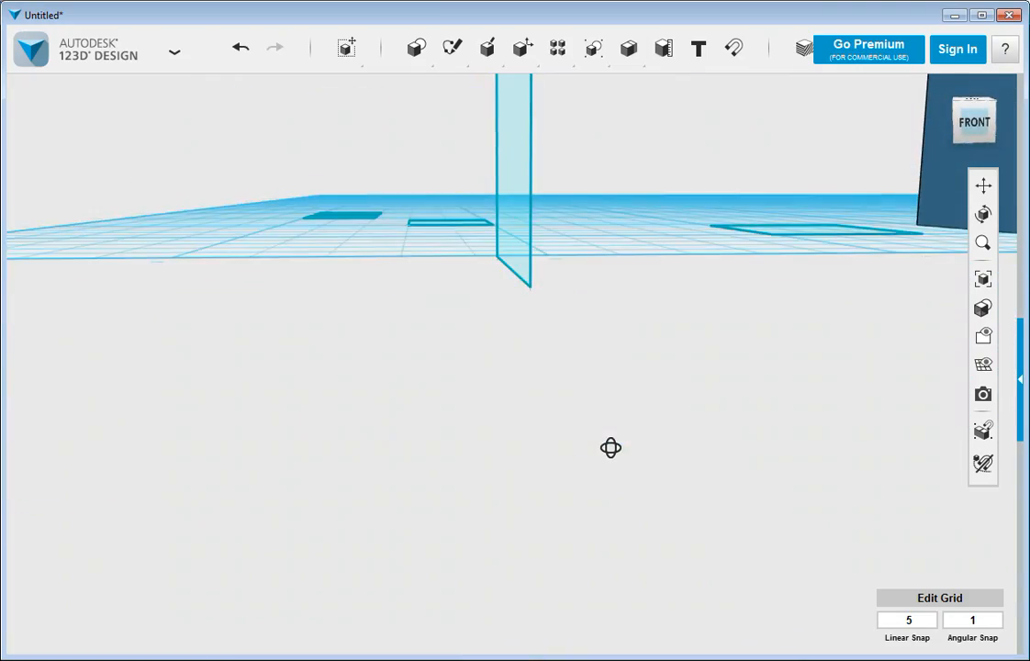
Use the Ruler to set the vertical plane 45.00 and 30.00 from the grid-corner origin
drag(610, 448, 628, 463)
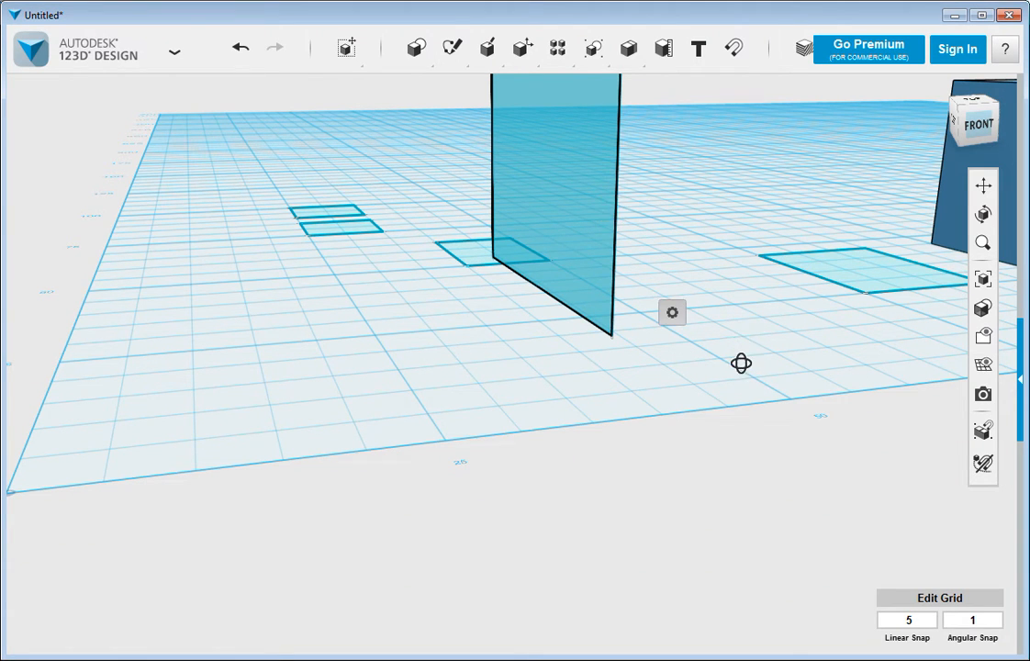
click(345, 48)
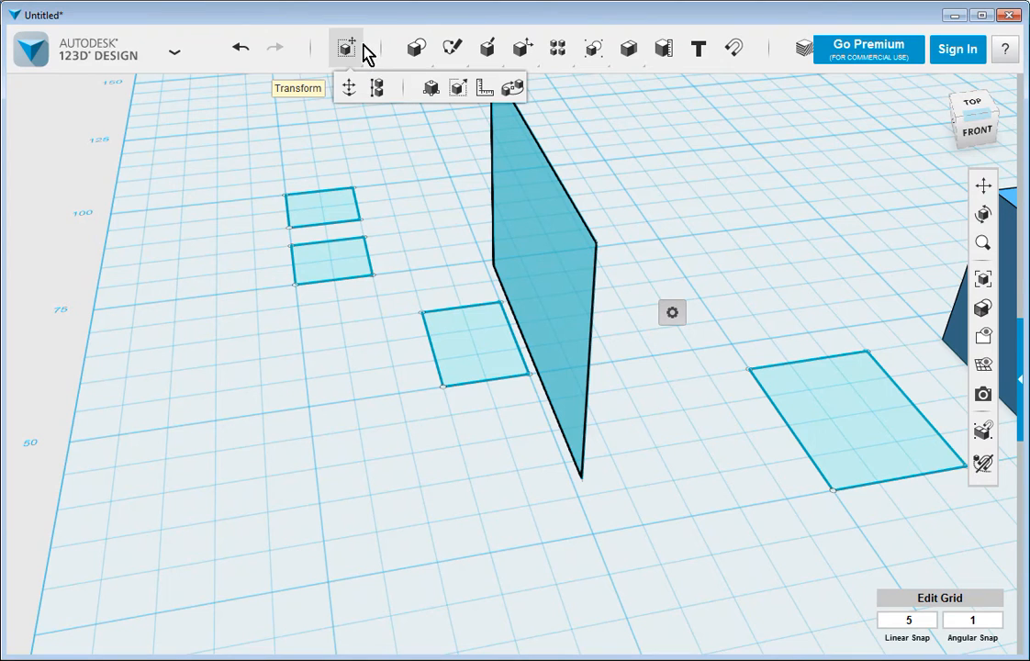
mouse_move(485, 88)
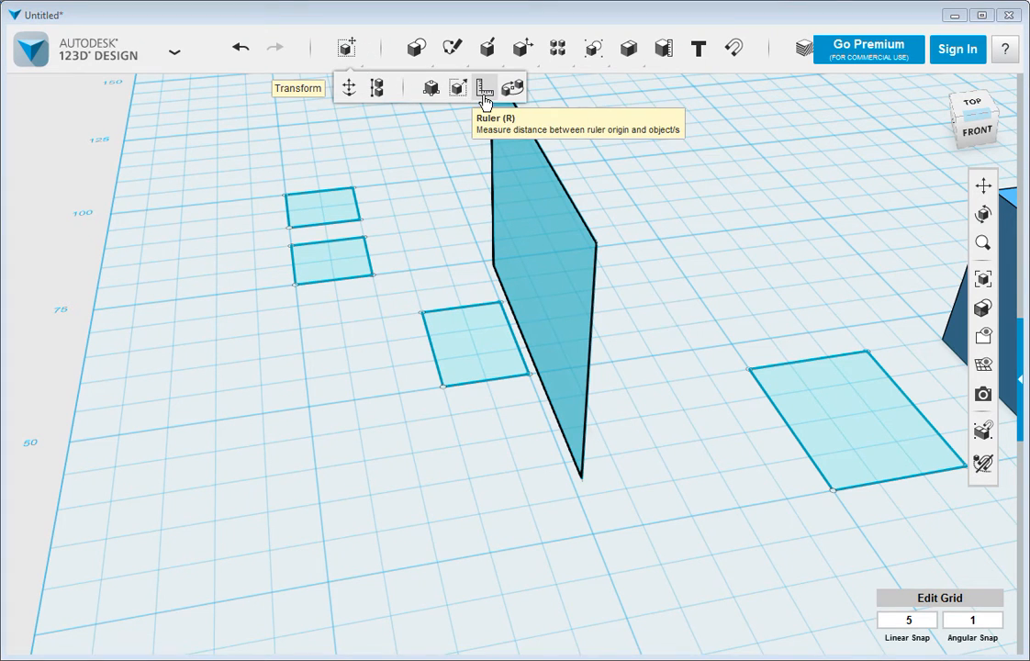
click(485, 88)
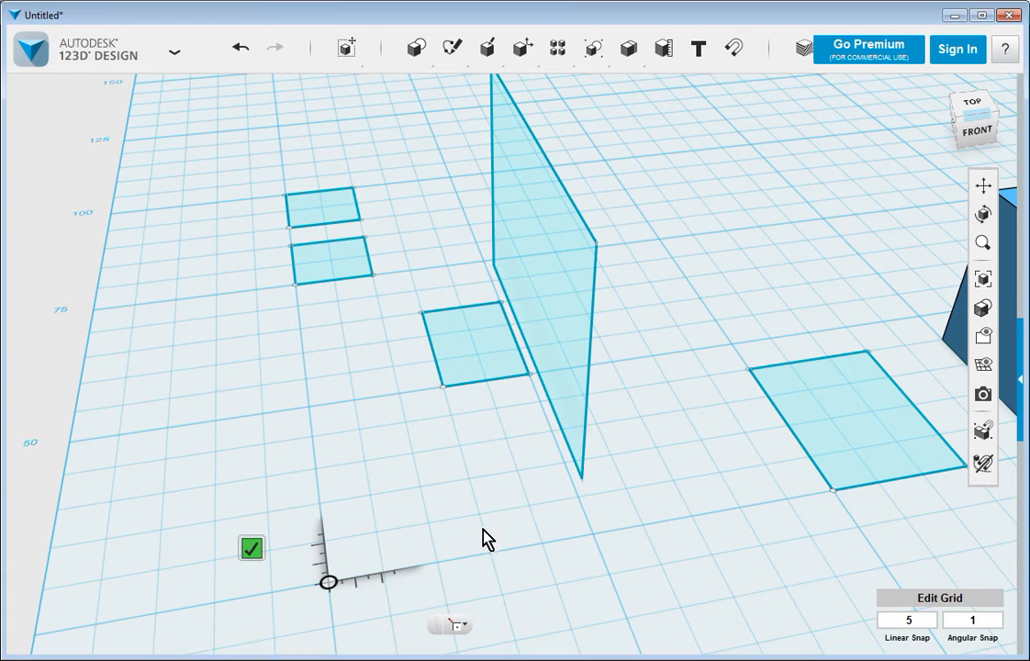
click(542, 276)
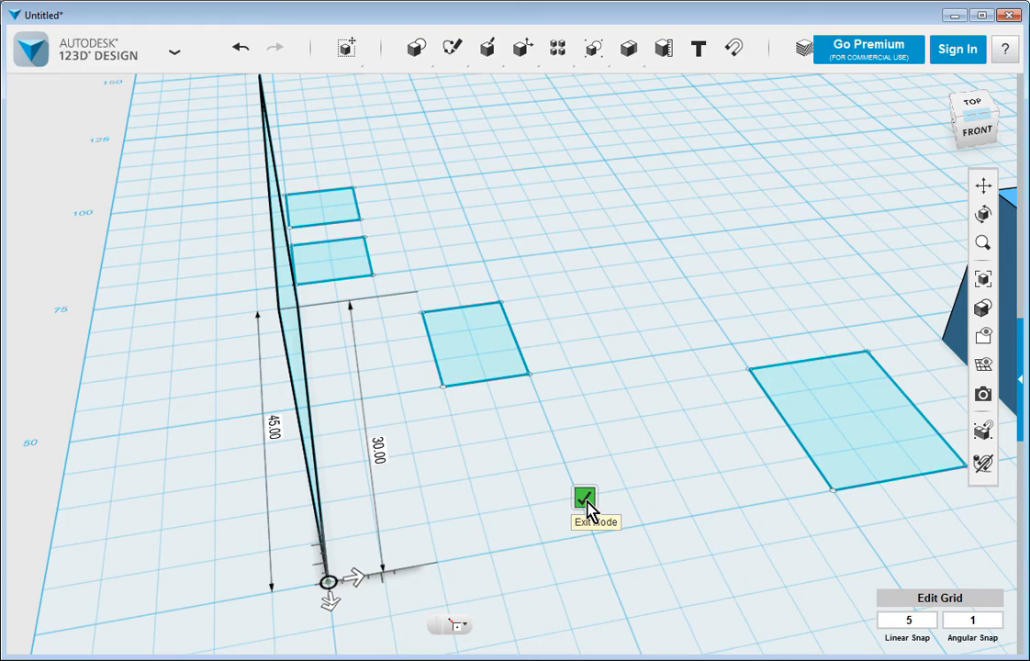
click(584, 499)
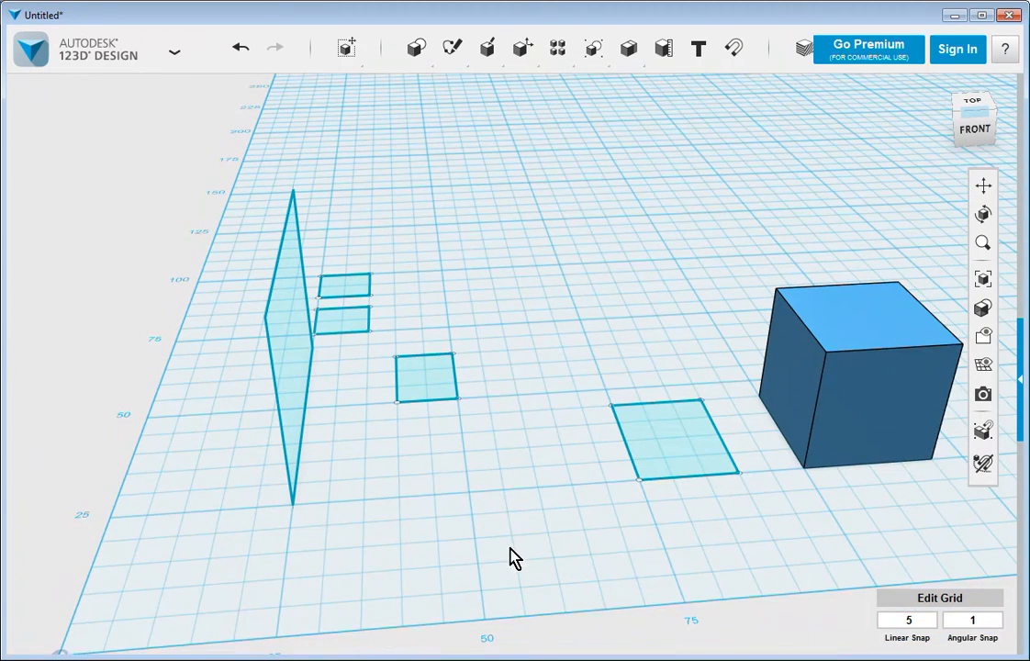
mouse_move(652, 523)
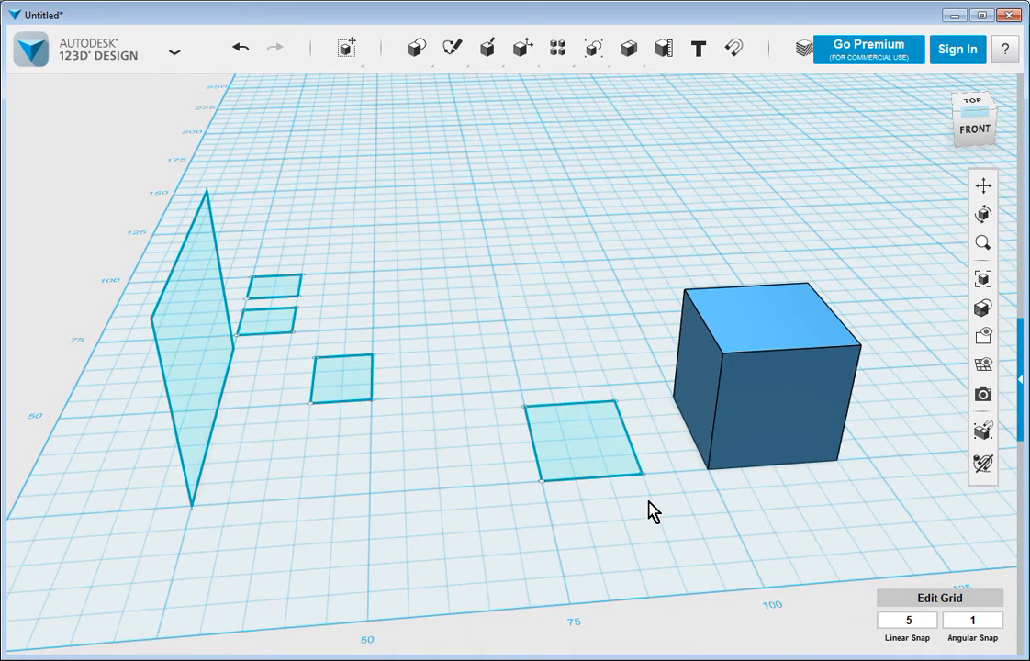
mouse_move(418, 265)
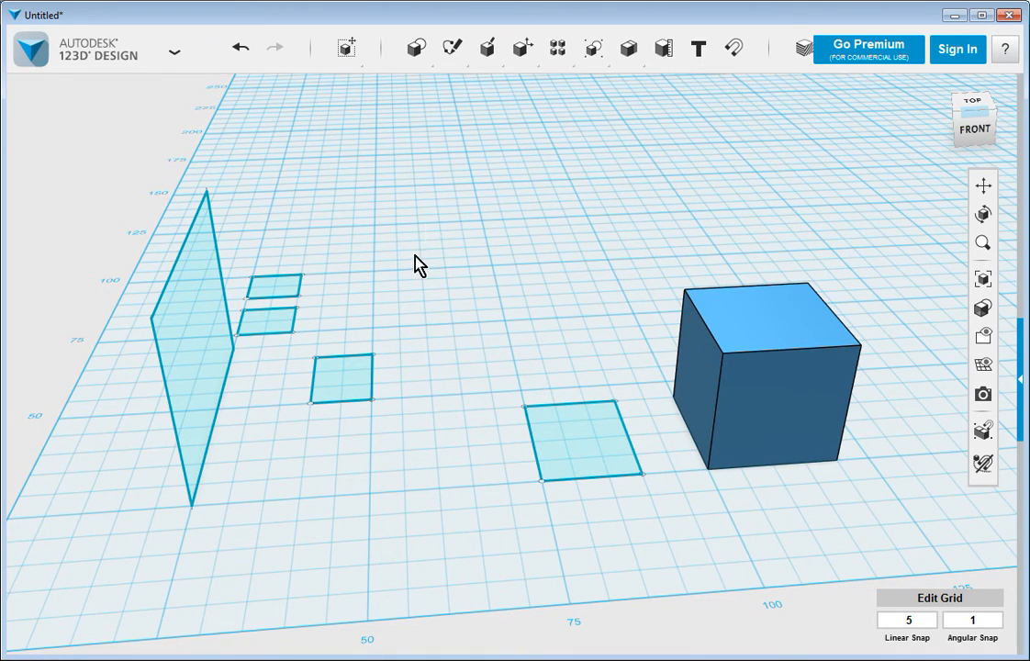
mouse_move(495, 371)
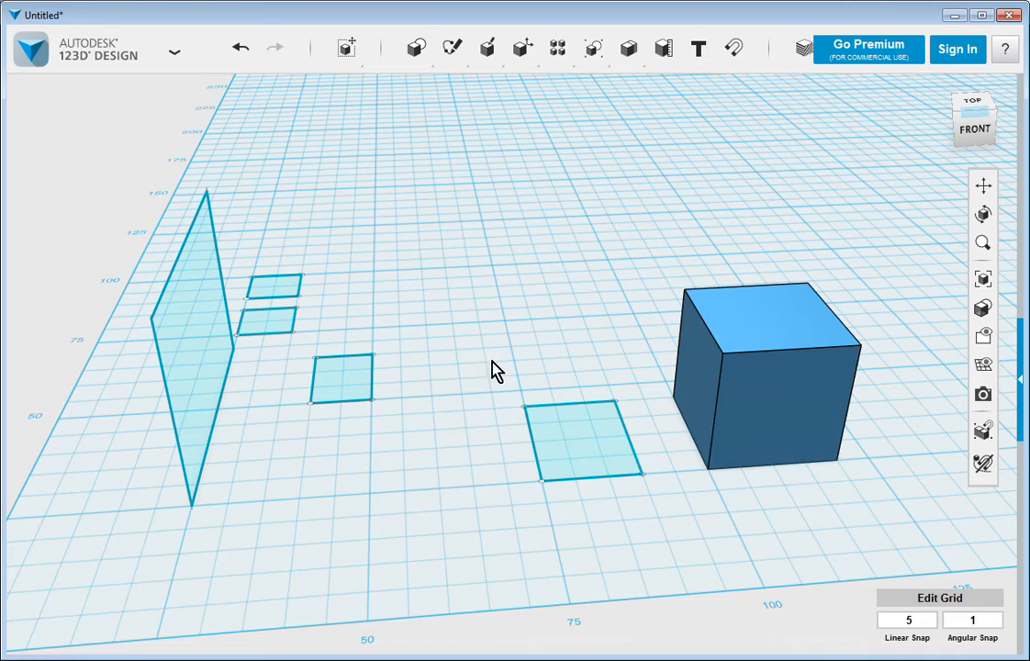
click(342, 379)
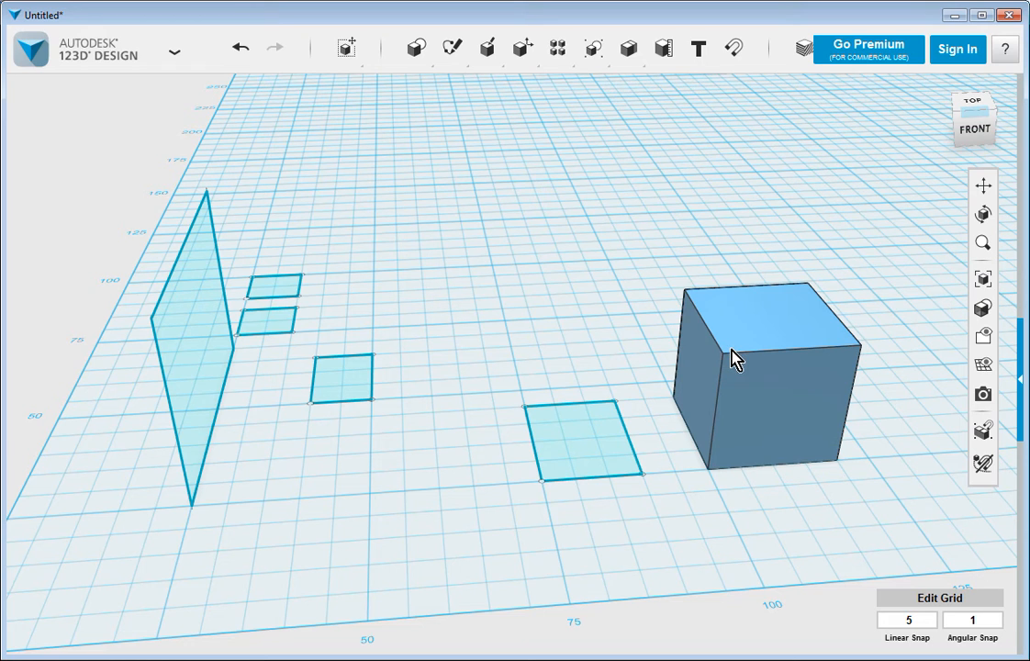
mouse_move(492, 264)
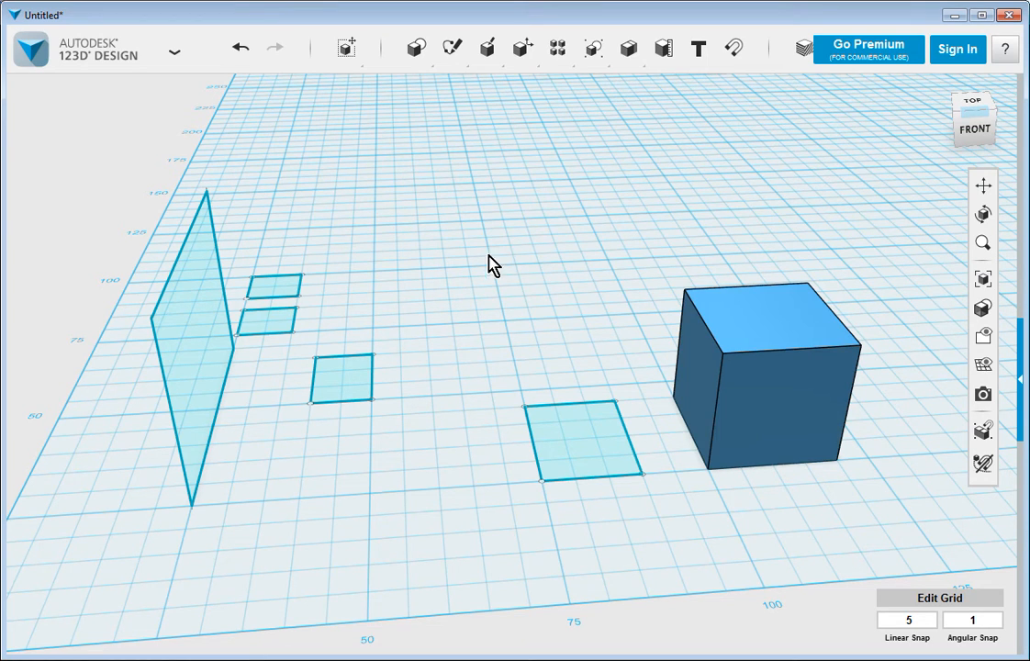
mouse_move(476, 367)
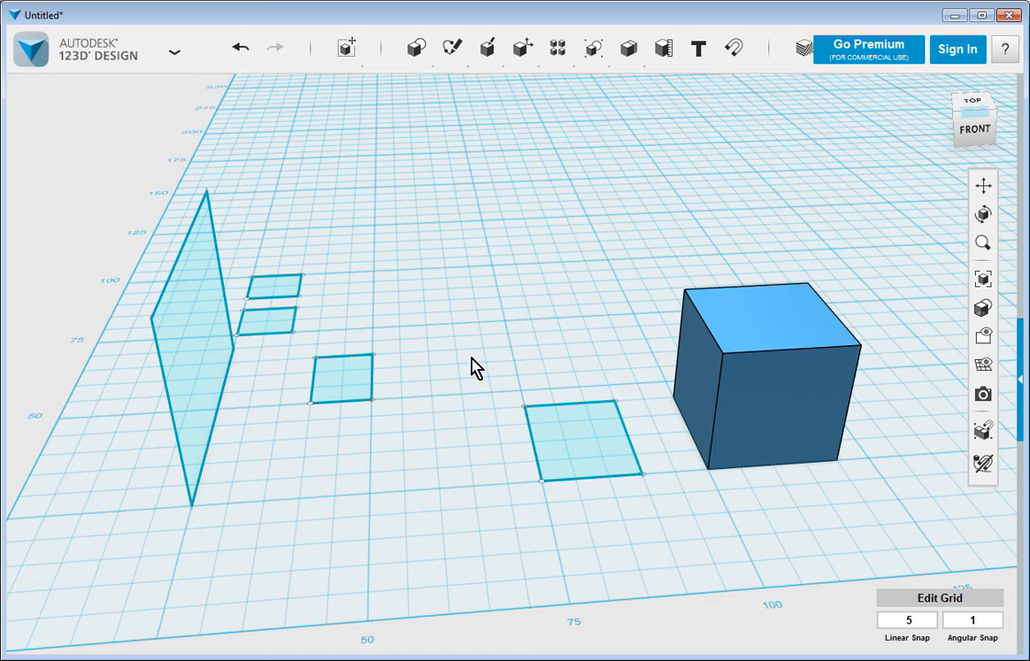
mouse_move(523, 499)
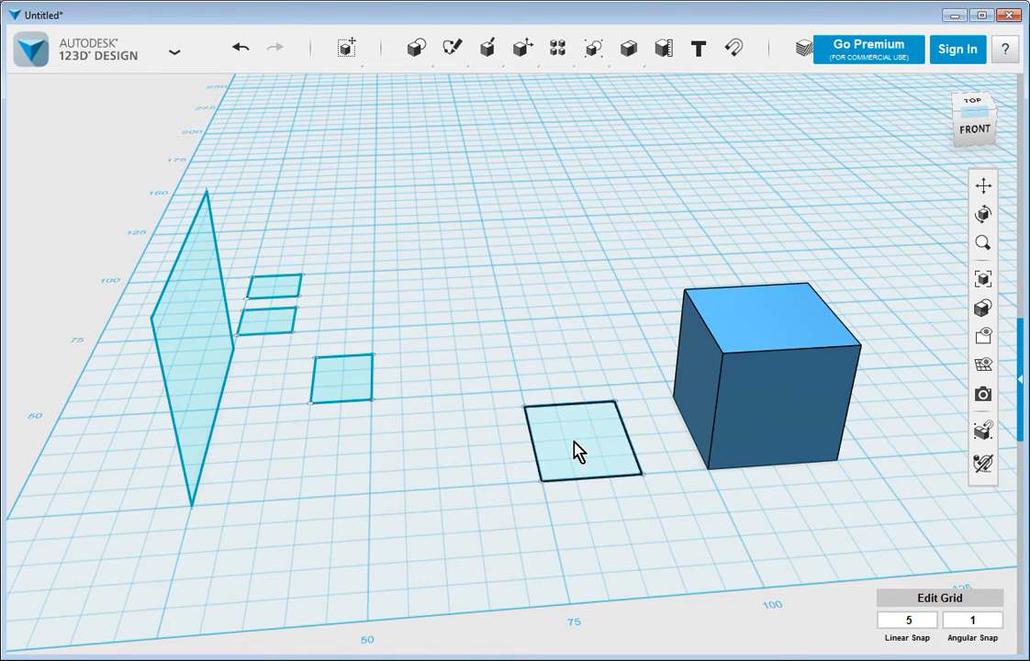
click(584, 442)
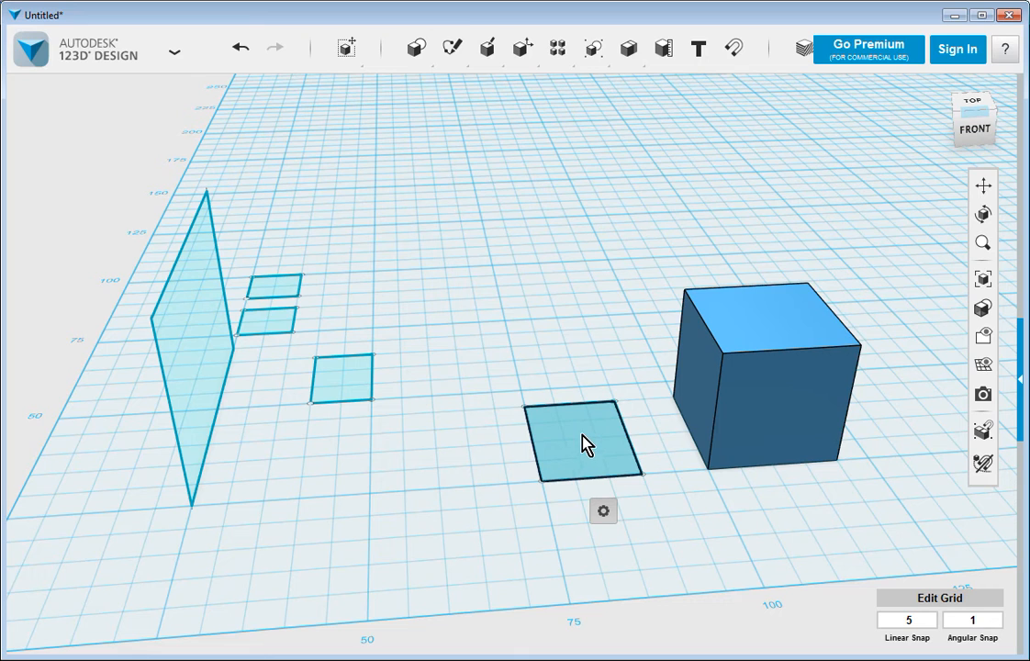
mouse_move(596, 430)
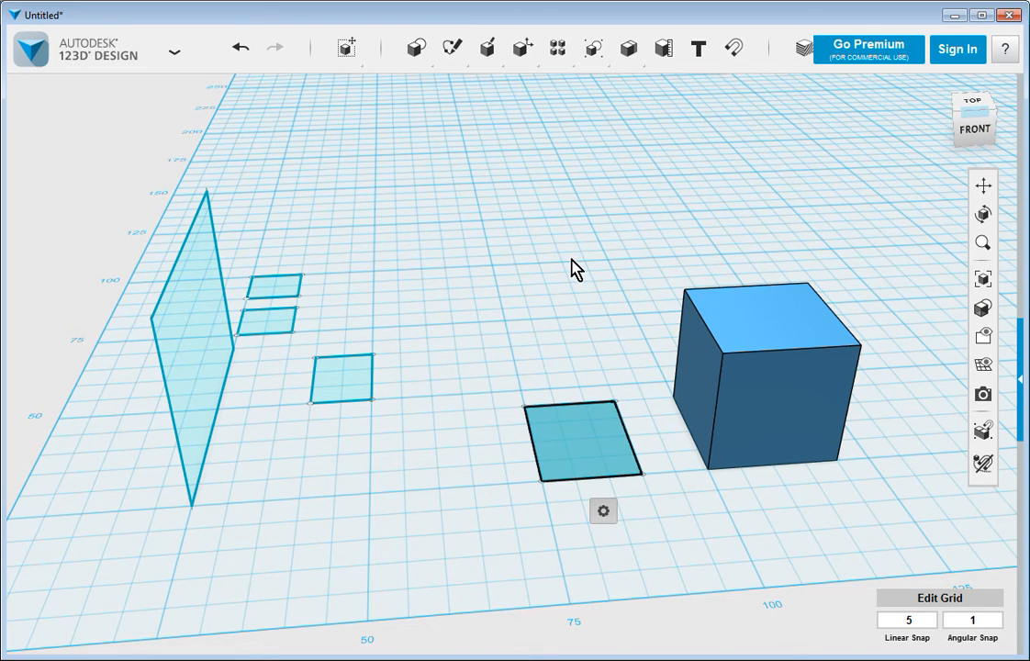
mouse_move(512, 290)
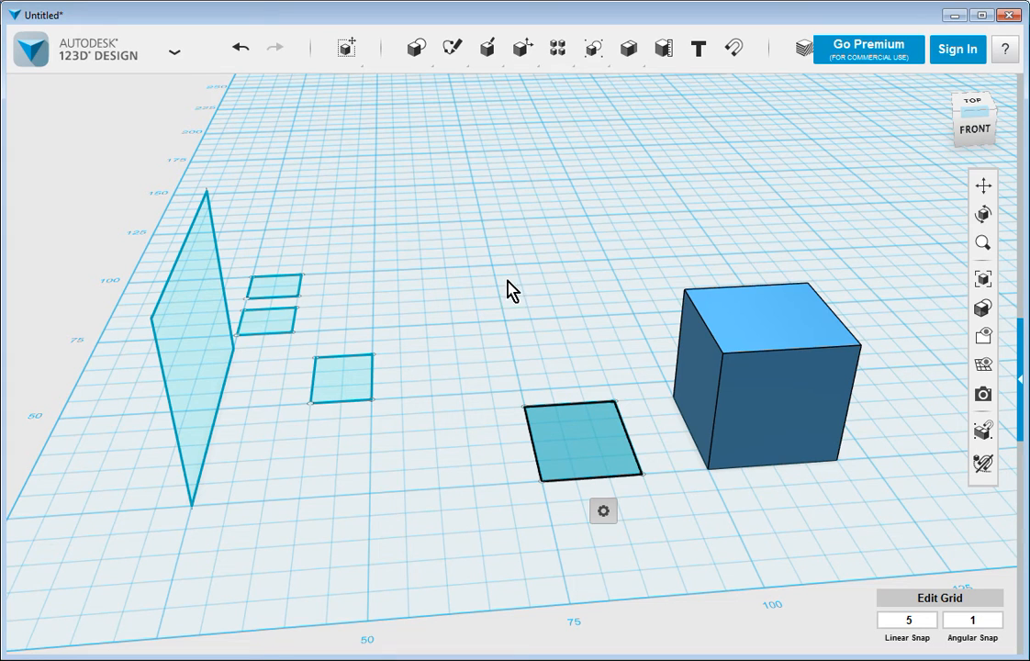
mouse_move(569, 277)
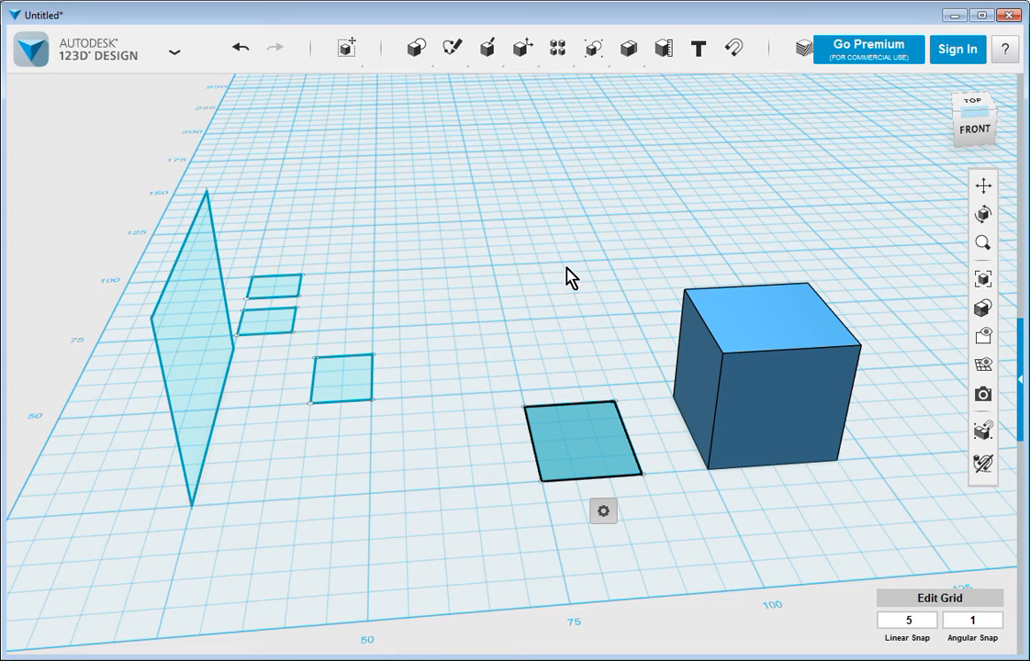
mouse_move(542, 279)
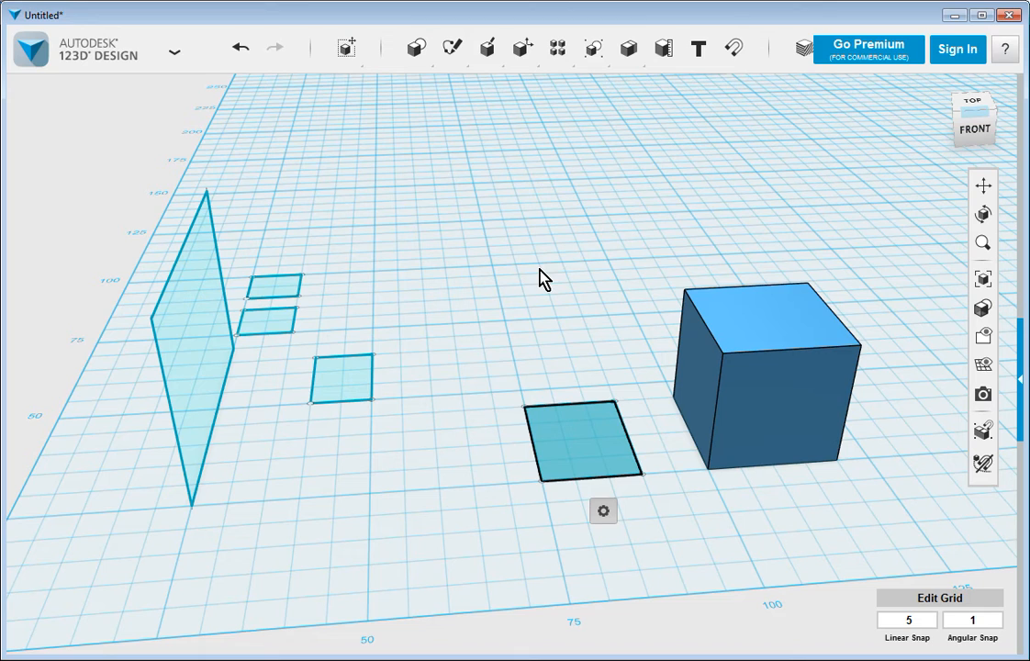
mouse_move(540, 339)
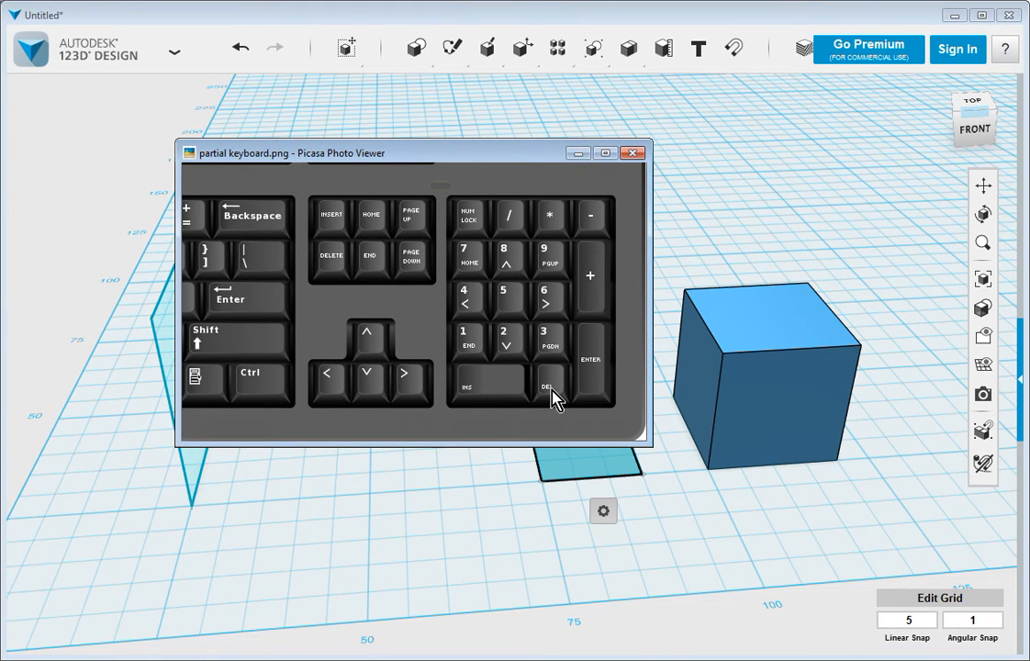
mouse_move(470, 220)
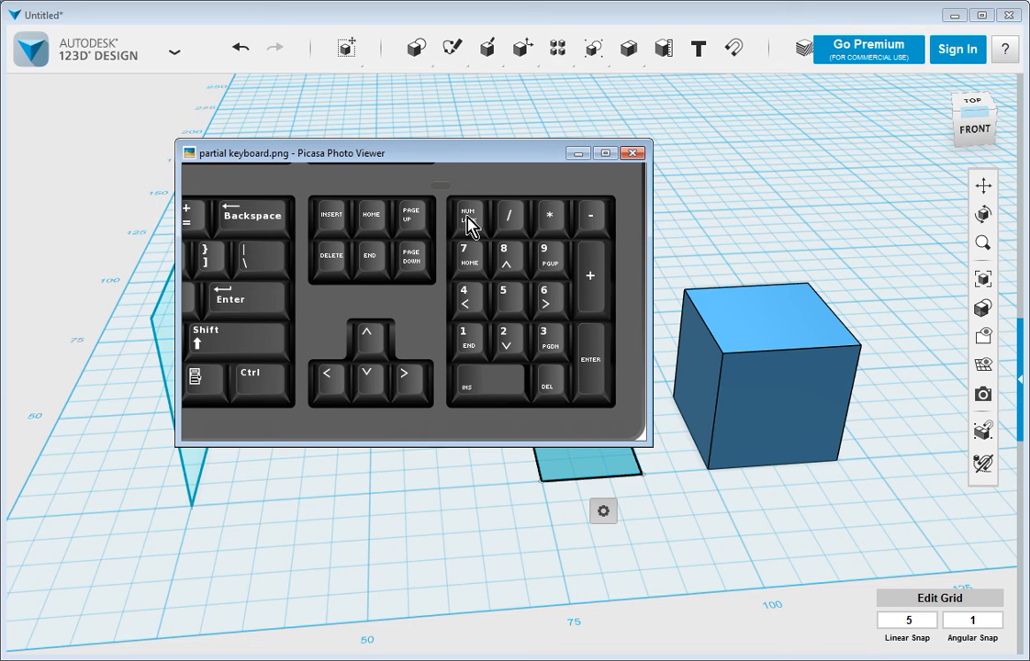
mouse_move(470, 268)
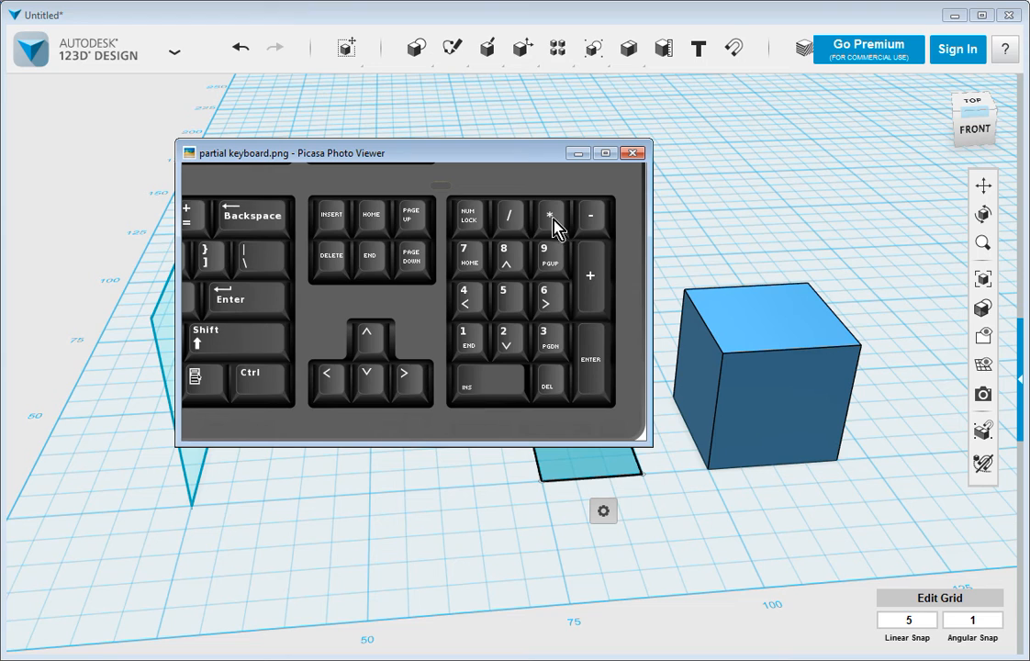
mouse_move(588, 400)
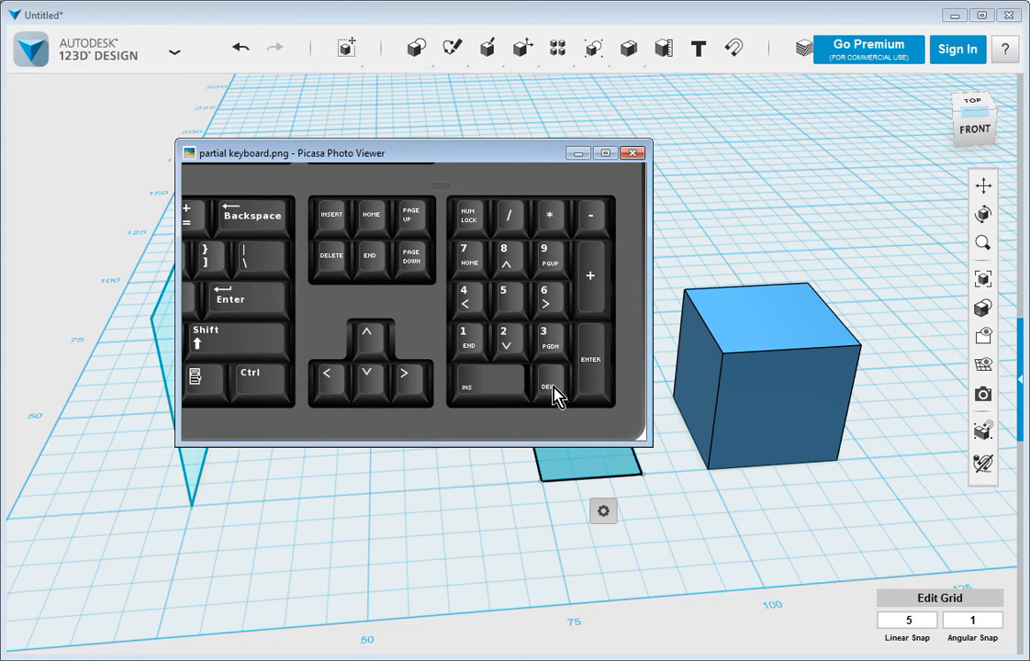
mouse_move(554, 393)
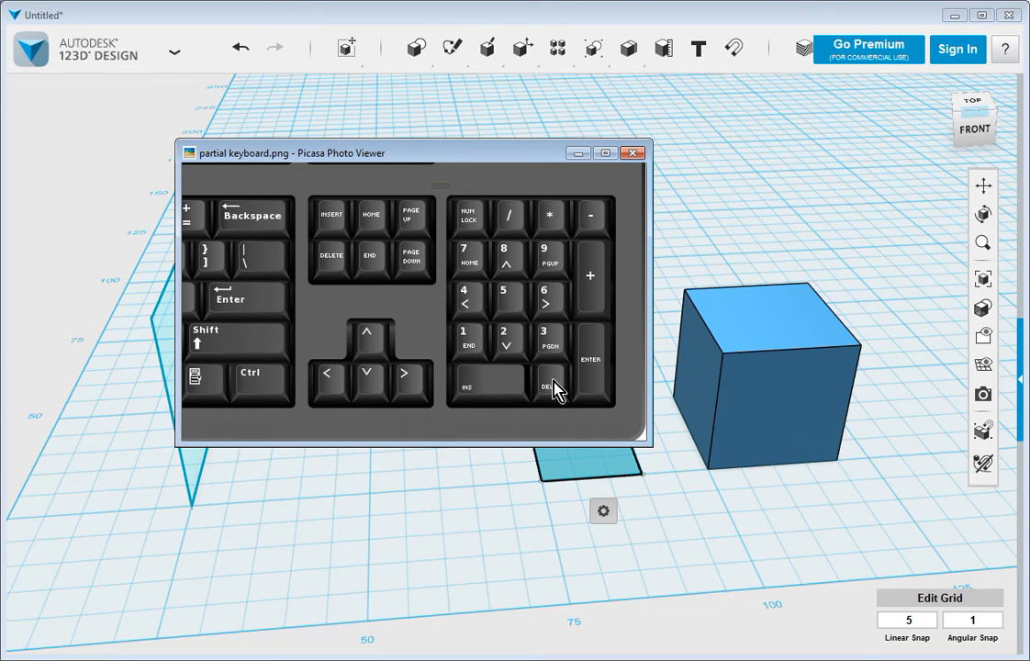
mouse_move(358, 284)
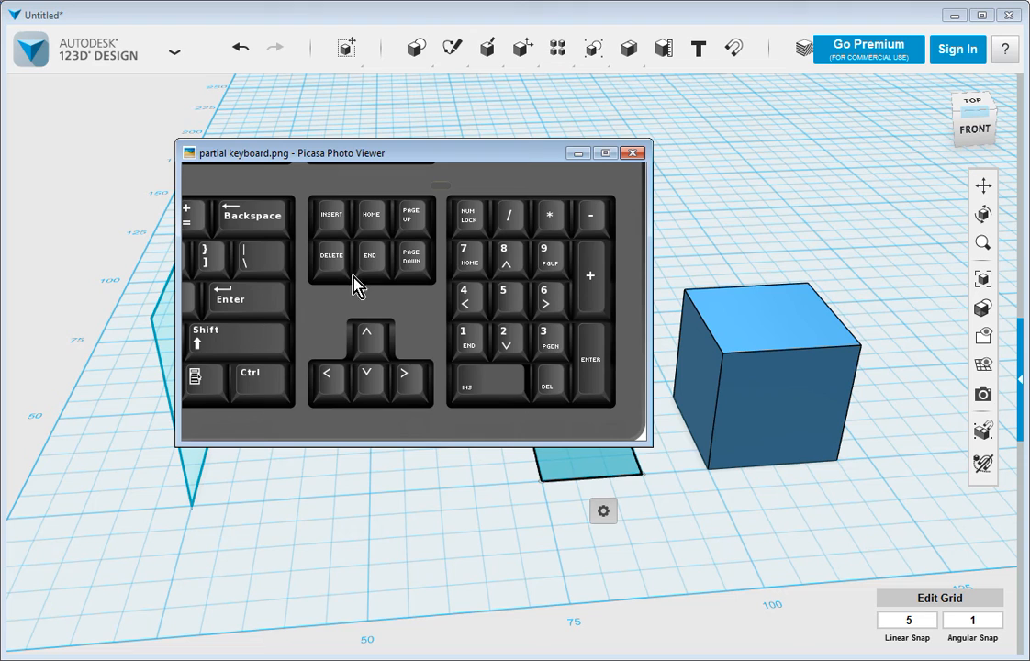
mouse_move(334, 266)
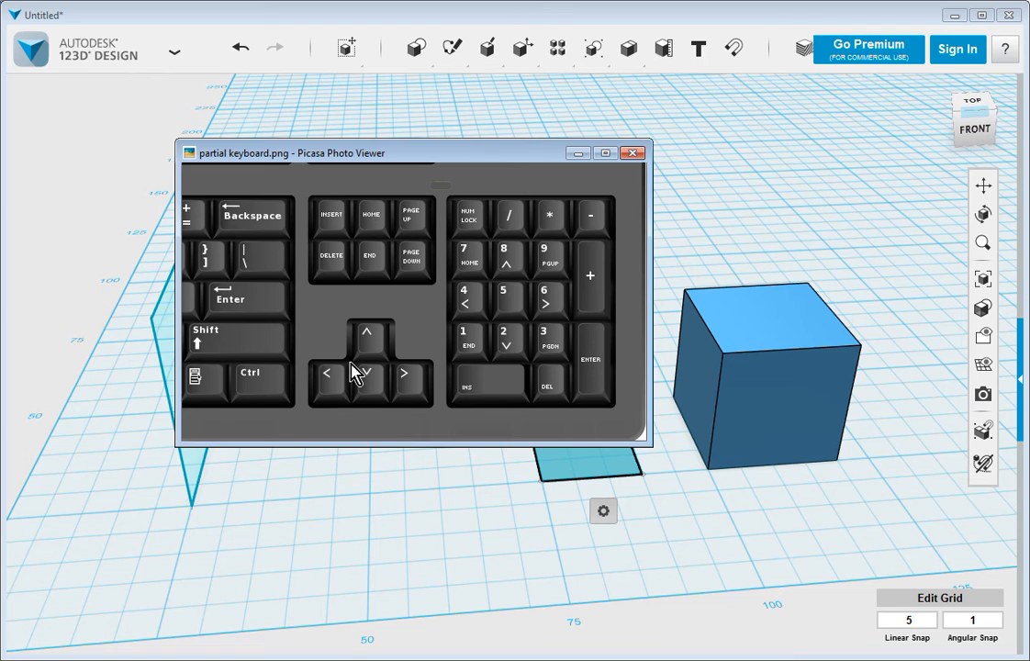
click(633, 152)
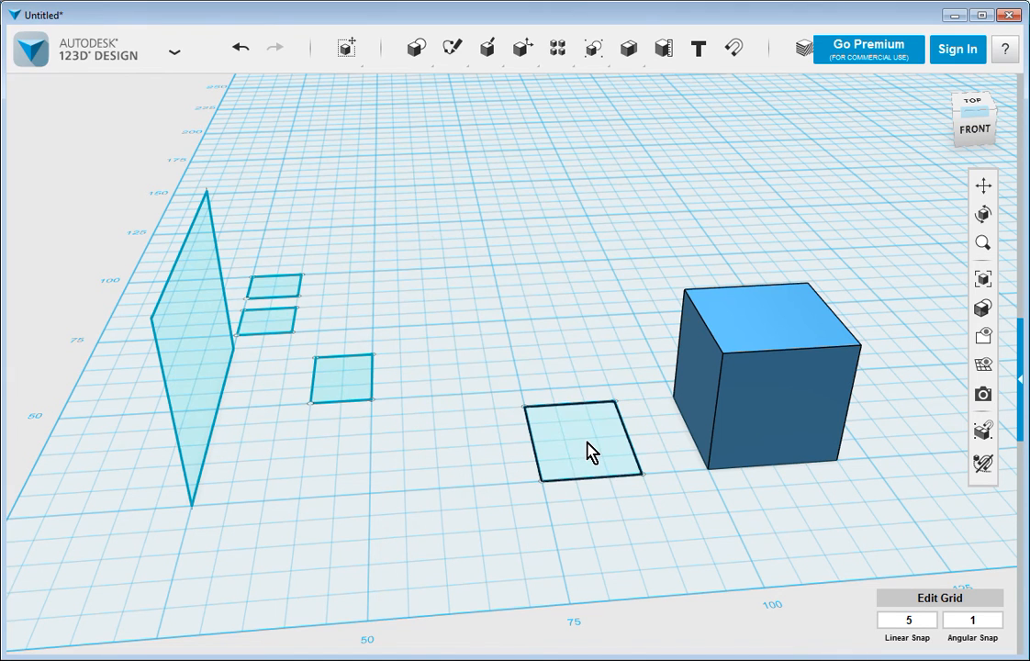
Select the square sketch beside the box and undo to restore it after deletion
click(583, 443)
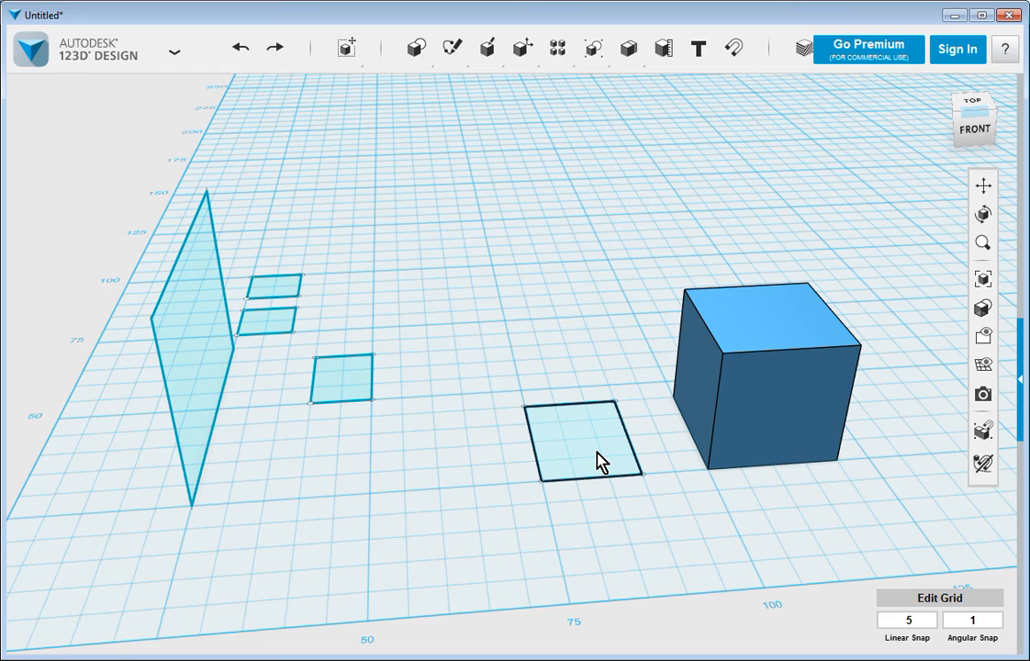
mouse_move(583, 443)
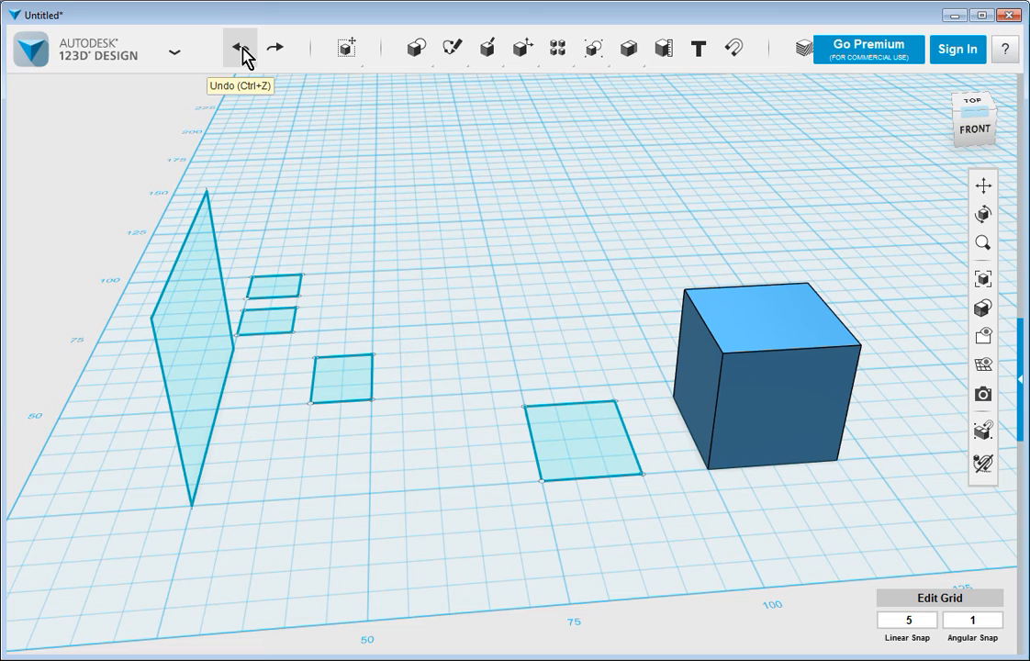
mouse_move(287, 139)
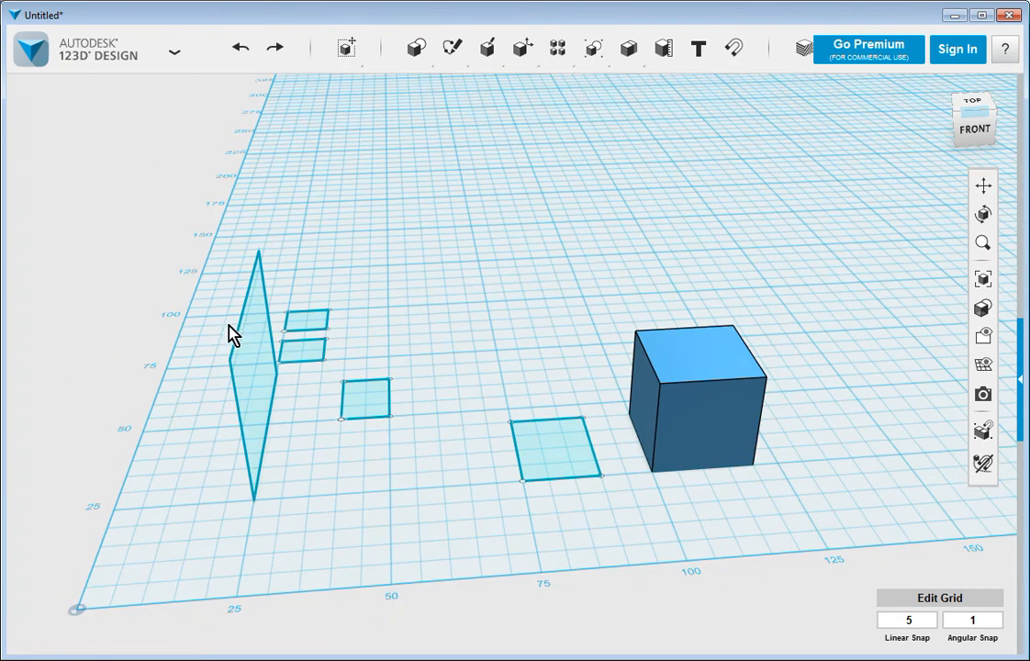
drag(229, 330, 620, 558)
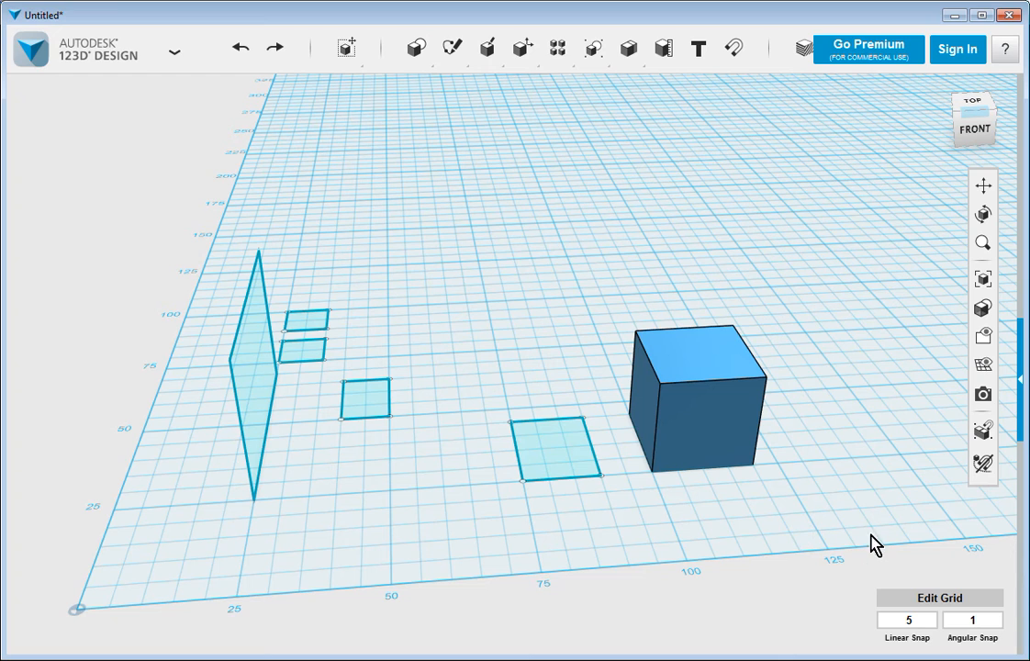
mouse_move(922, 393)
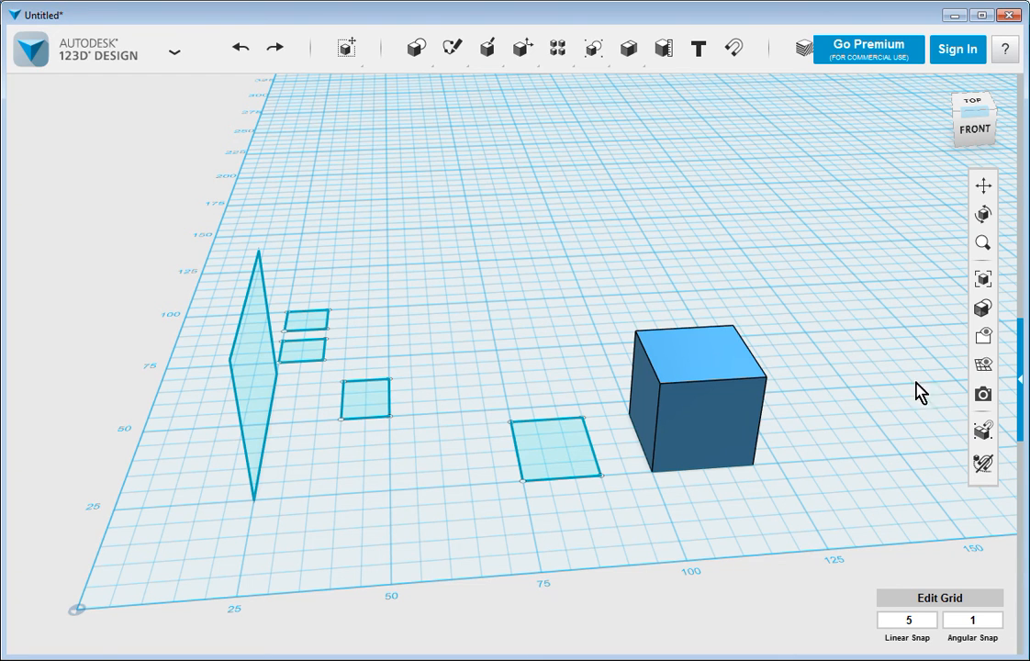
mouse_move(725, 352)
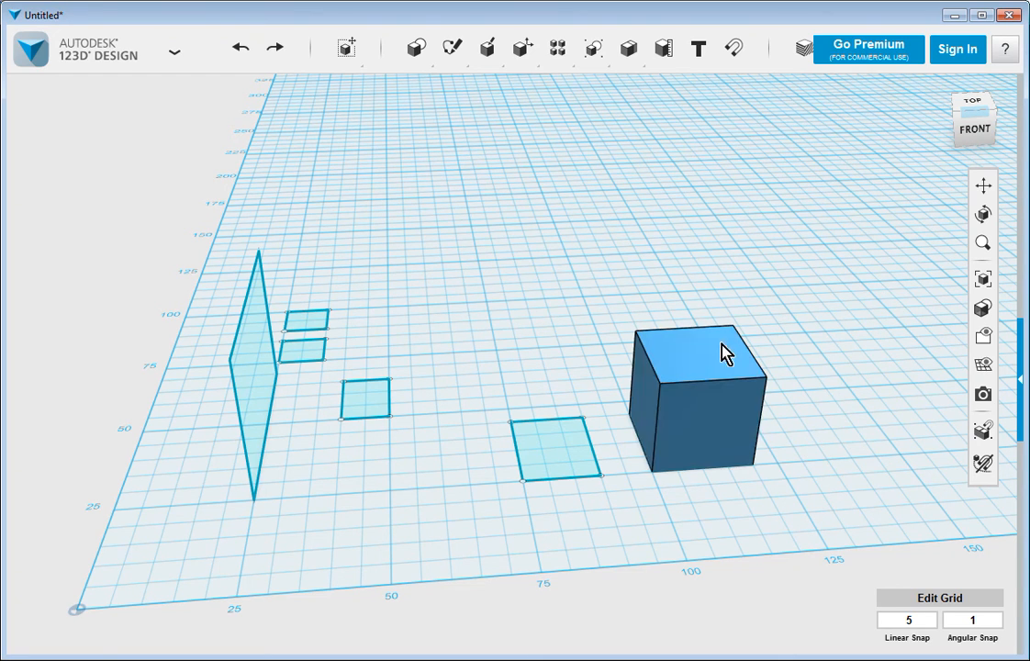
drag(725, 352, 731, 326)
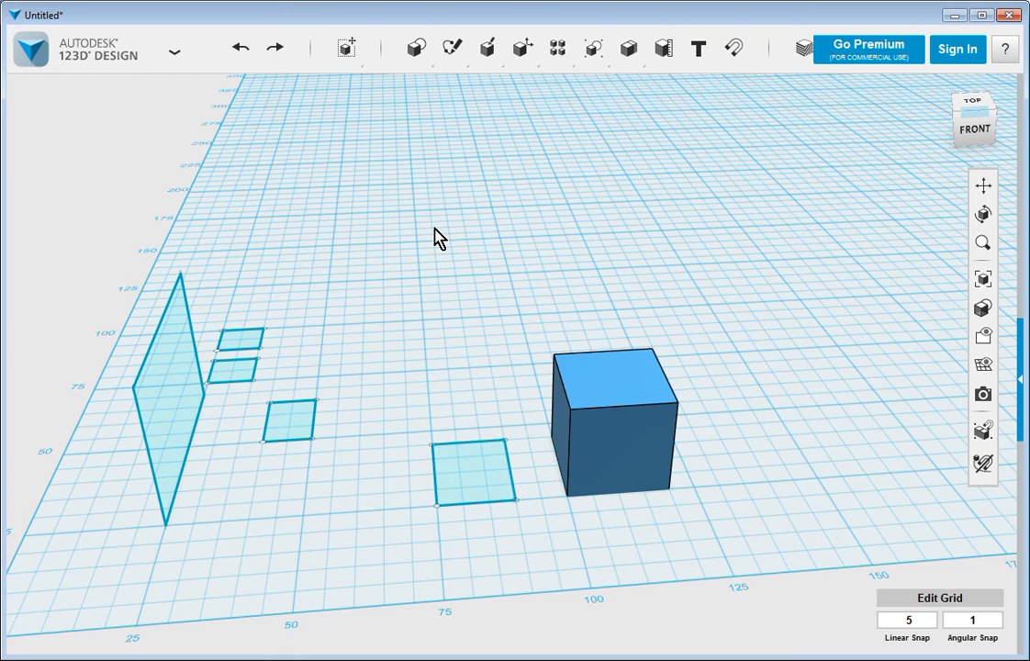
mouse_move(660, 359)
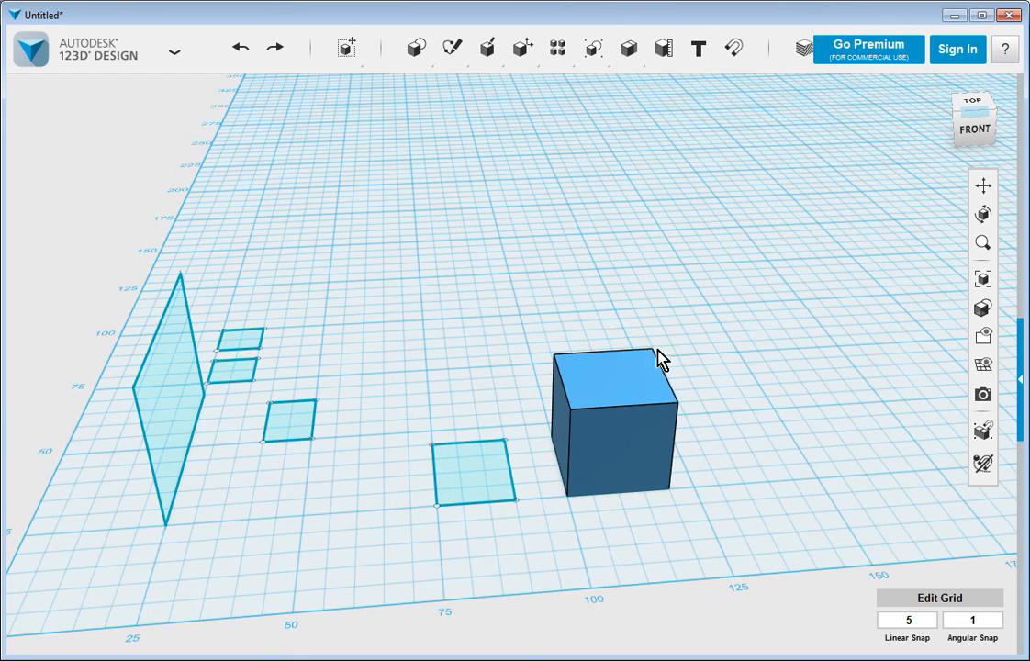
mouse_move(441, 310)
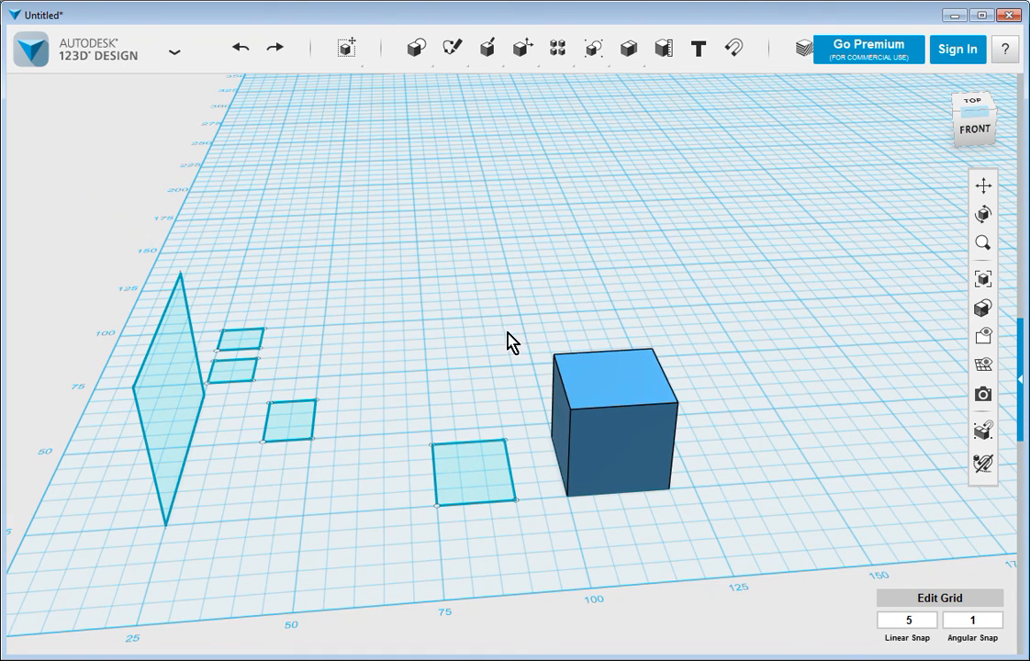
mouse_move(452, 306)
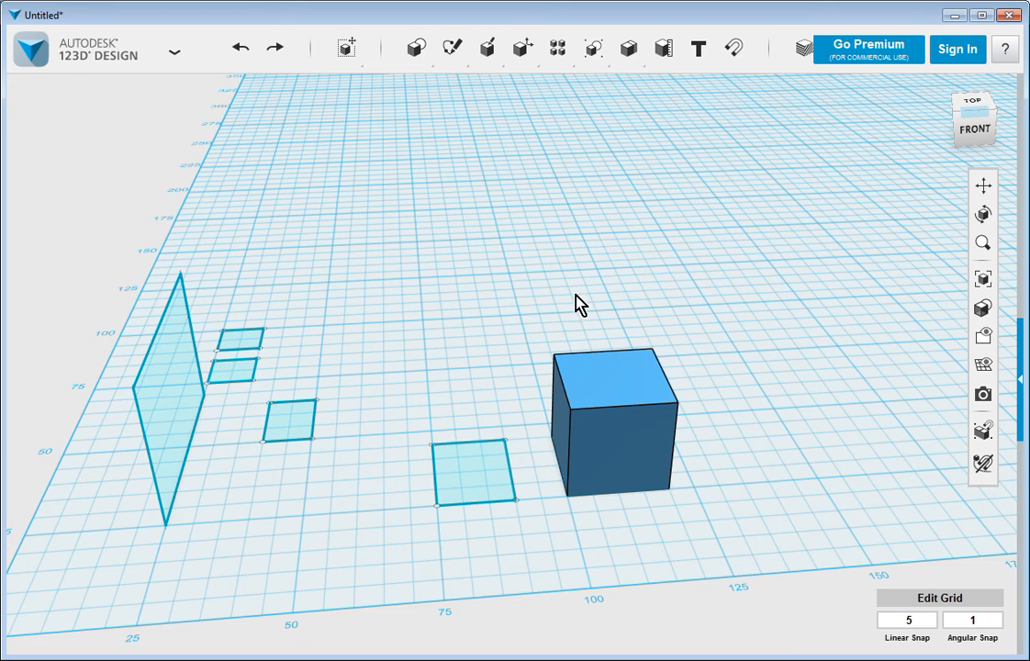
mouse_move(470, 316)
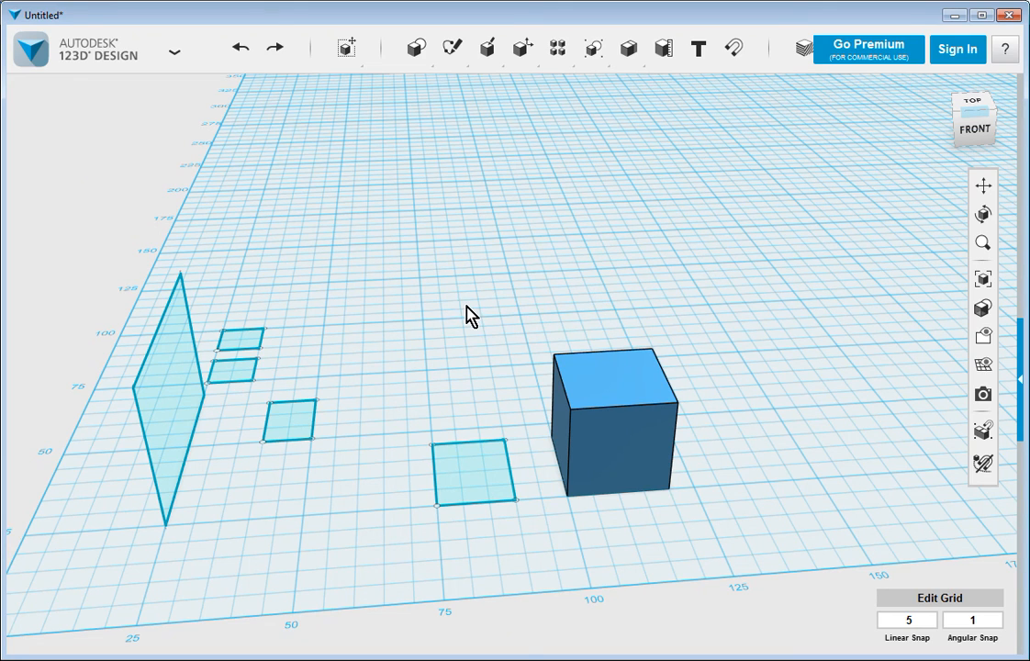
mouse_move(606, 305)
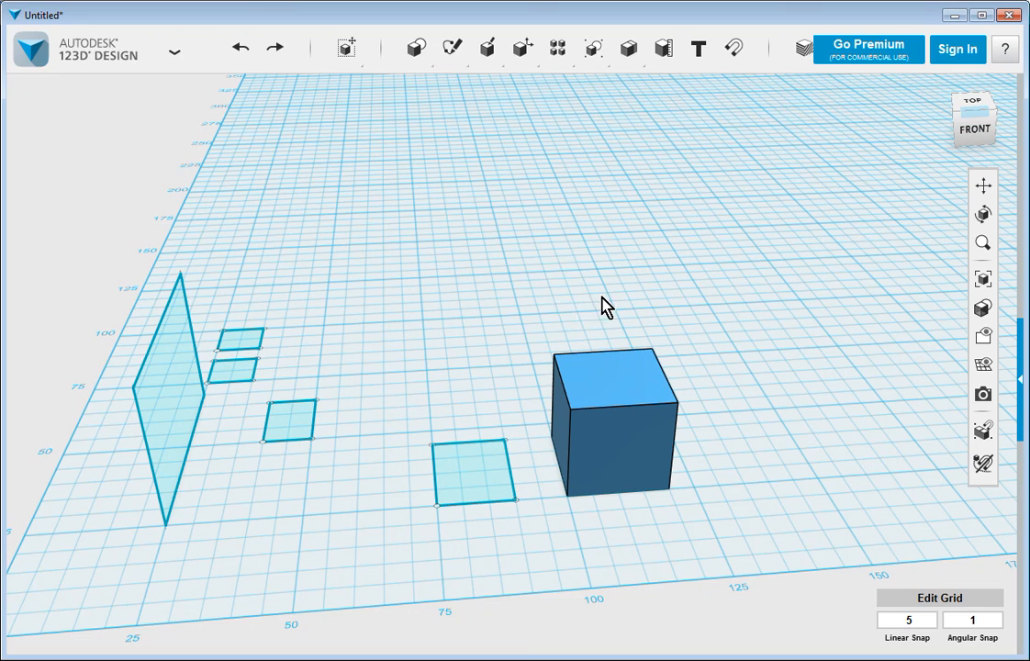
mouse_move(740, 297)
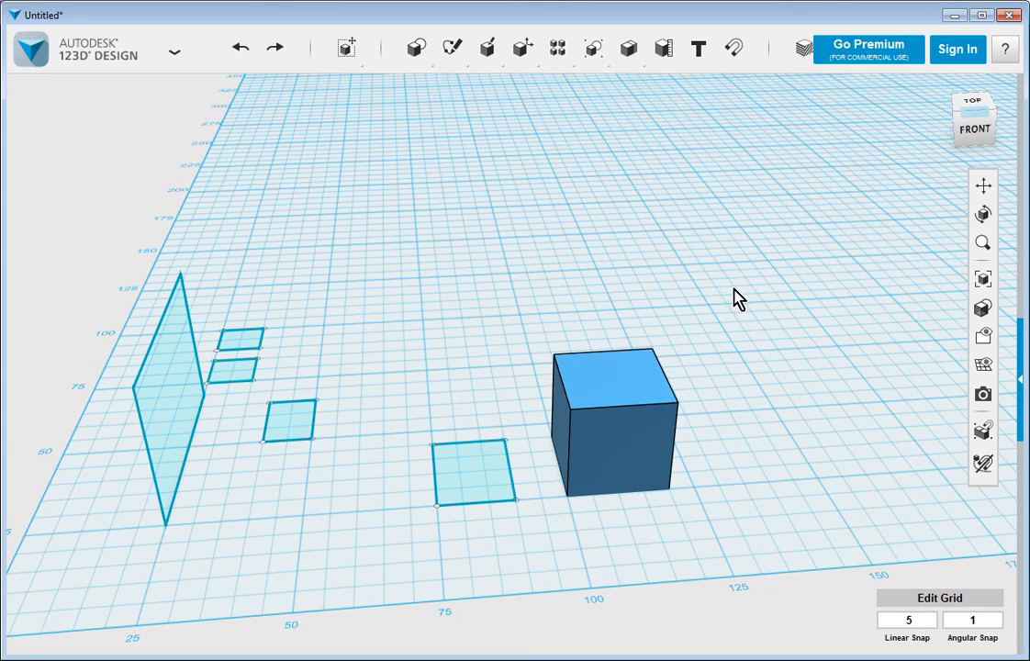
mouse_move(826, 301)
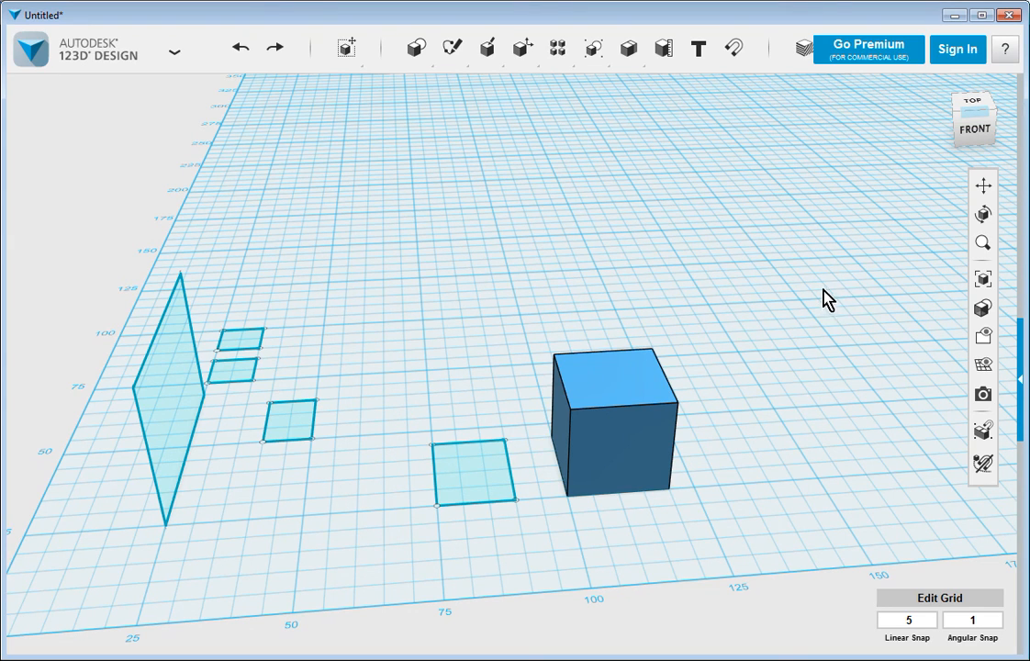